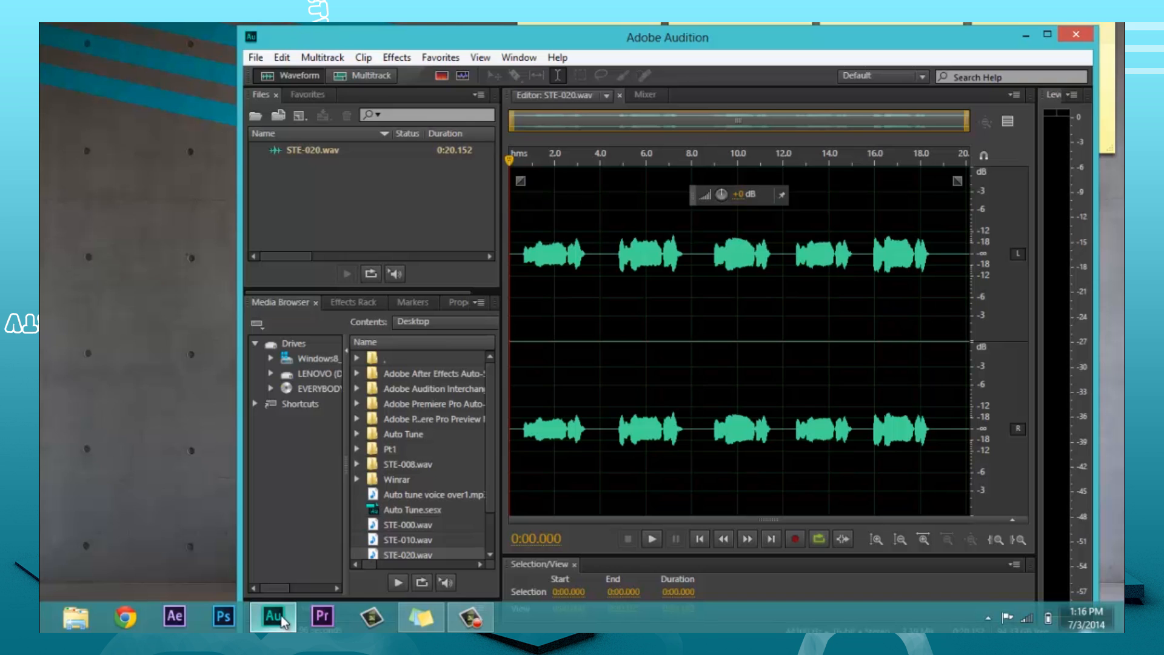
{"action": "mouse_move", "coordinate": [430, 434]}
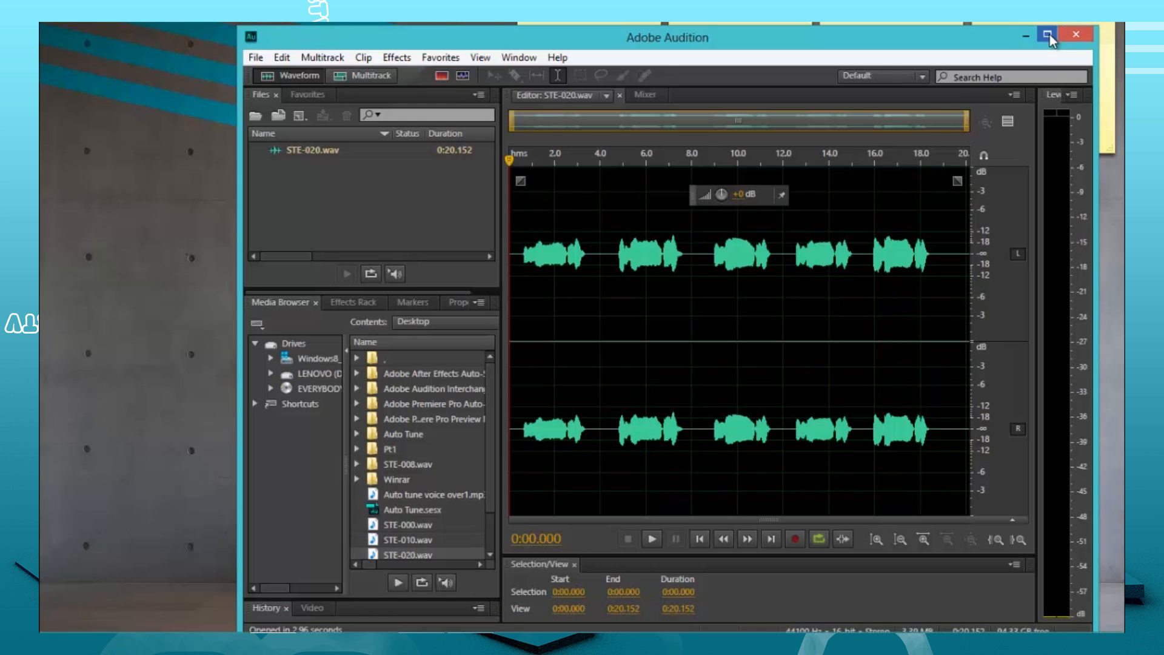
Maximize the Audition window so the STE-020.wav waveform fills the screen
{"action": "left_click", "coordinate": [1047, 34]}
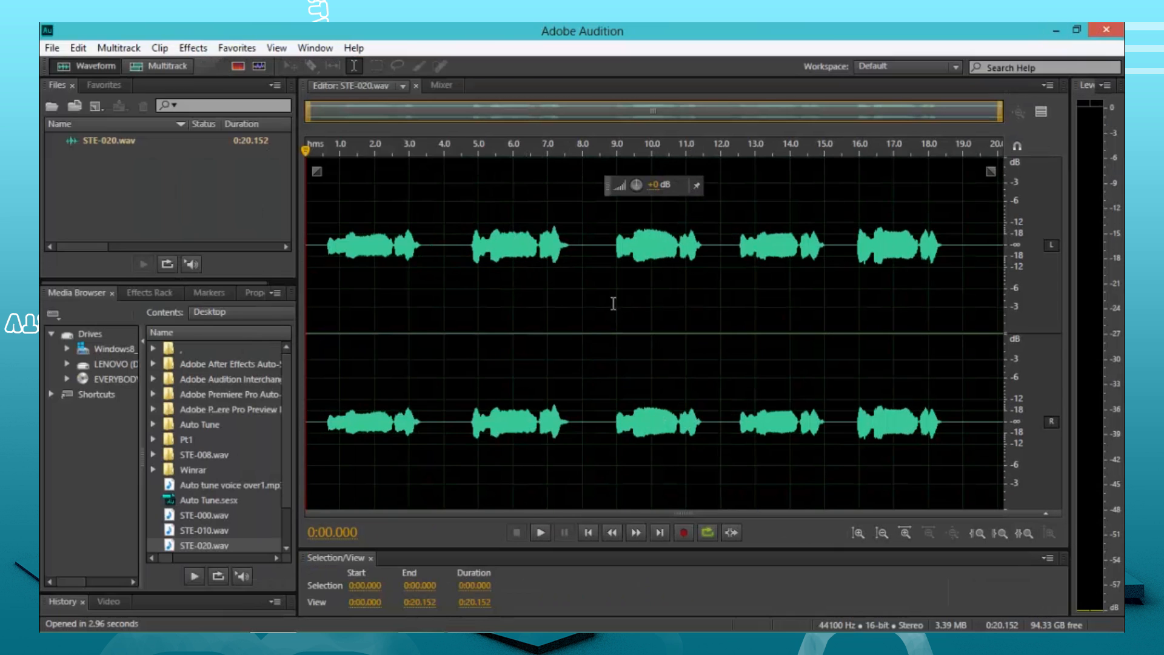
{"action": "mouse_move", "coordinate": [767, 107]}
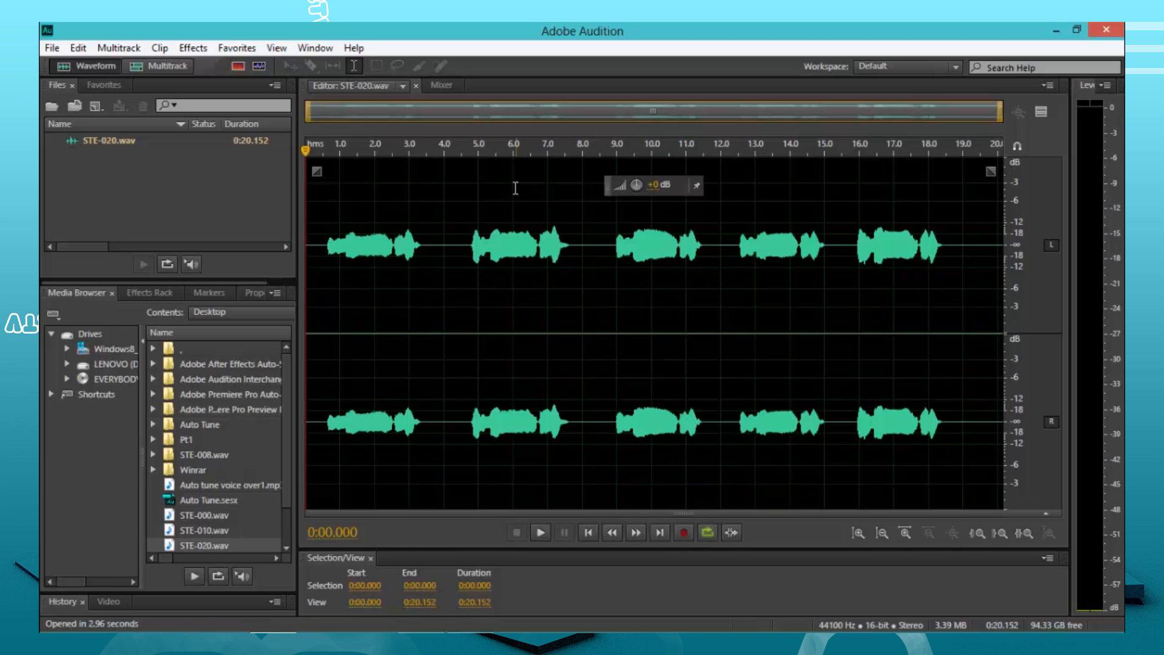
{"action": "mouse_move", "coordinate": [323, 201]}
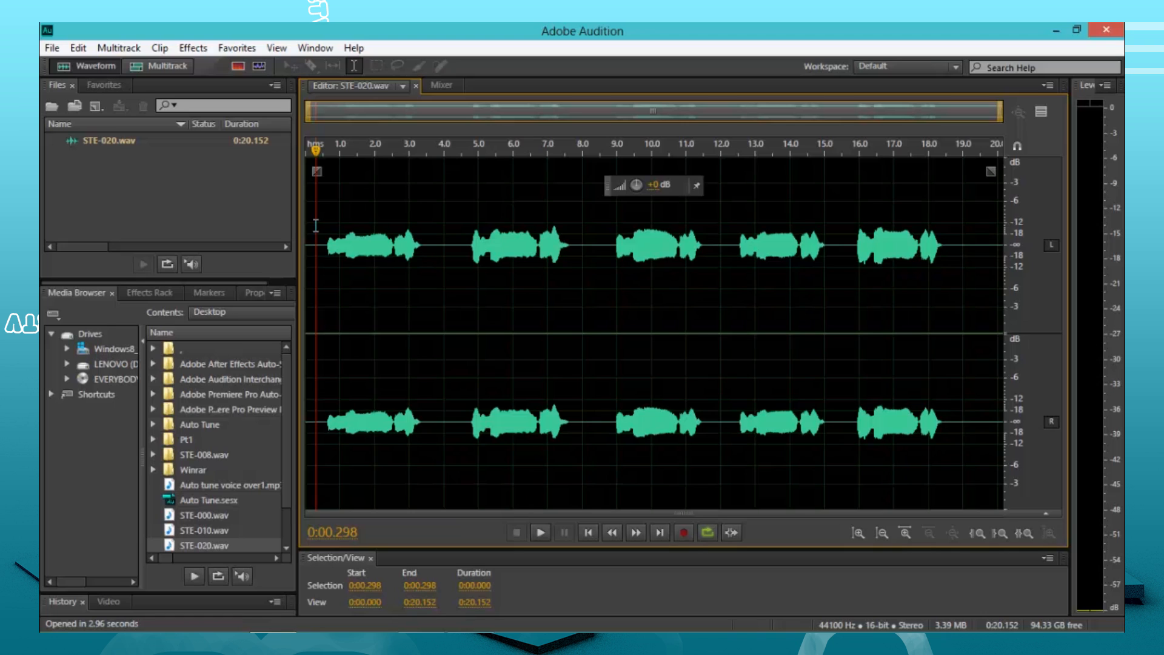
{"action": "mouse_move", "coordinate": [785, 260]}
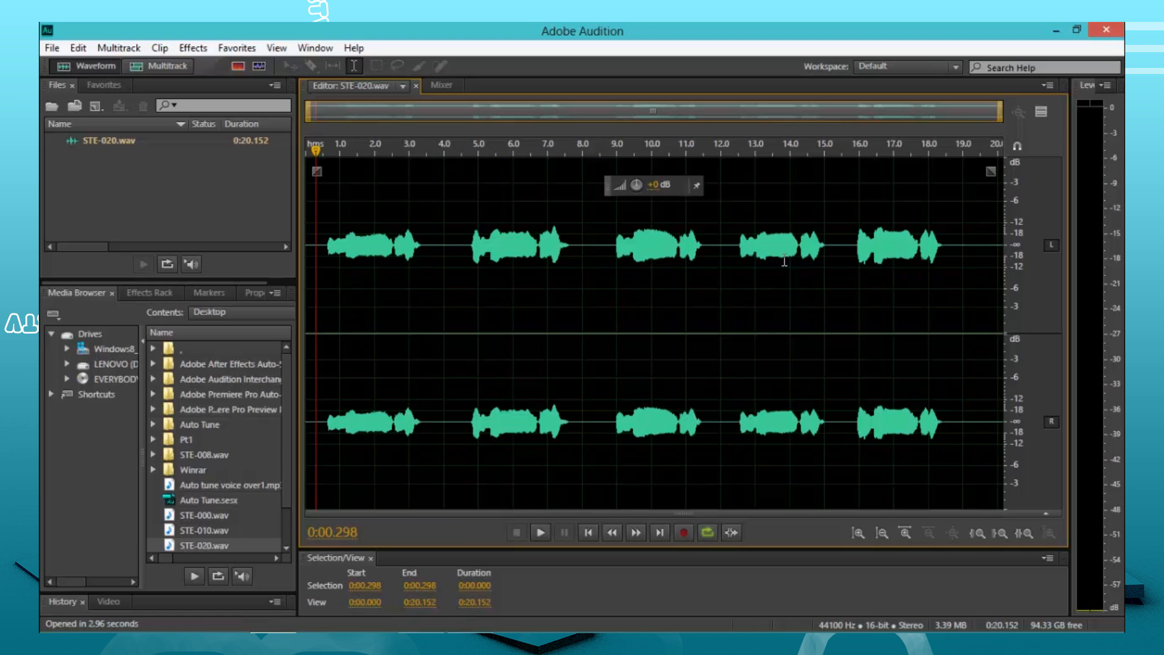
{"action": "mouse_move", "coordinate": [830, 363]}
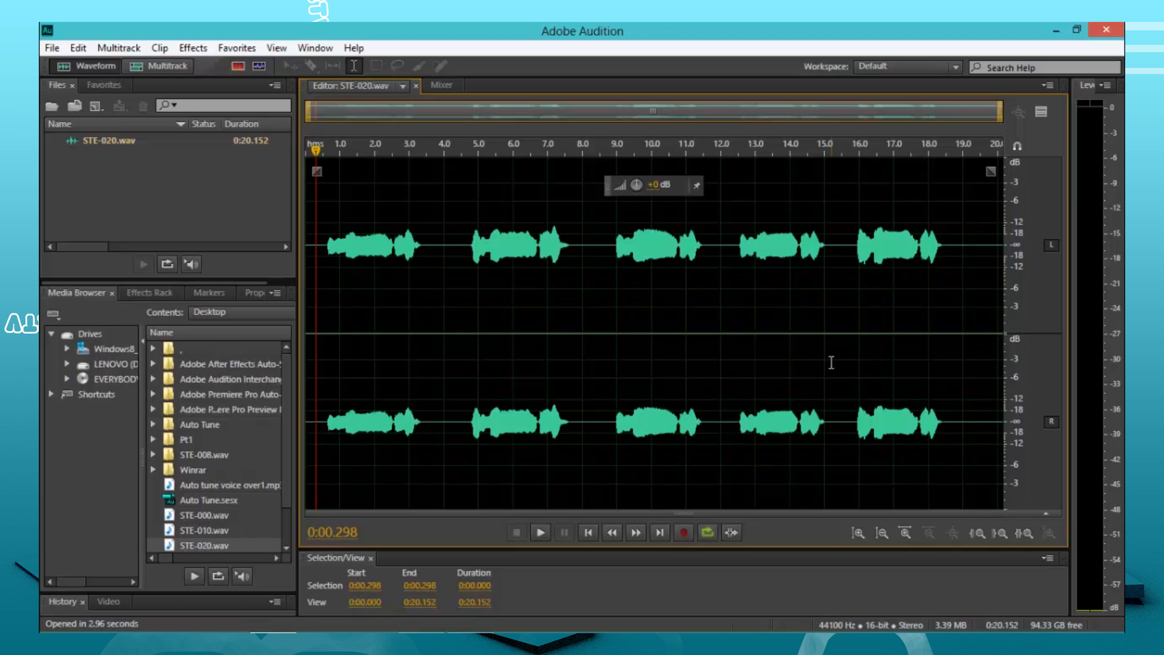
{"action": "mouse_move", "coordinate": [456, 213]}
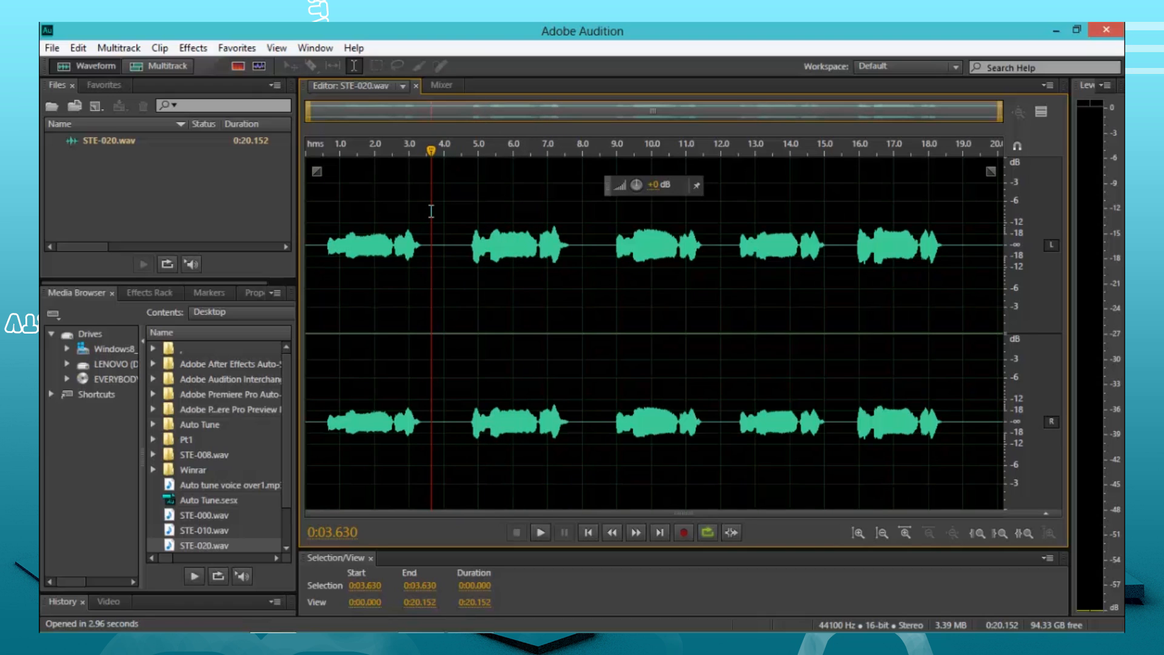
{"action": "mouse_move", "coordinate": [525, 222]}
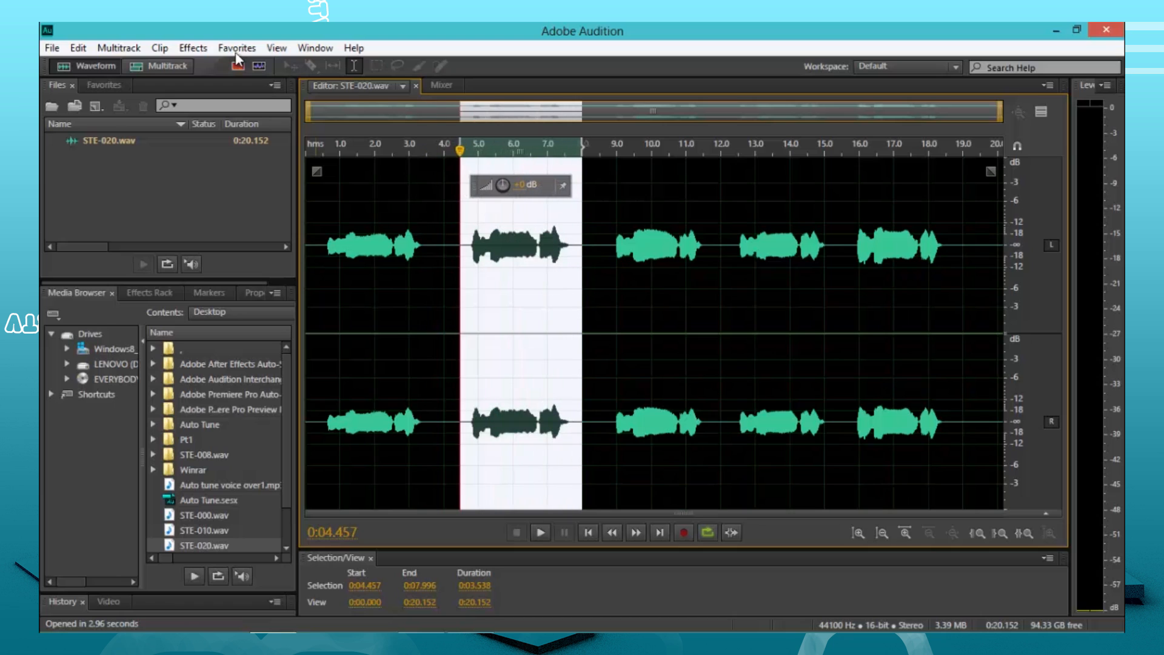
{"action": "mouse_move", "coordinate": [352, 65]}
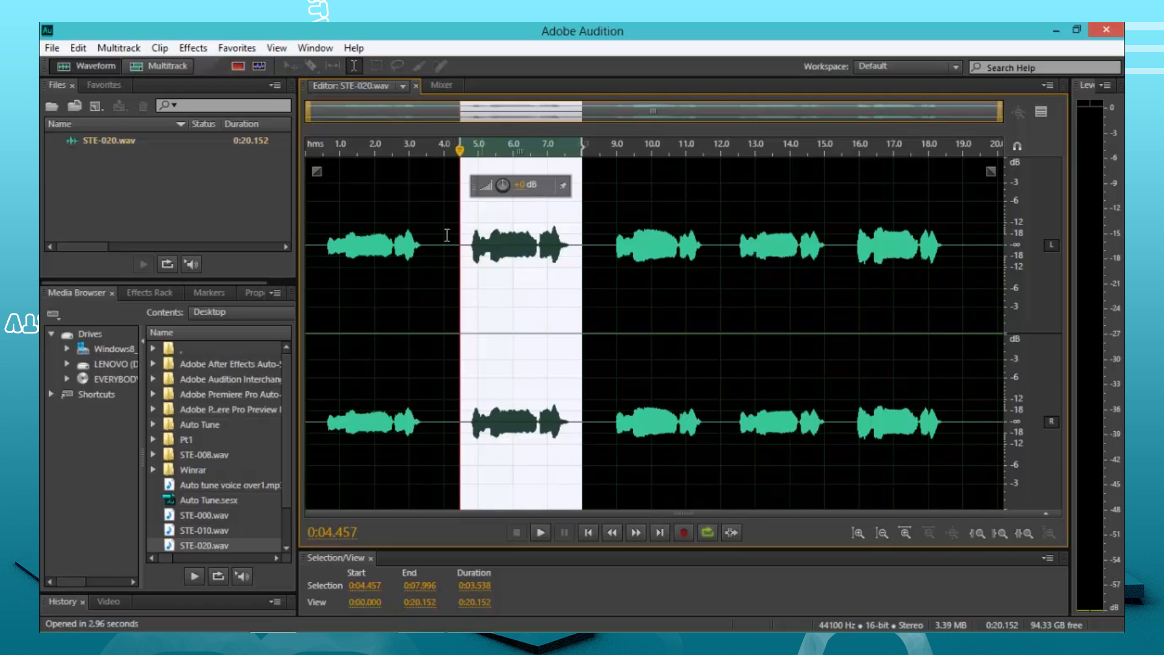
{"action": "mouse_move", "coordinate": [344, 45]}
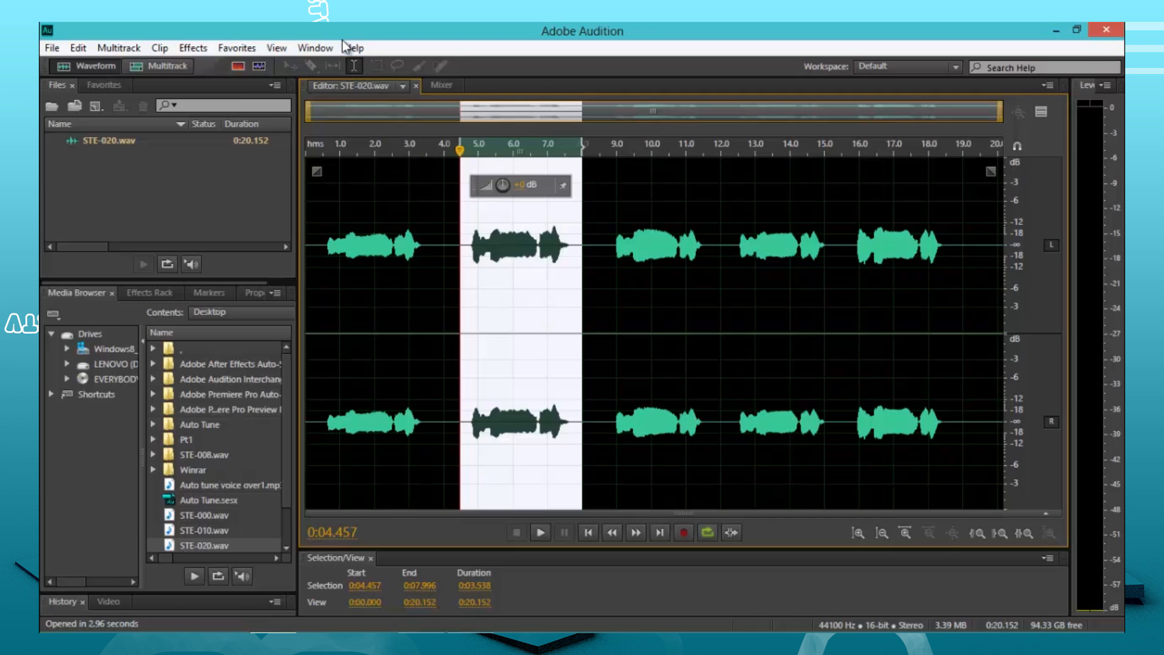
Tighten the selection around the second sung phrase, about 4.6 to 7.9 seconds
{"action": "left_click", "coordinate": [628, 283]}
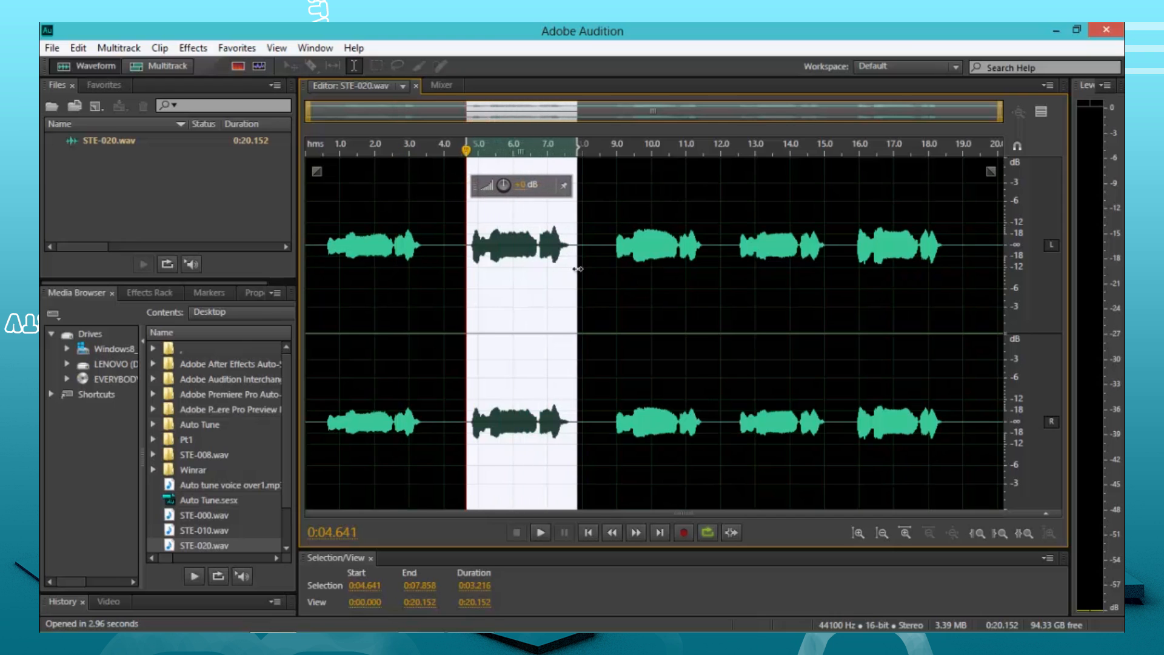
{"action": "left_click", "coordinate": [540, 532]}
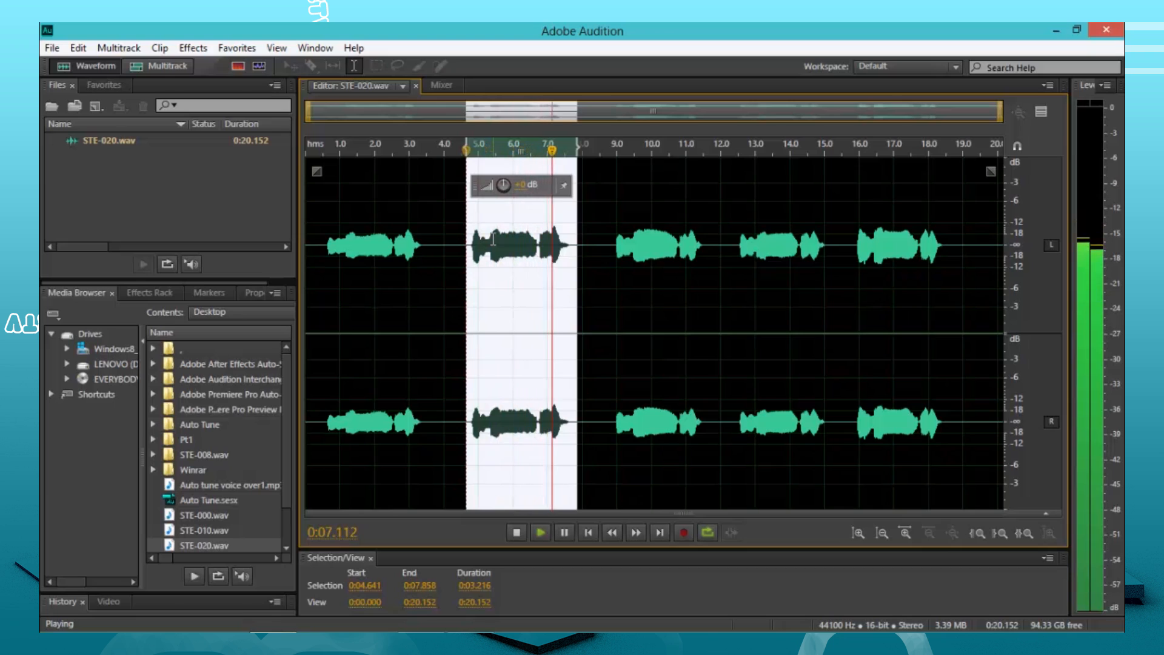
{"action": "left_click", "coordinate": [516, 533]}
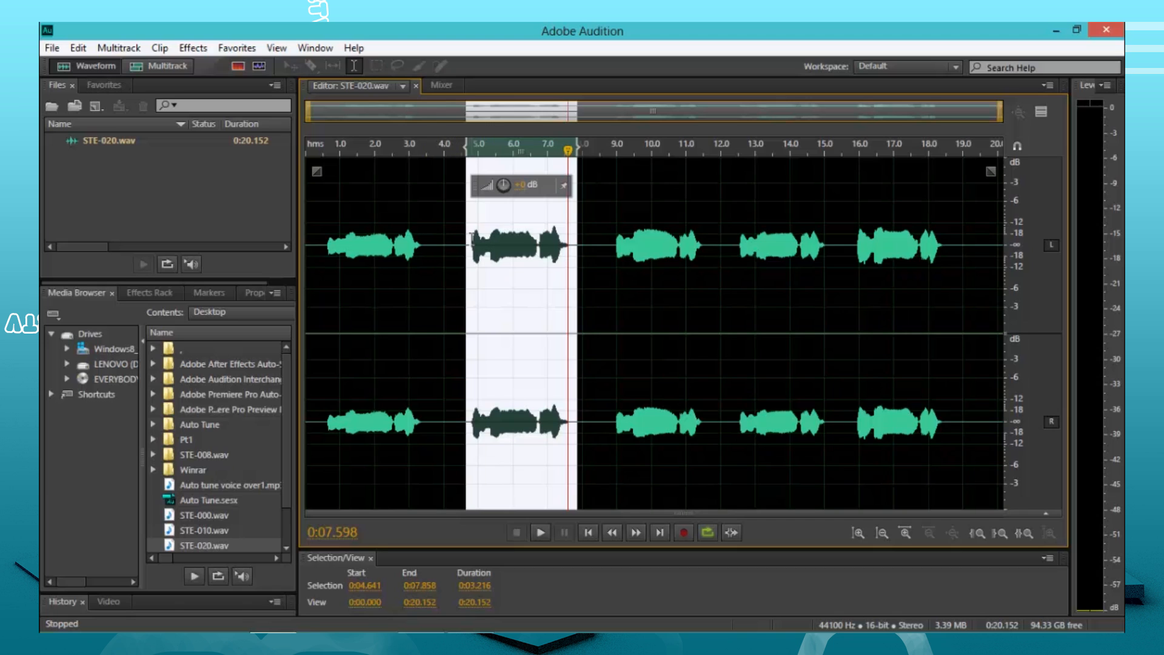
{"action": "left_click", "coordinate": [540, 532]}
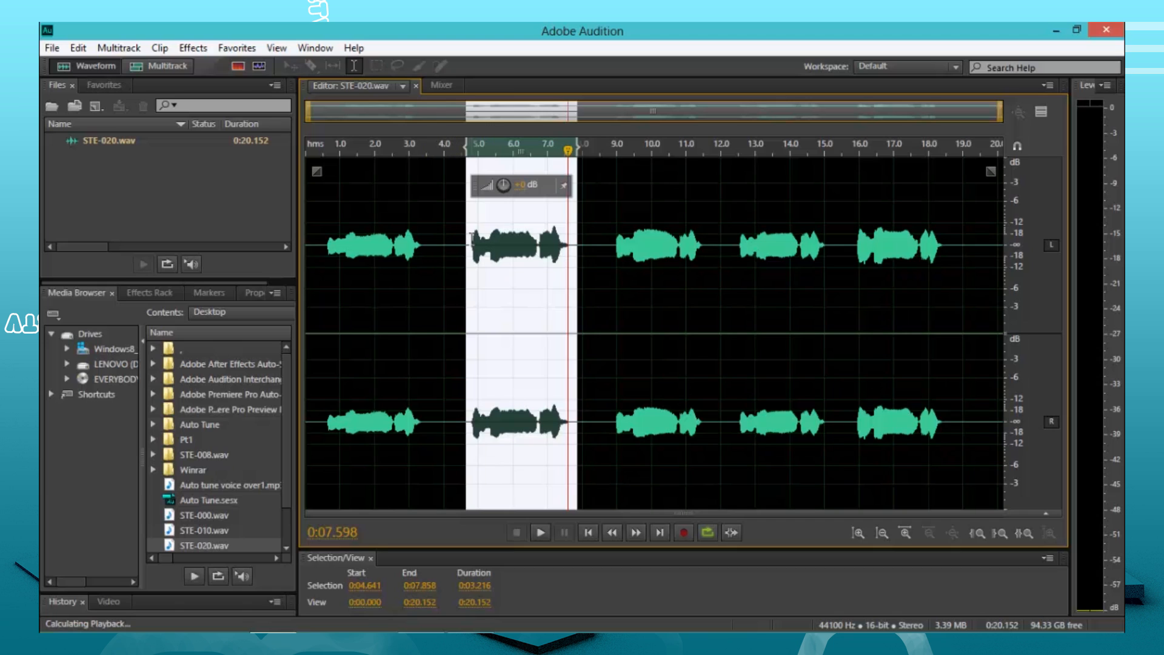
{"action": "left_click", "coordinate": [539, 532]}
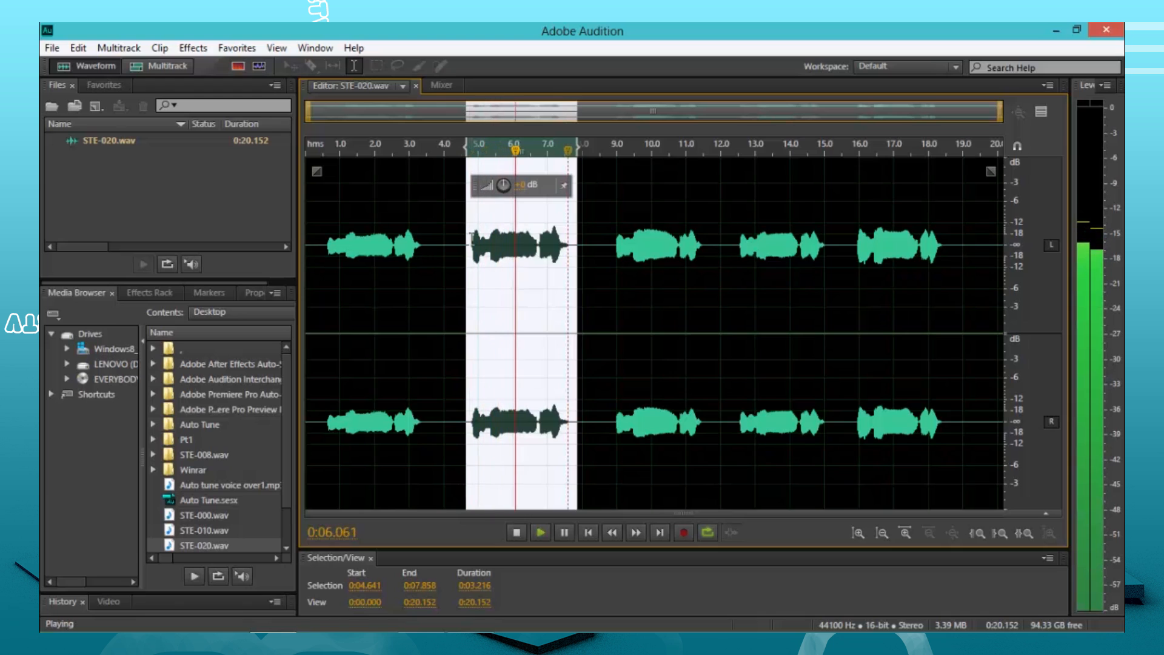
{"action": "left_click", "coordinate": [515, 532]}
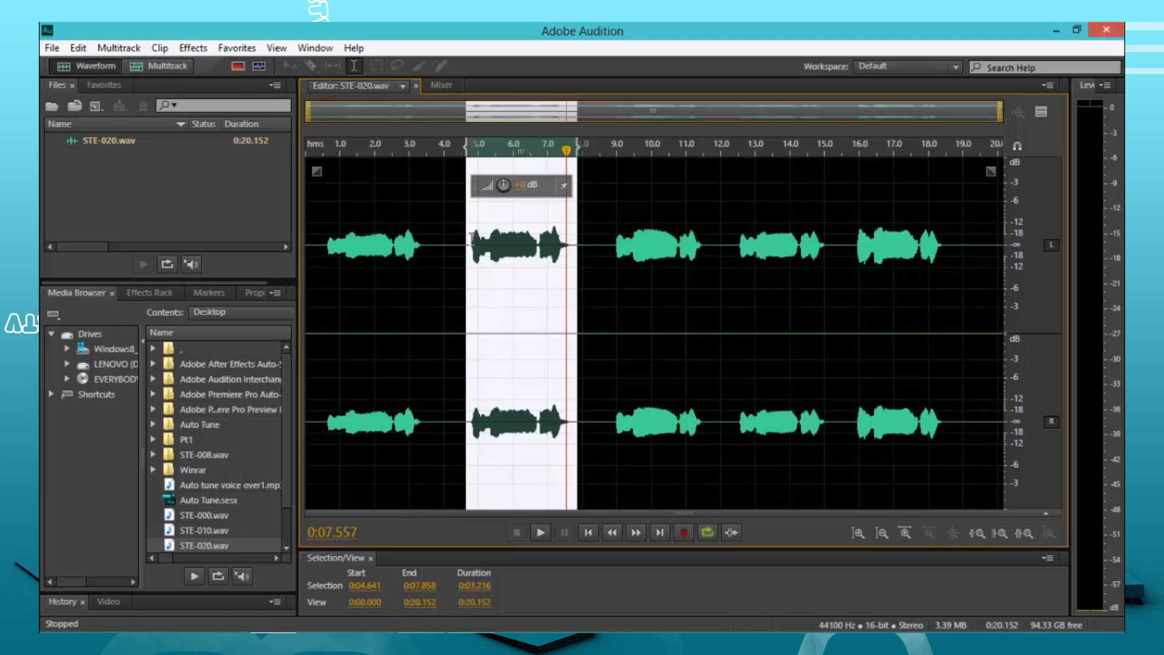
{"action": "mouse_move", "coordinate": [498, 242]}
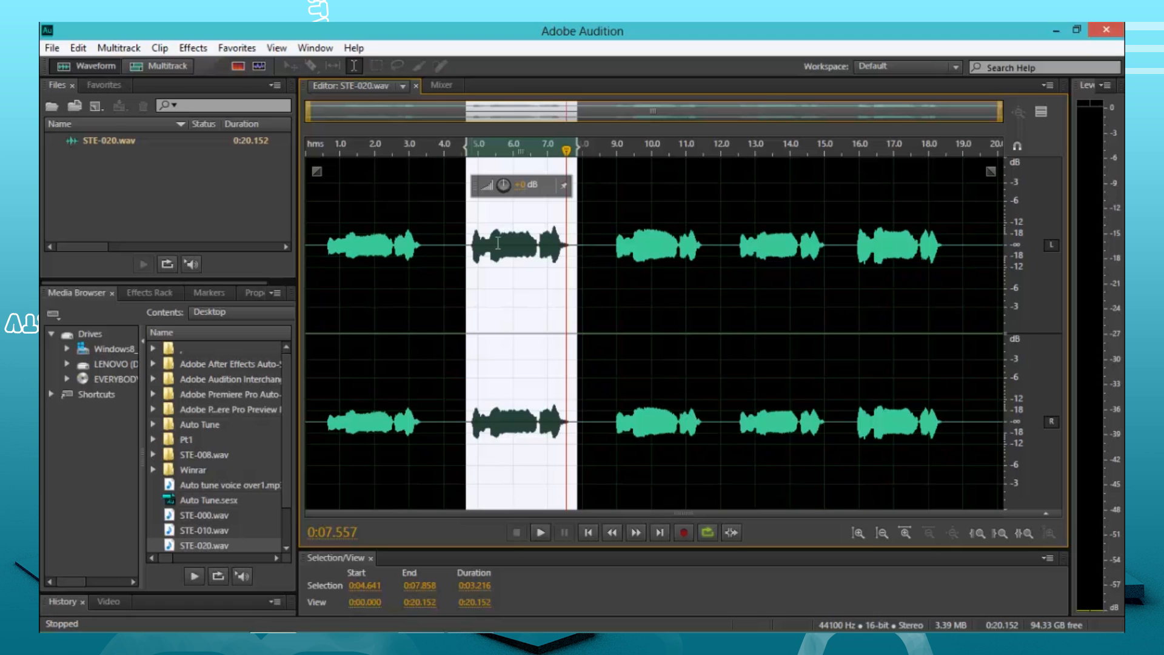
Reselect the second phrase more tightly, preview it, then clear the selection
{"action": "left_click", "coordinate": [511, 245]}
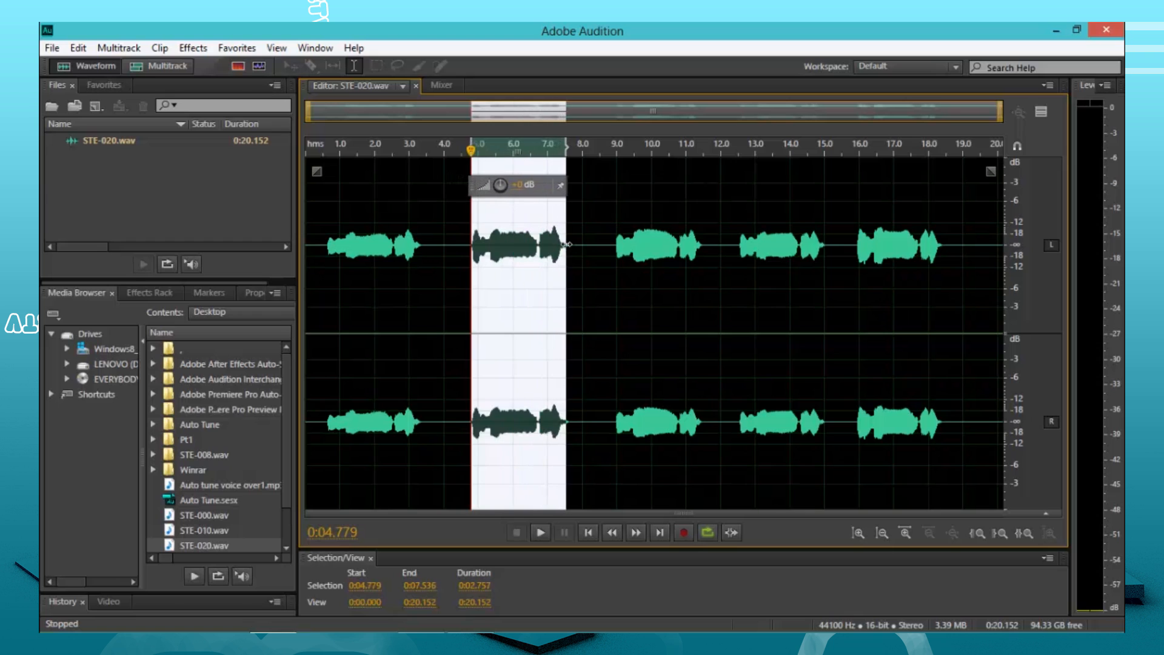
{"action": "left_click", "coordinate": [539, 532]}
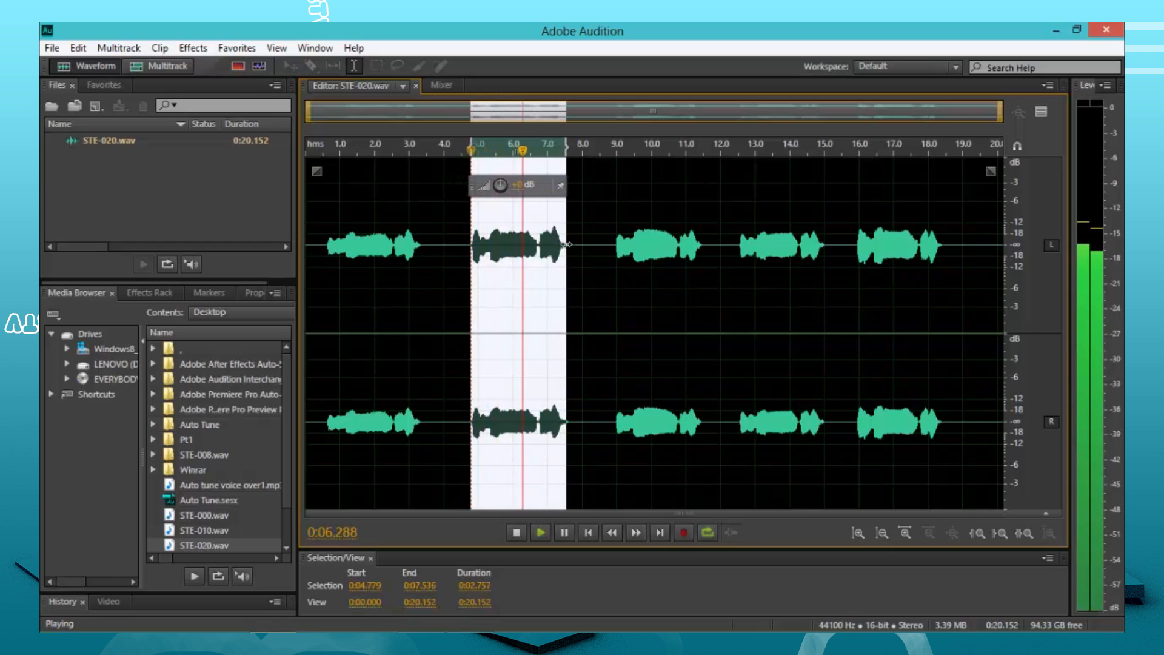
{"action": "left_click", "coordinate": [515, 532]}
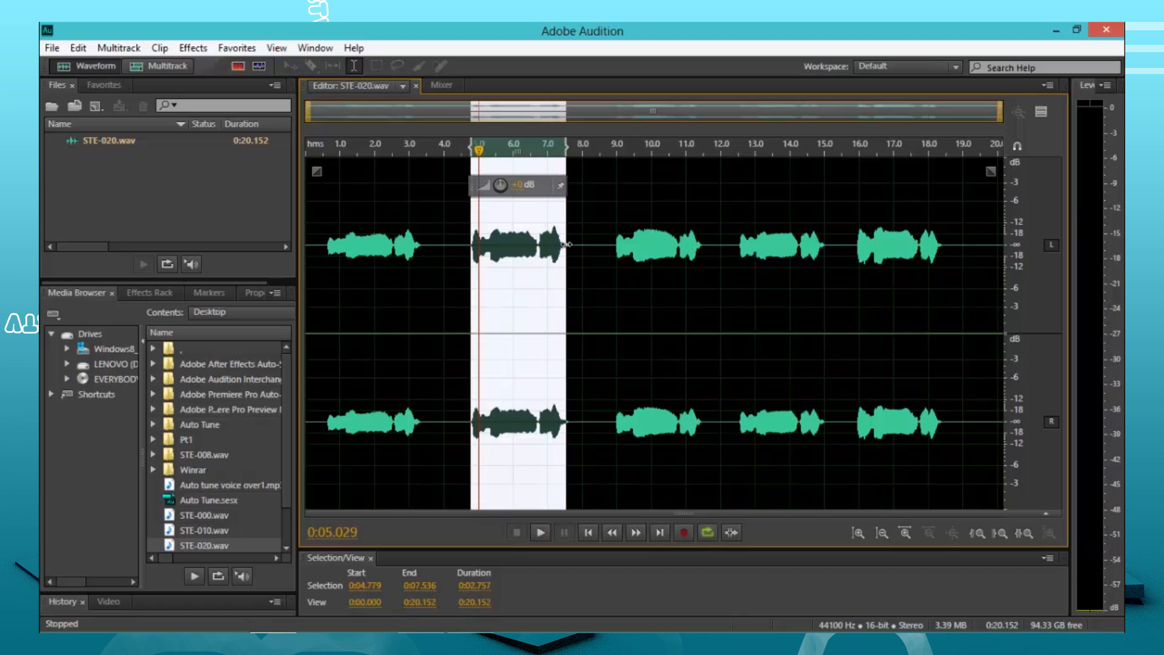
{"action": "mouse_move", "coordinate": [536, 288]}
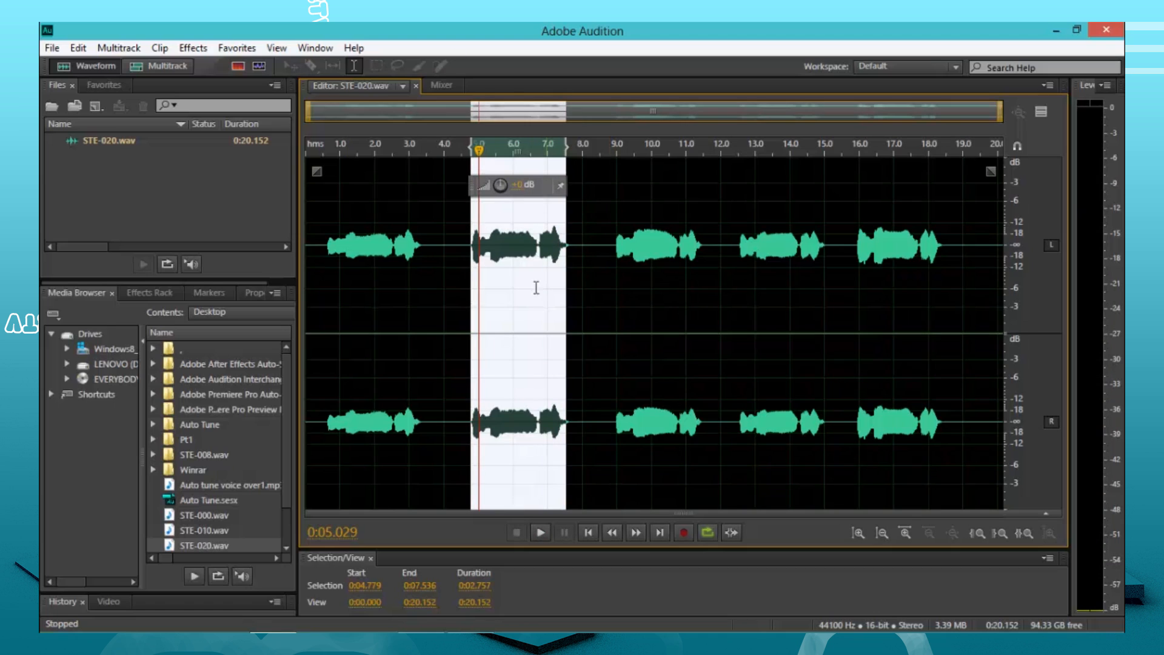
{"action": "mouse_move", "coordinate": [447, 71]}
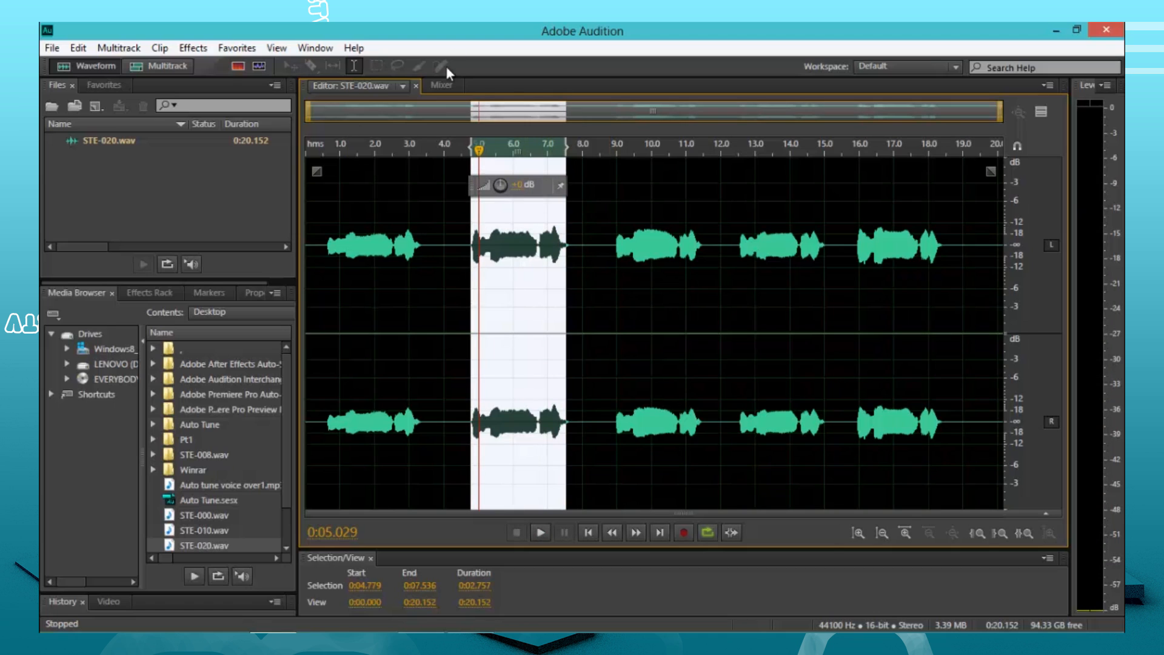
{"action": "mouse_move", "coordinate": [536, 322]}
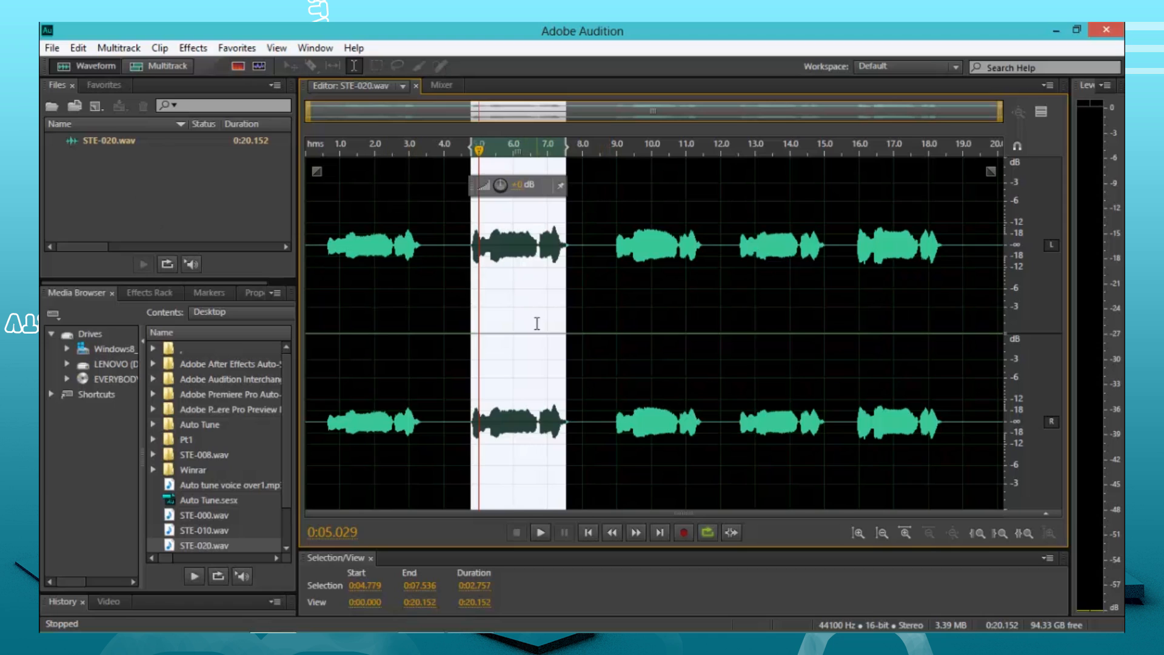
{"action": "mouse_move", "coordinate": [510, 136]}
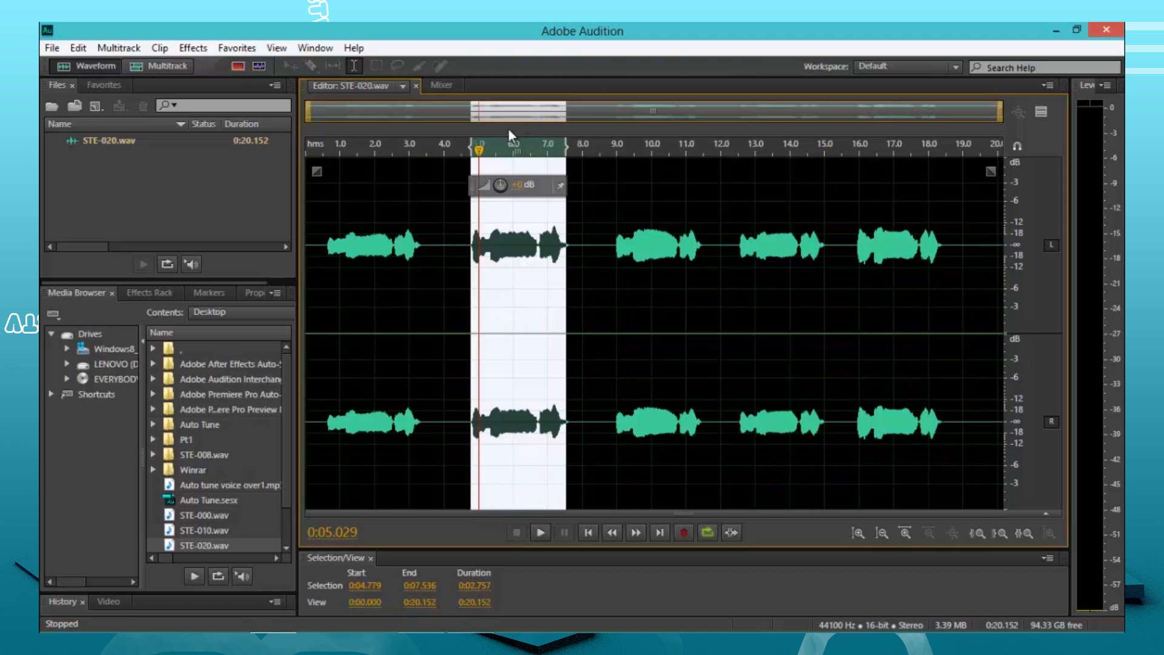
{"action": "left_click", "coordinate": [356, 150]}
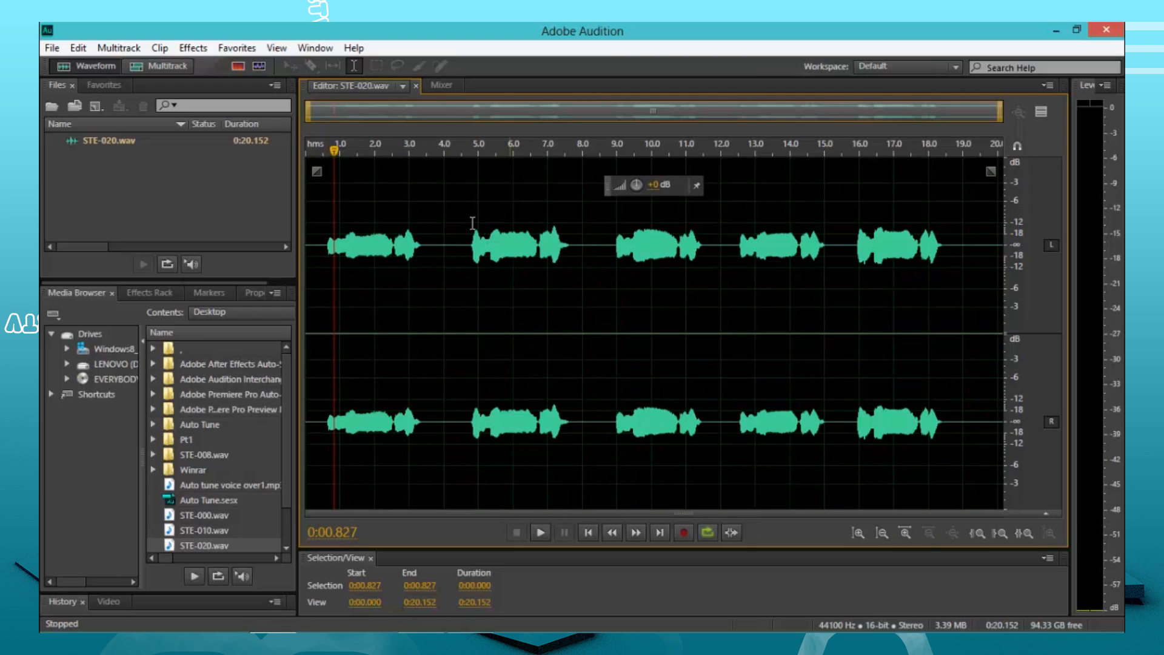
{"action": "mouse_move", "coordinate": [664, 195]}
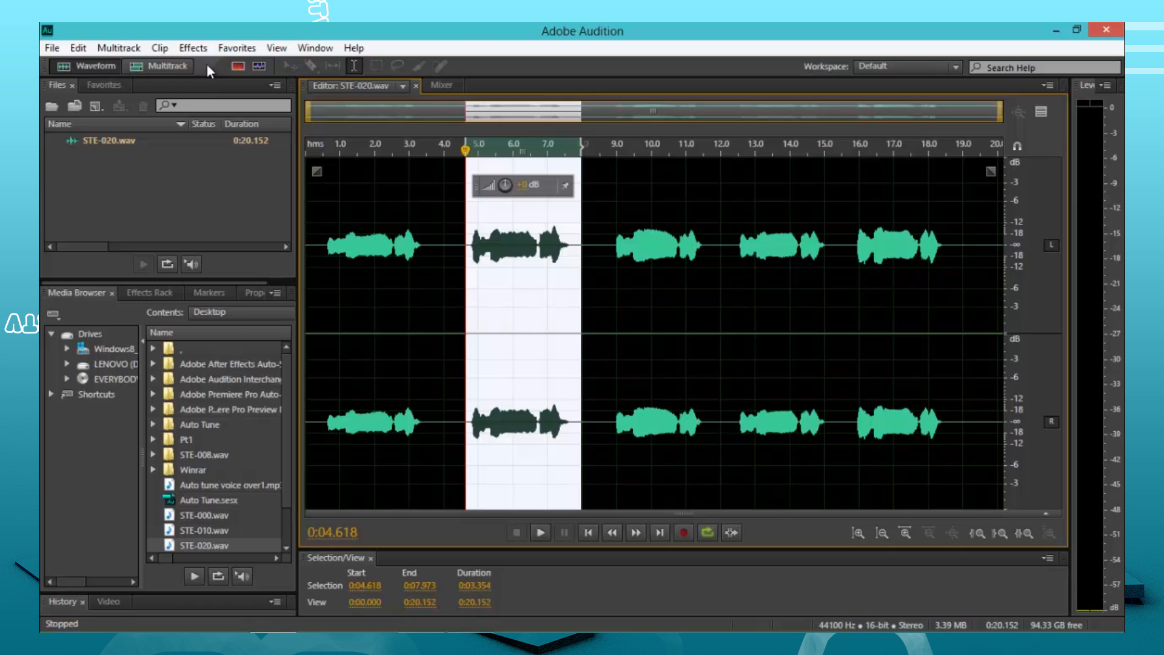
{"action": "mouse_move", "coordinate": [536, 234]}
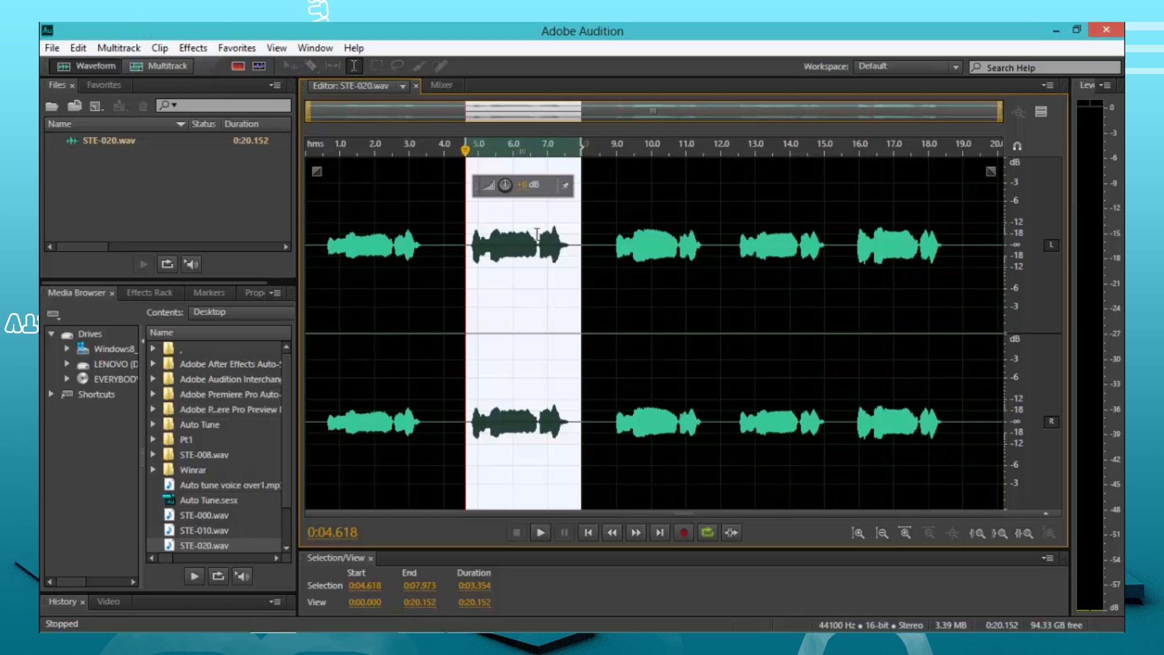
Bring up Automatic Pitch Correction from the Effects > Time and Pitch menu
{"action": "left_click", "coordinate": [193, 47]}
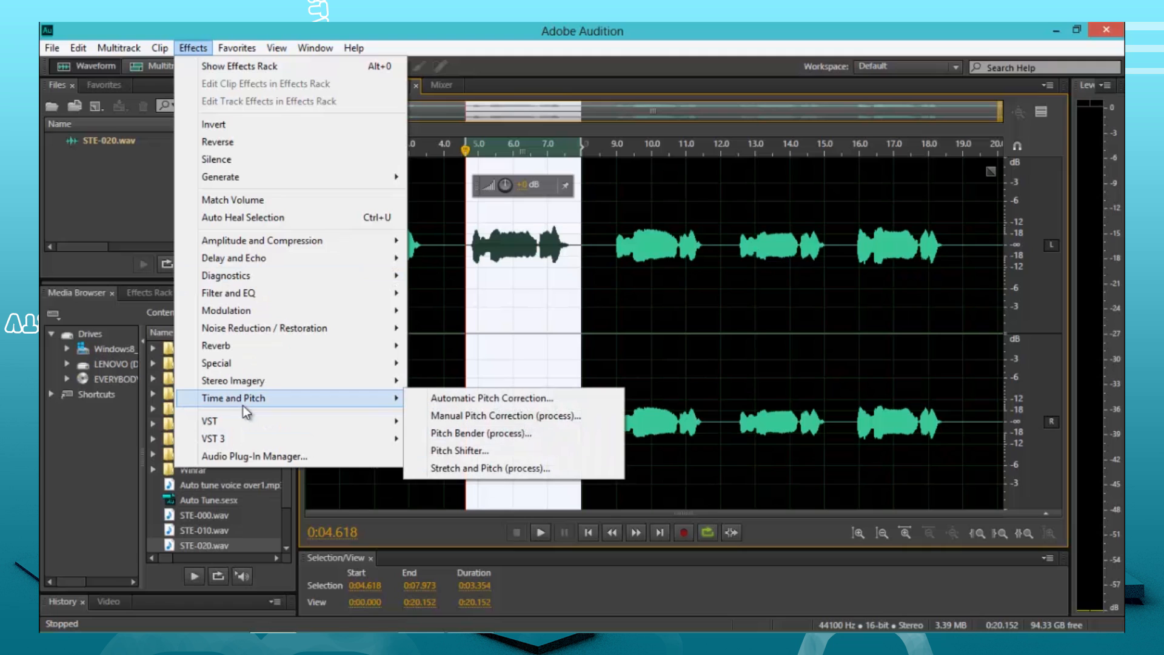
{"action": "mouse_move", "coordinate": [354, 408]}
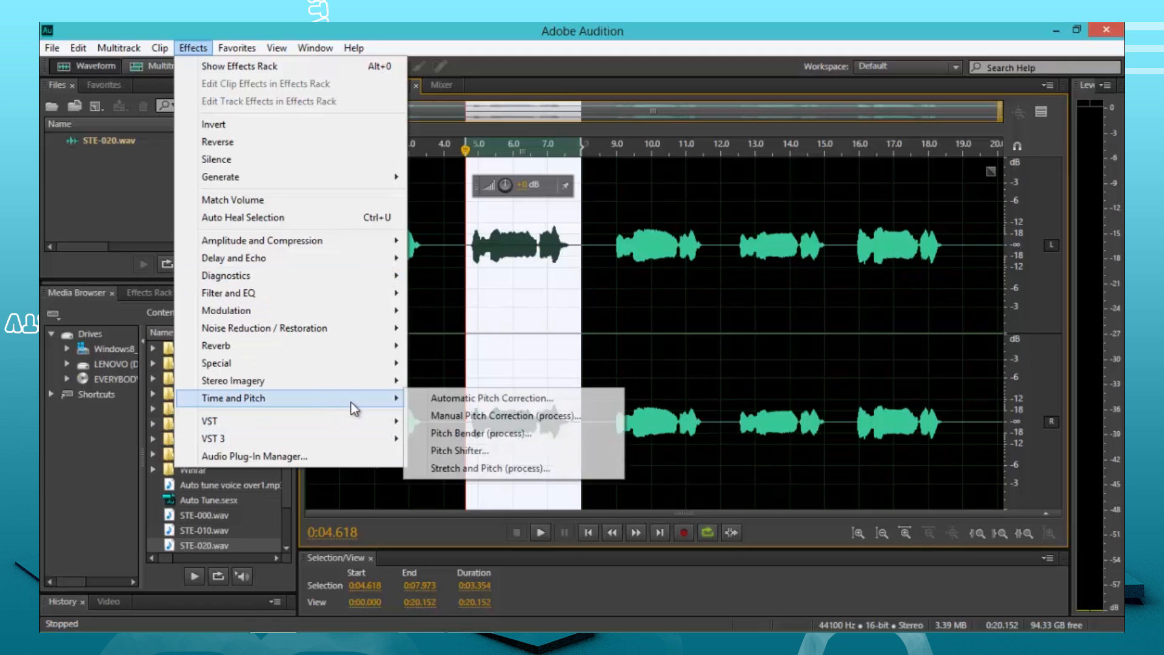
{"action": "mouse_move", "coordinate": [490, 398]}
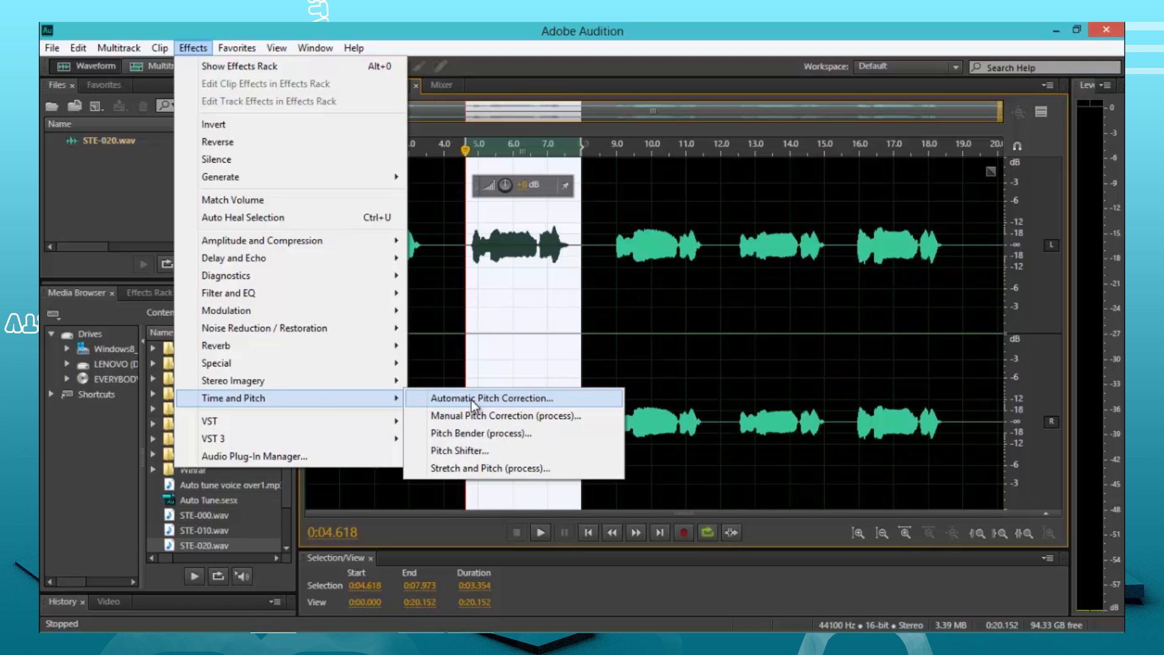
{"action": "left_click", "coordinate": [491, 397]}
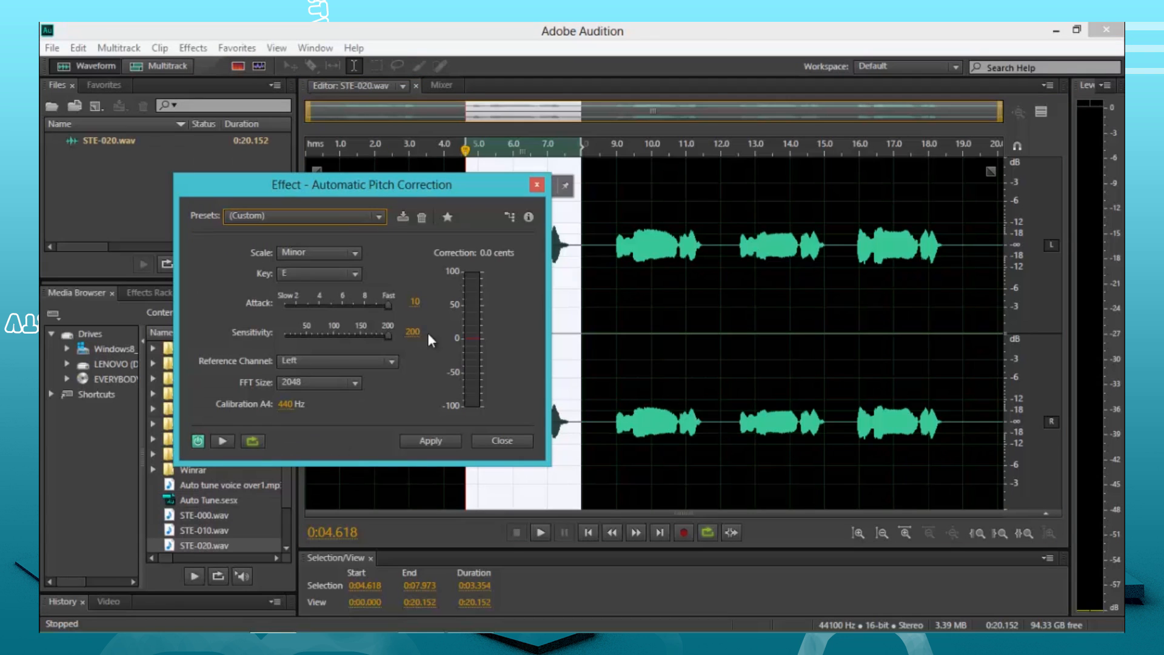
{"action": "left_click", "coordinate": [378, 215]}
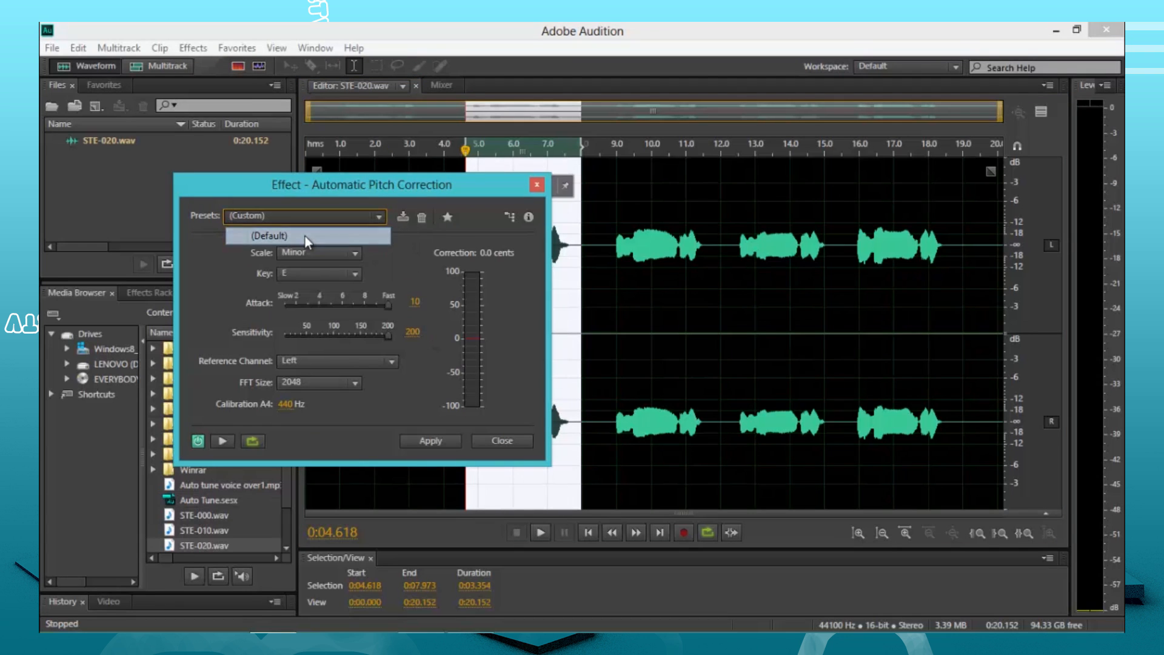
{"action": "left_click", "coordinate": [269, 235]}
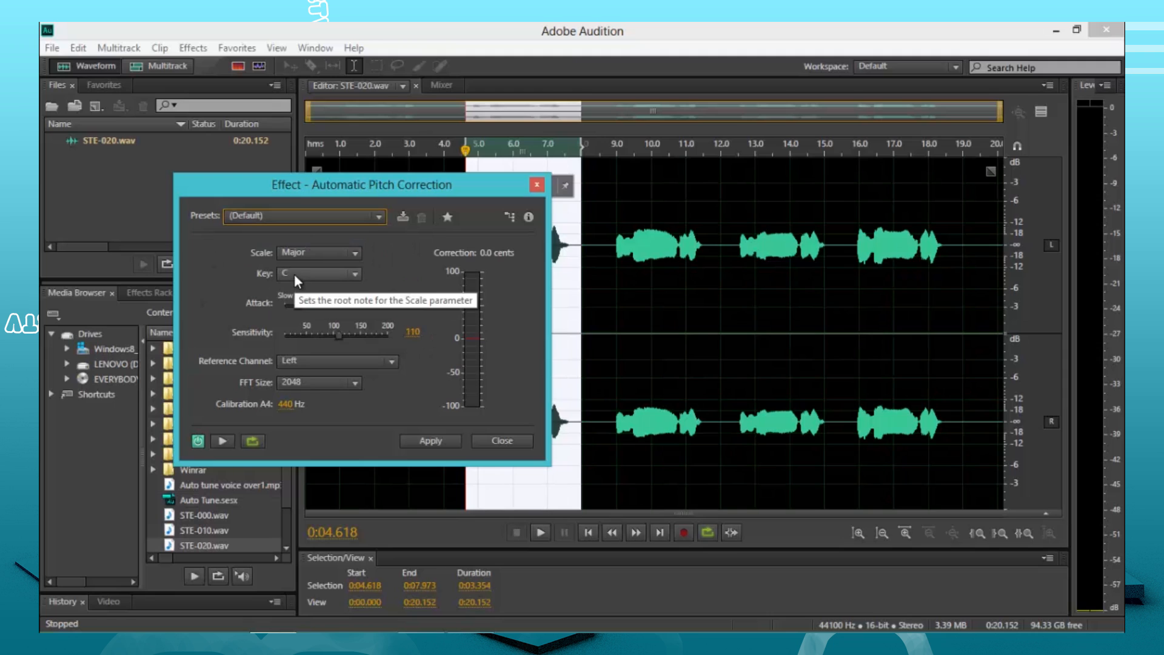
{"action": "mouse_move", "coordinate": [339, 279]}
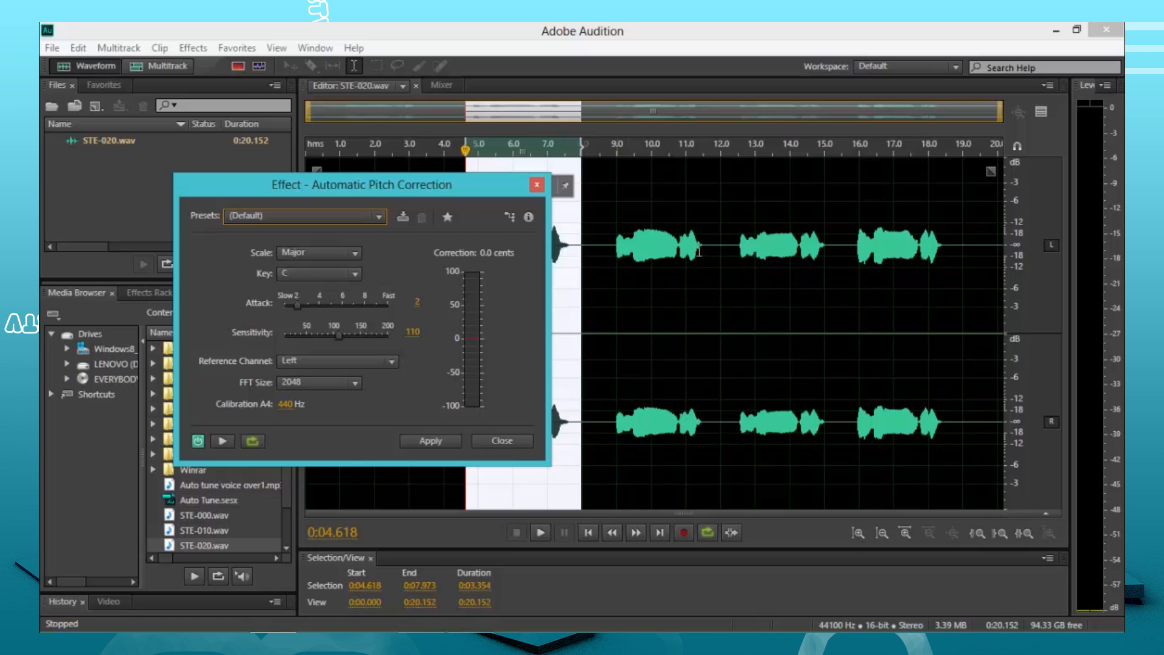
{"action": "mouse_move", "coordinate": [496, 315]}
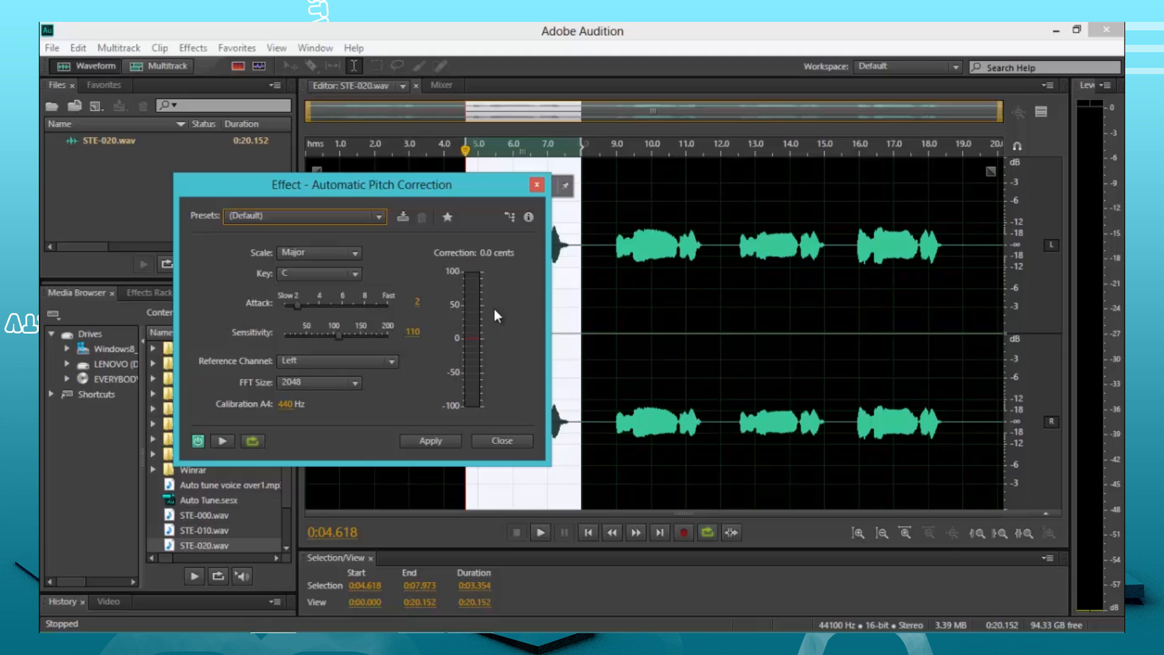
{"action": "mouse_move", "coordinate": [461, 316]}
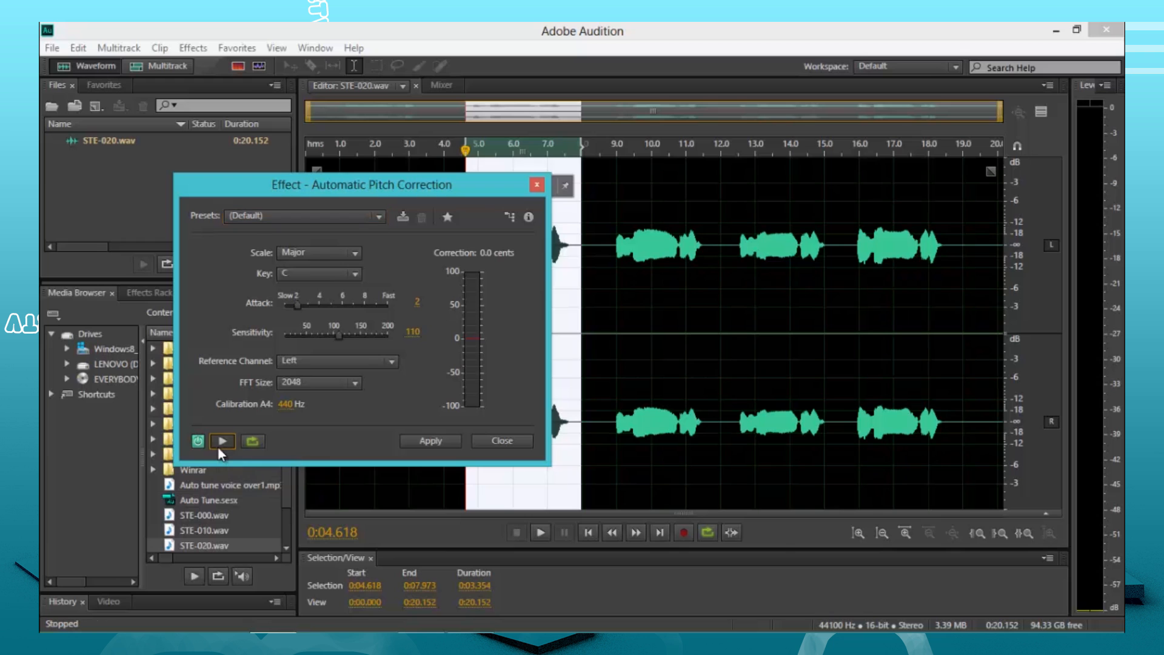
{"action": "left_click", "coordinate": [221, 442]}
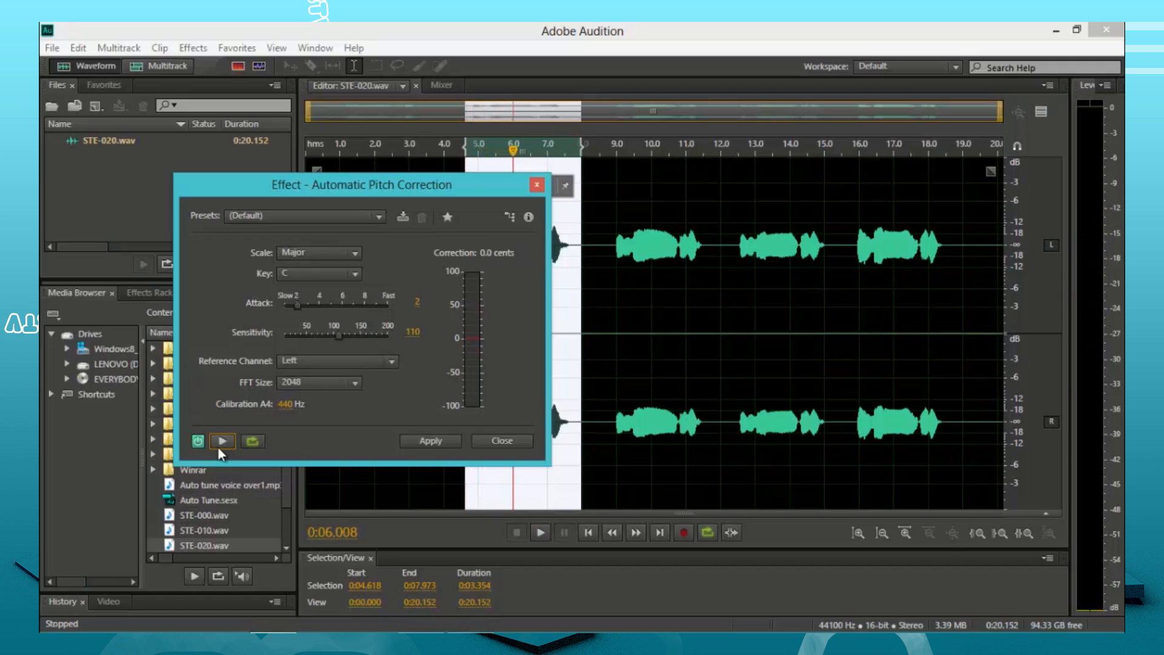
{"action": "mouse_move", "coordinate": [322, 258]}
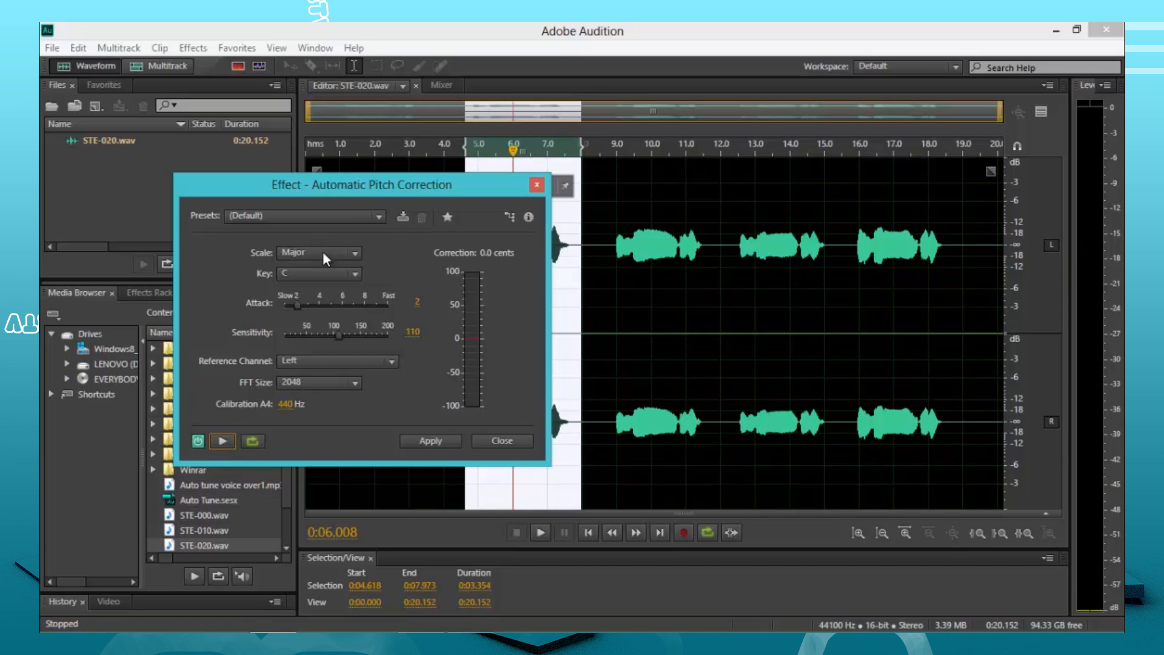
{"action": "mouse_move", "coordinate": [280, 318]}
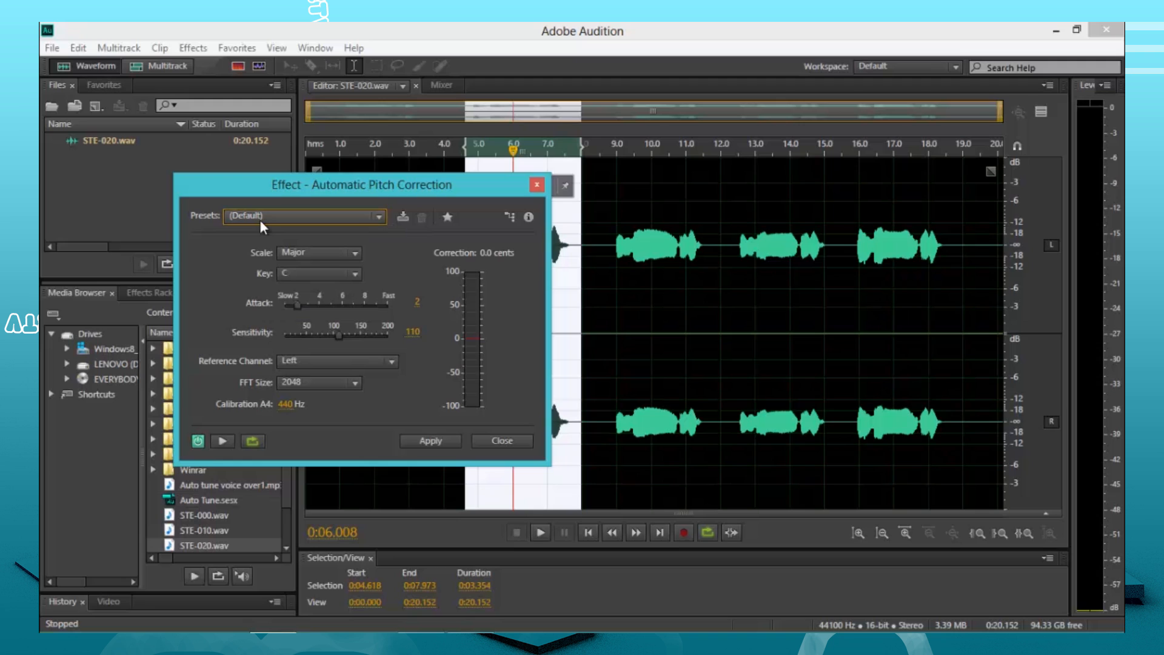
{"action": "mouse_move", "coordinate": [304, 272]}
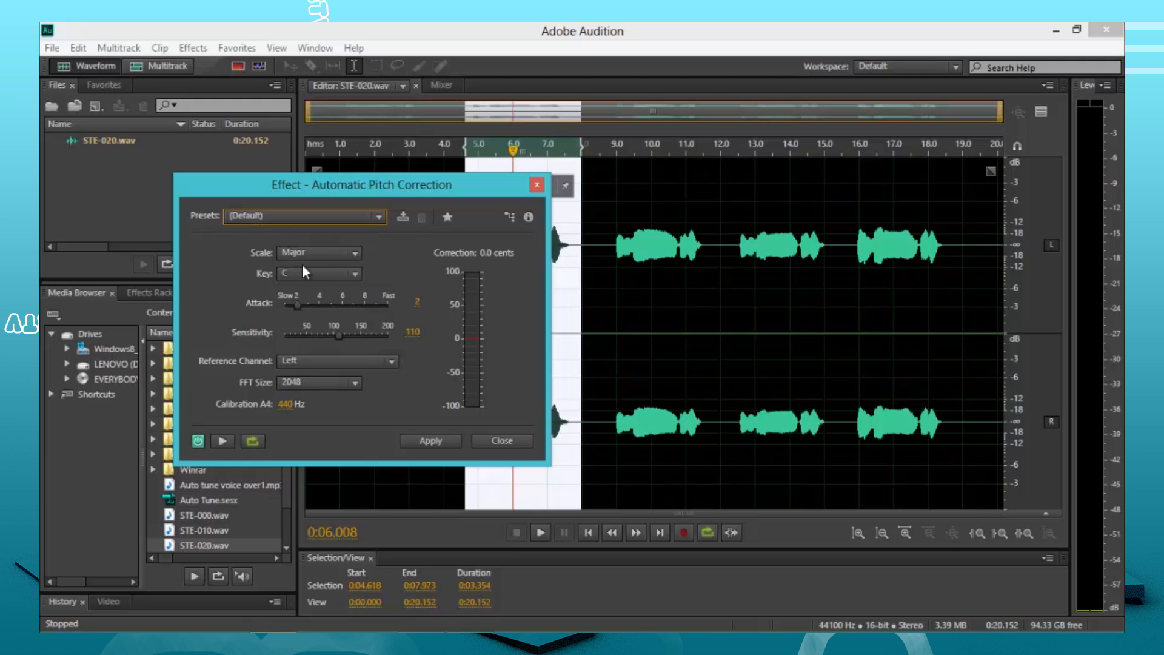
{"action": "left_click", "coordinate": [318, 272]}
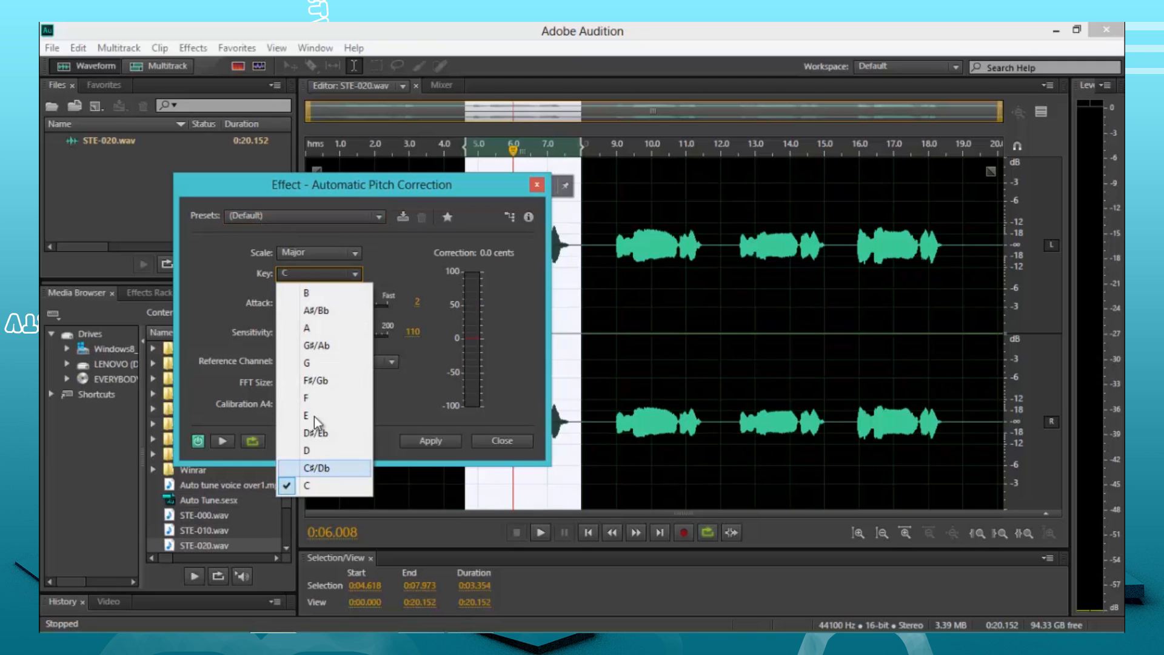
{"action": "left_click", "coordinate": [319, 253]}
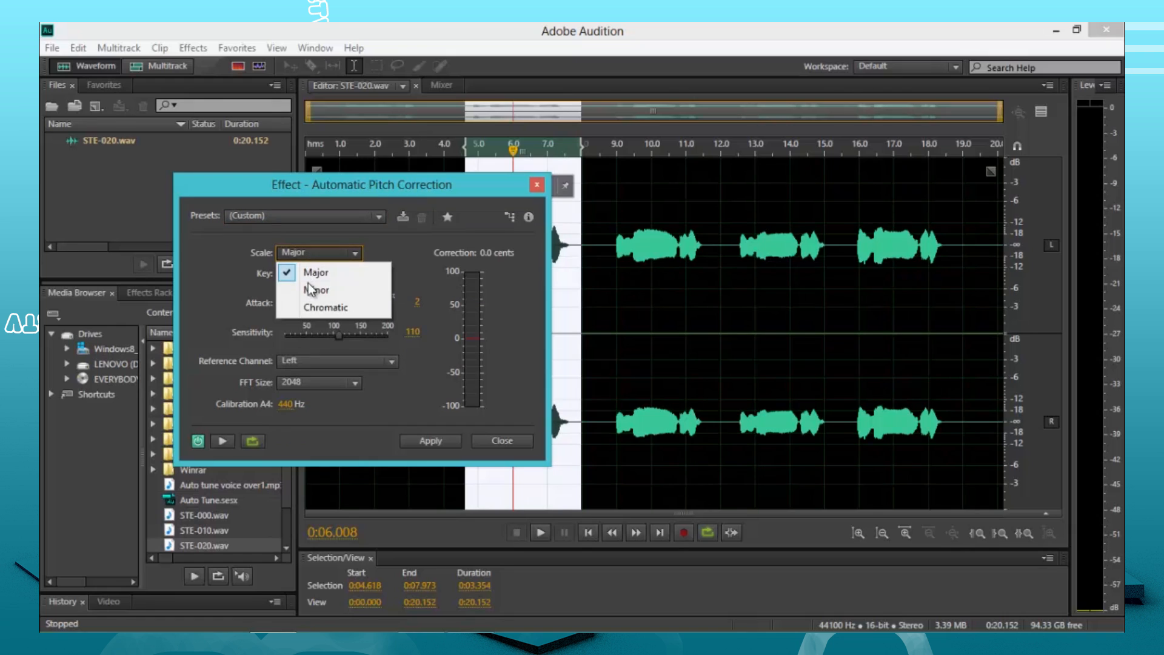
{"action": "left_click", "coordinate": [315, 289]}
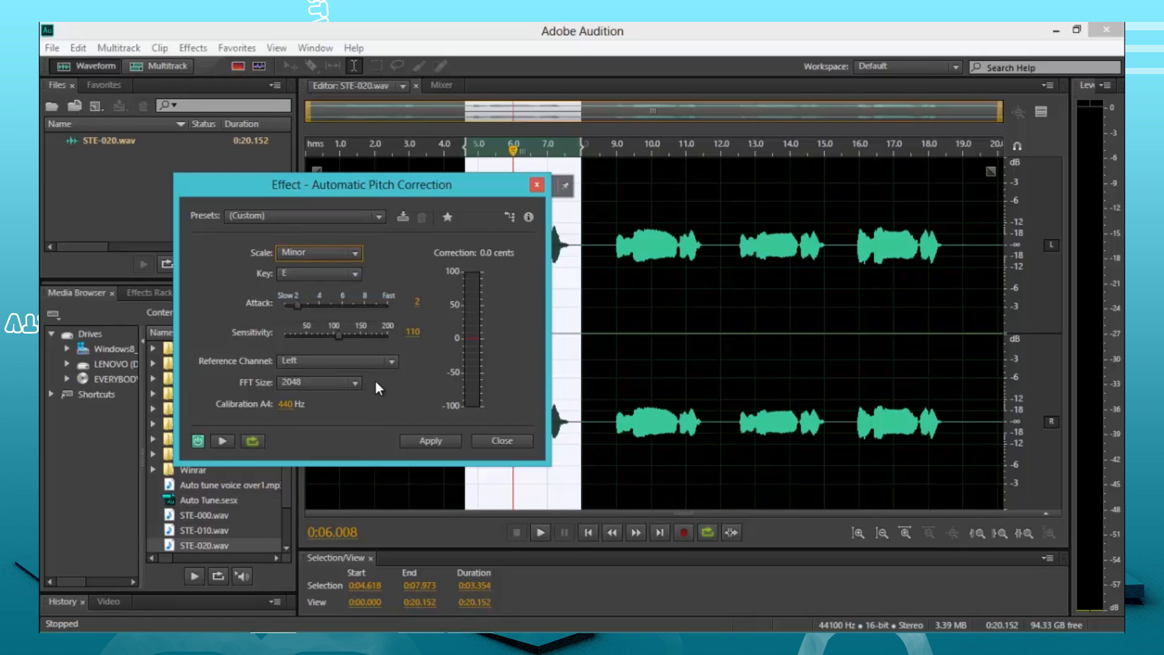
{"action": "mouse_move", "coordinate": [434, 381]}
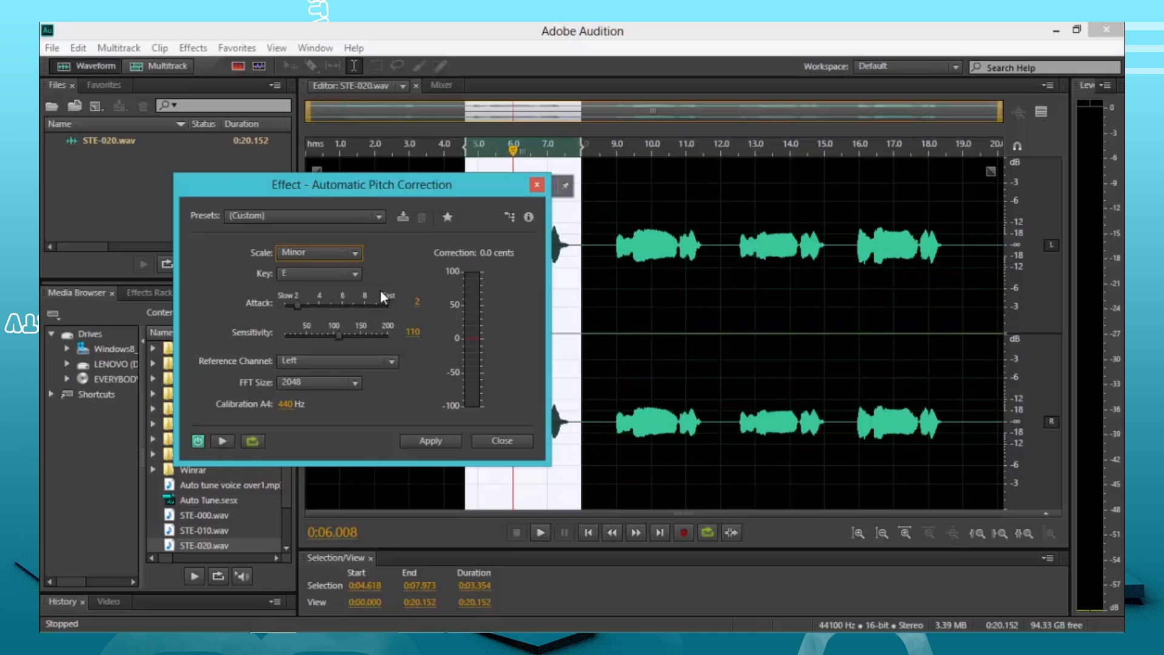
{"action": "mouse_move", "coordinate": [380, 297]}
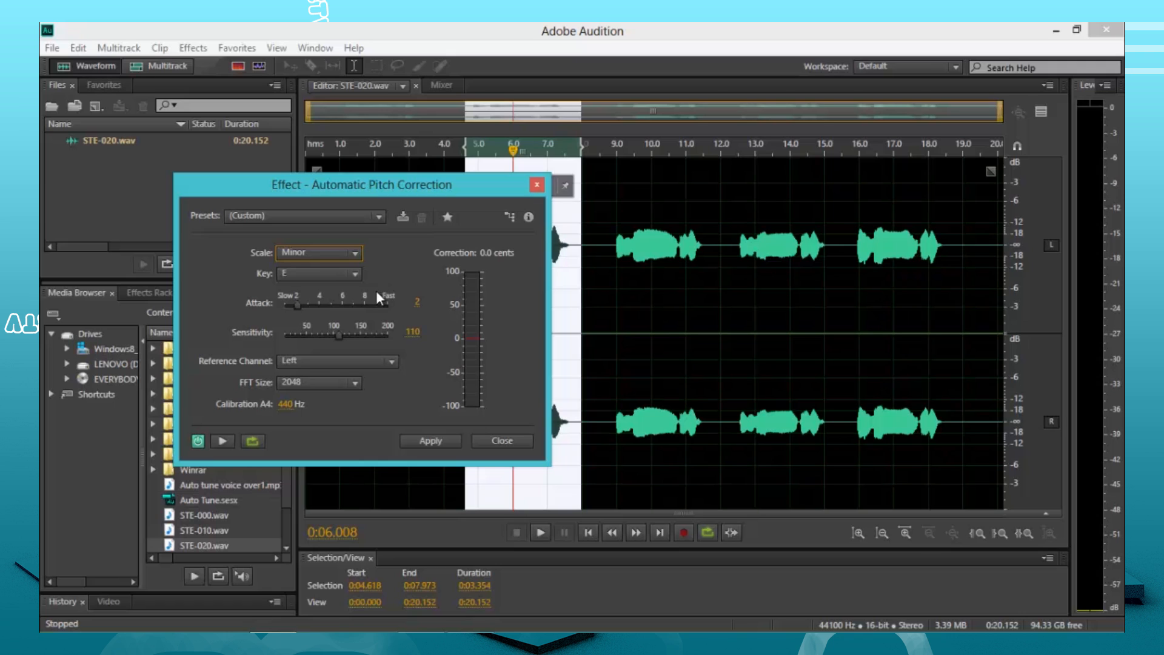
{"action": "mouse_move", "coordinate": [339, 342]}
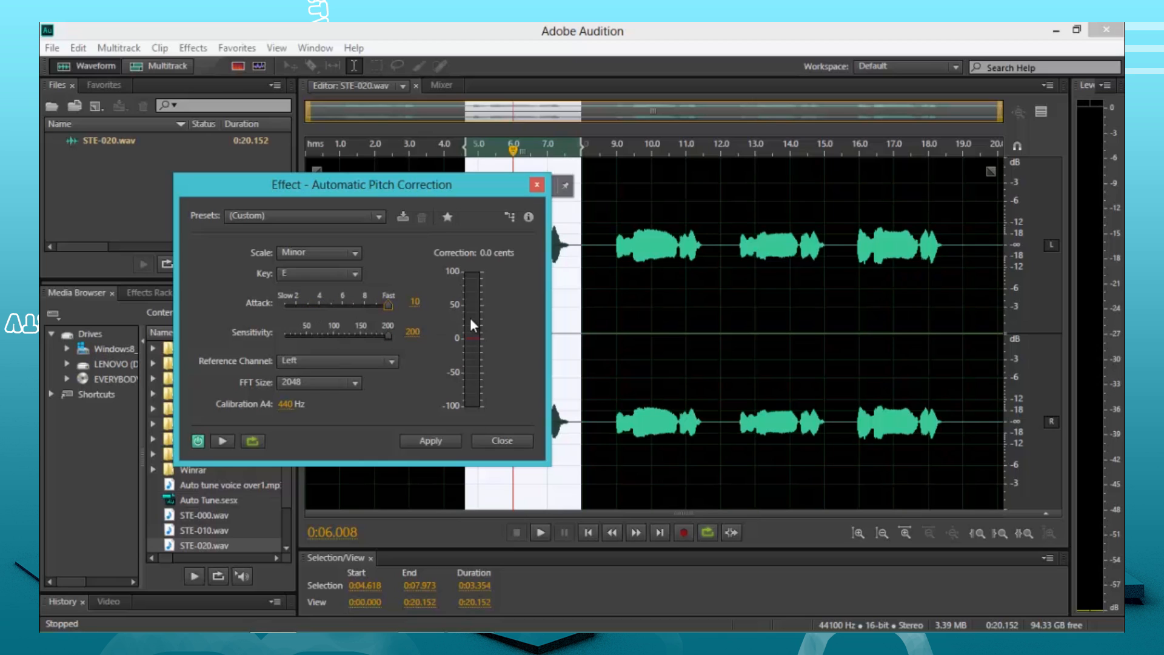
{"action": "mouse_move", "coordinate": [390, 306]}
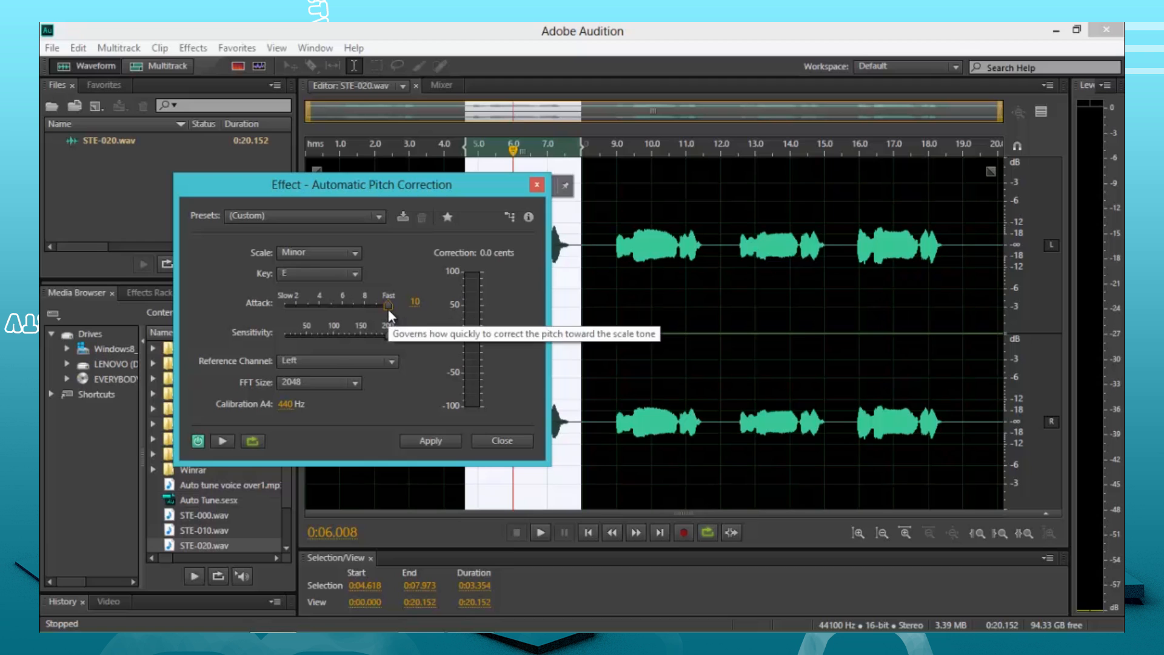
{"action": "left_click", "coordinate": [221, 440]}
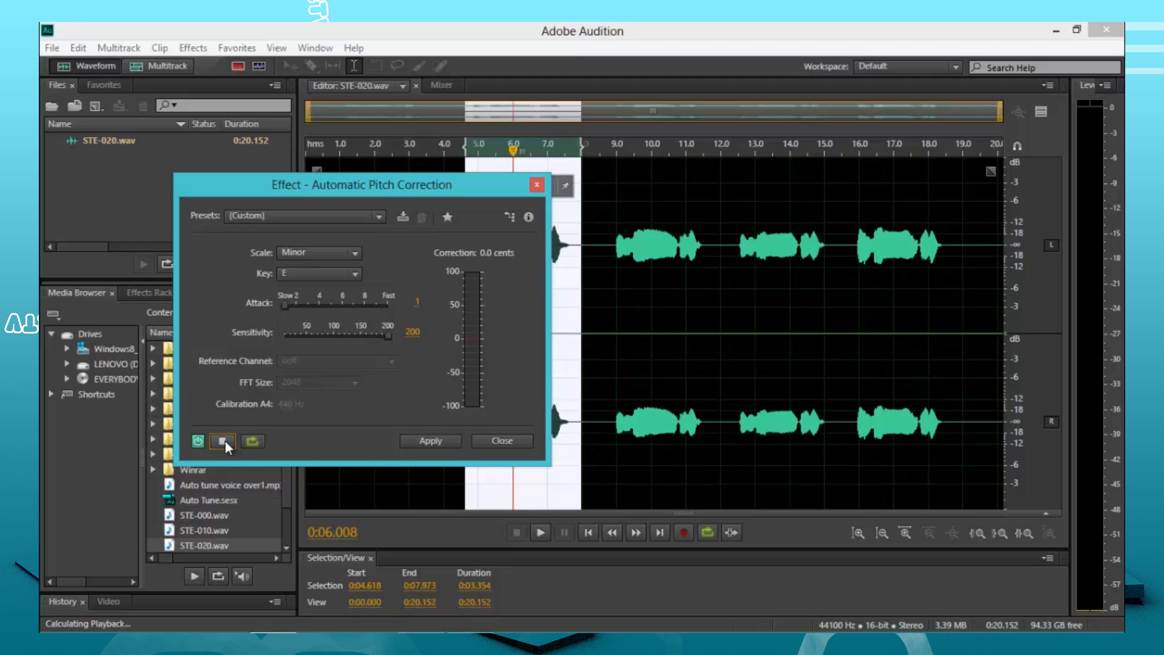
{"action": "left_click", "coordinate": [198, 442]}
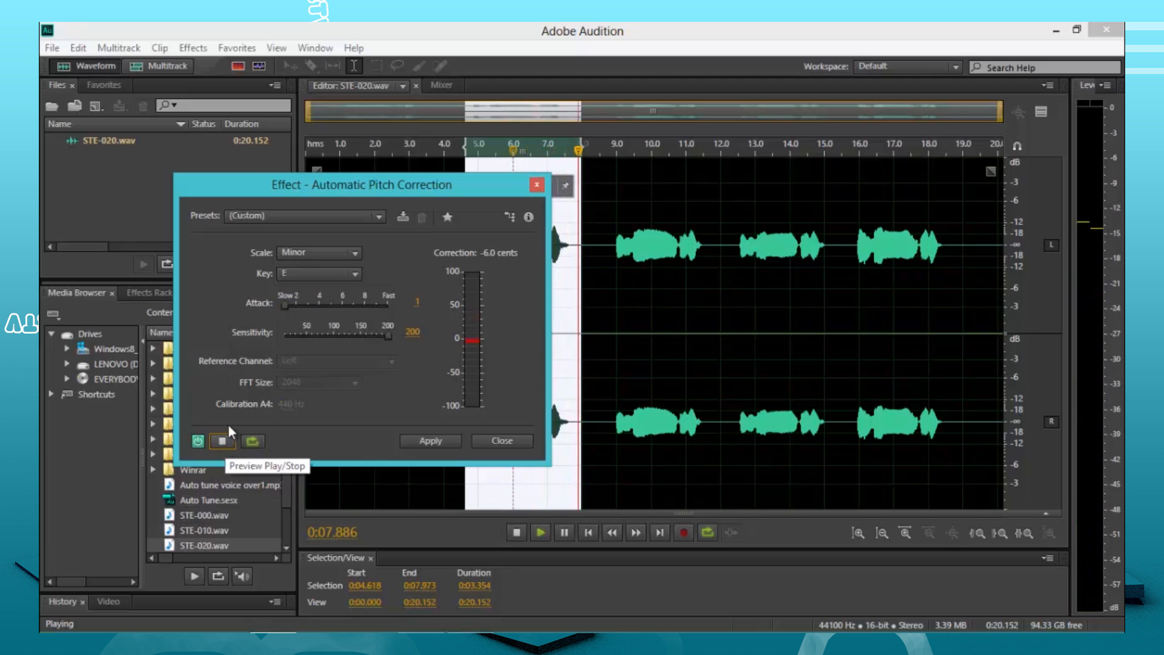
{"action": "left_click", "coordinate": [222, 440]}
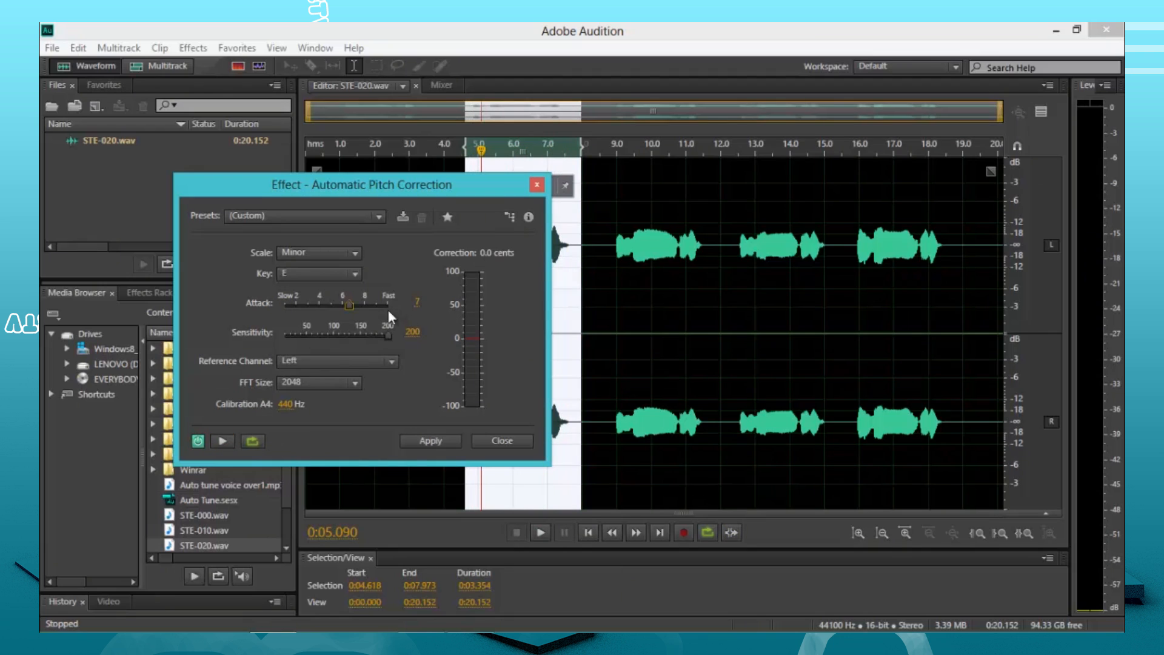
{"action": "left_click", "coordinate": [220, 442]}
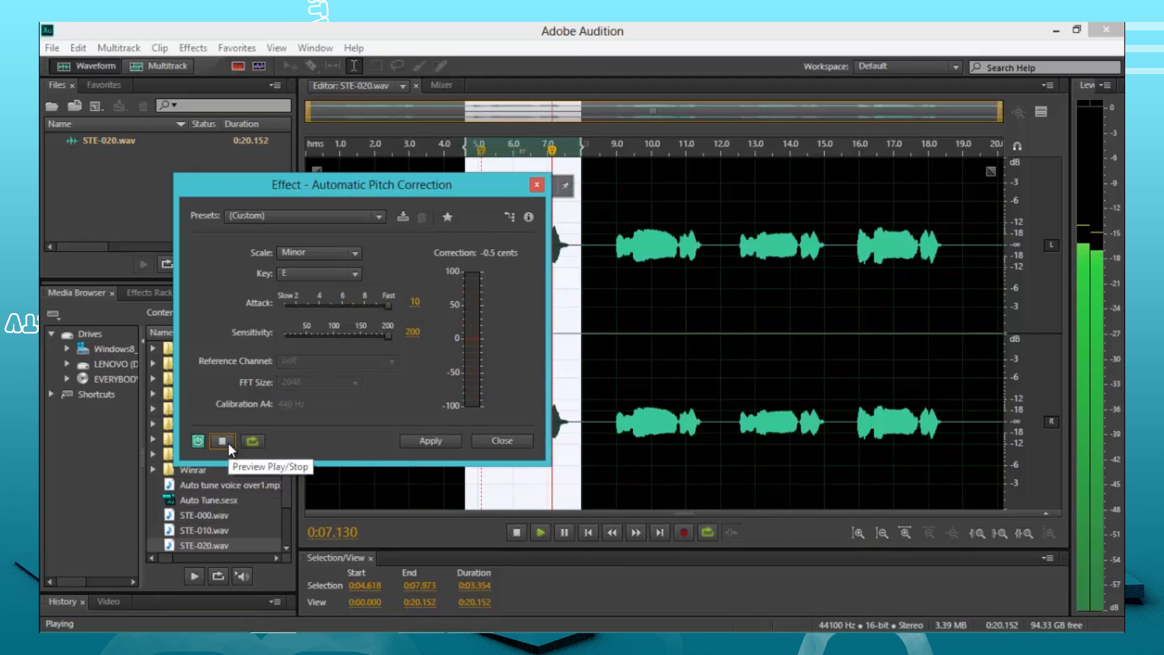
{"action": "left_click", "coordinate": [220, 441]}
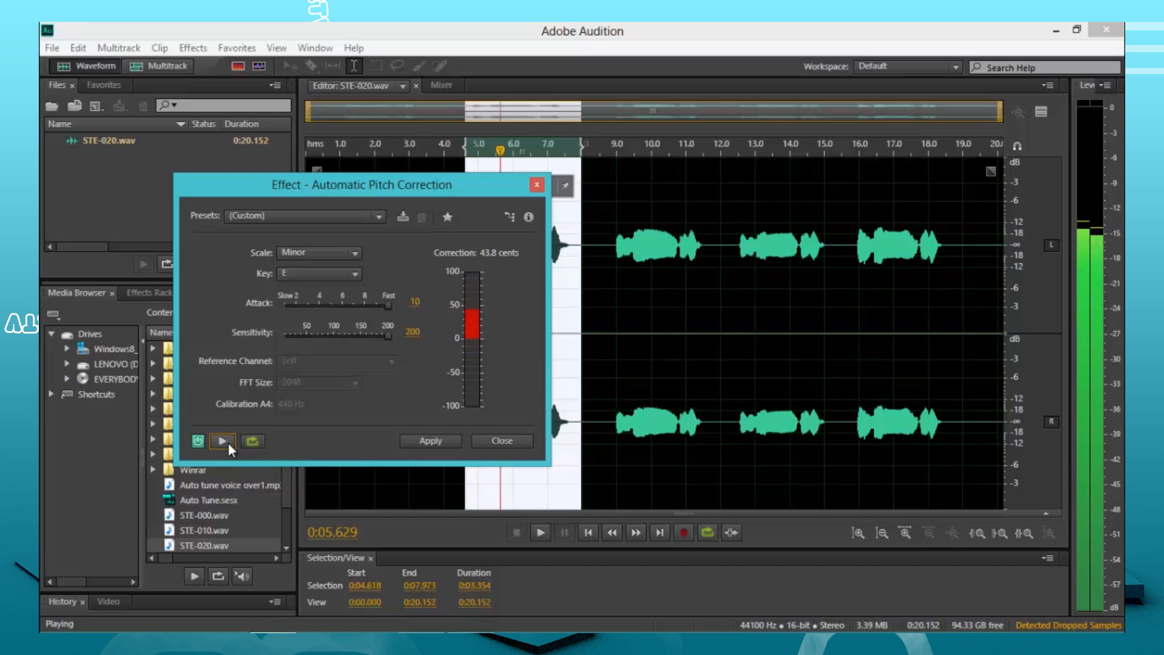
{"action": "left_click", "coordinate": [221, 442]}
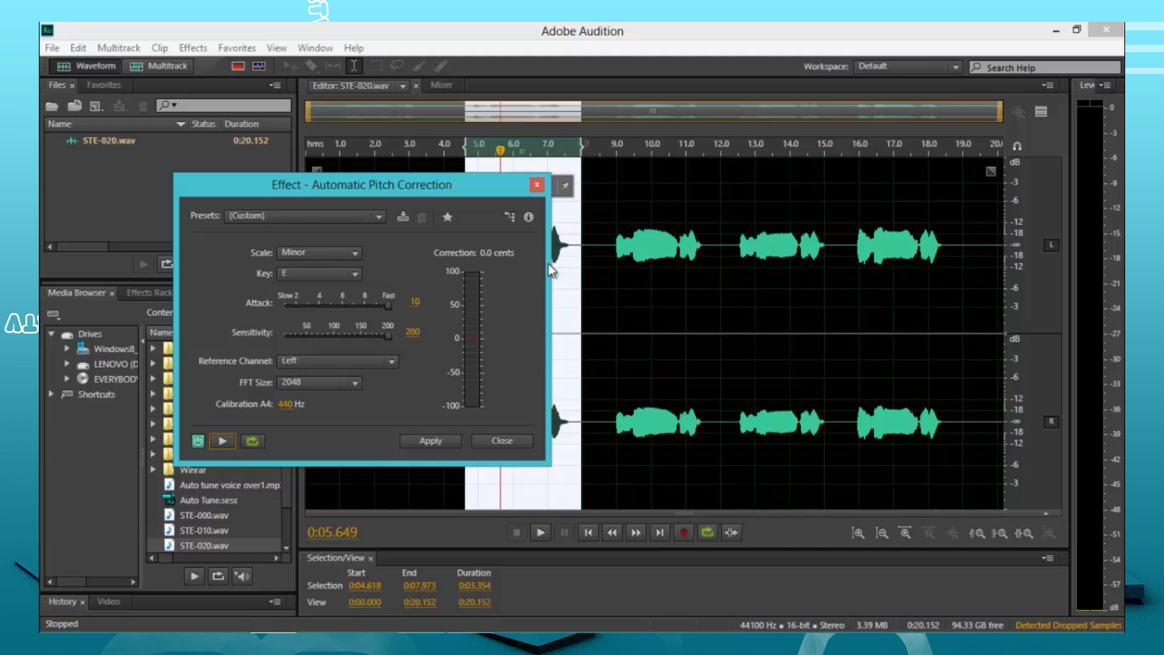
{"action": "mouse_move", "coordinate": [351, 295]}
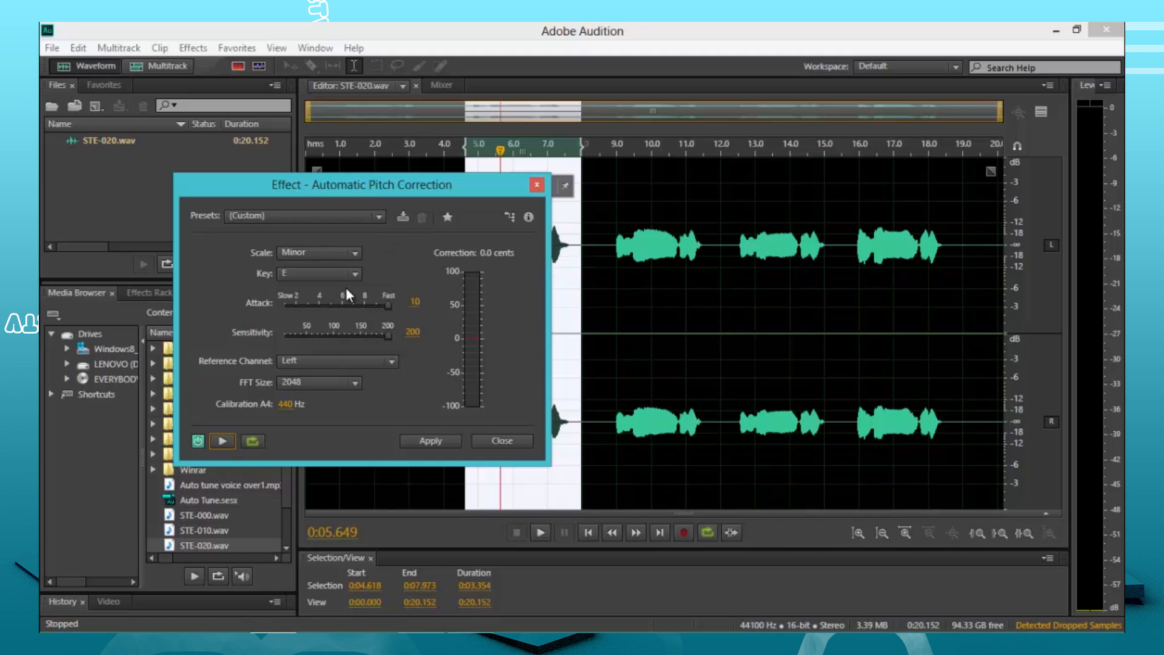
{"action": "mouse_move", "coordinate": [309, 233]}
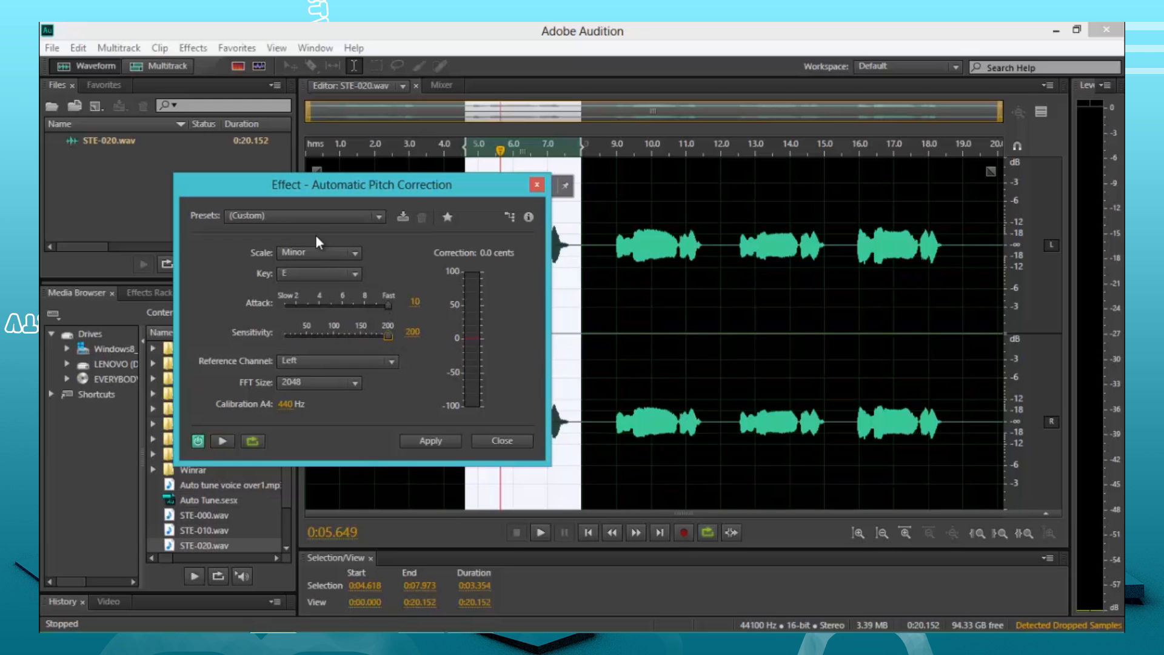
Set the correction to E minor with attack 10 and sensitivity 200, and apply it to the phrase
{"action": "left_click", "coordinate": [303, 216]}
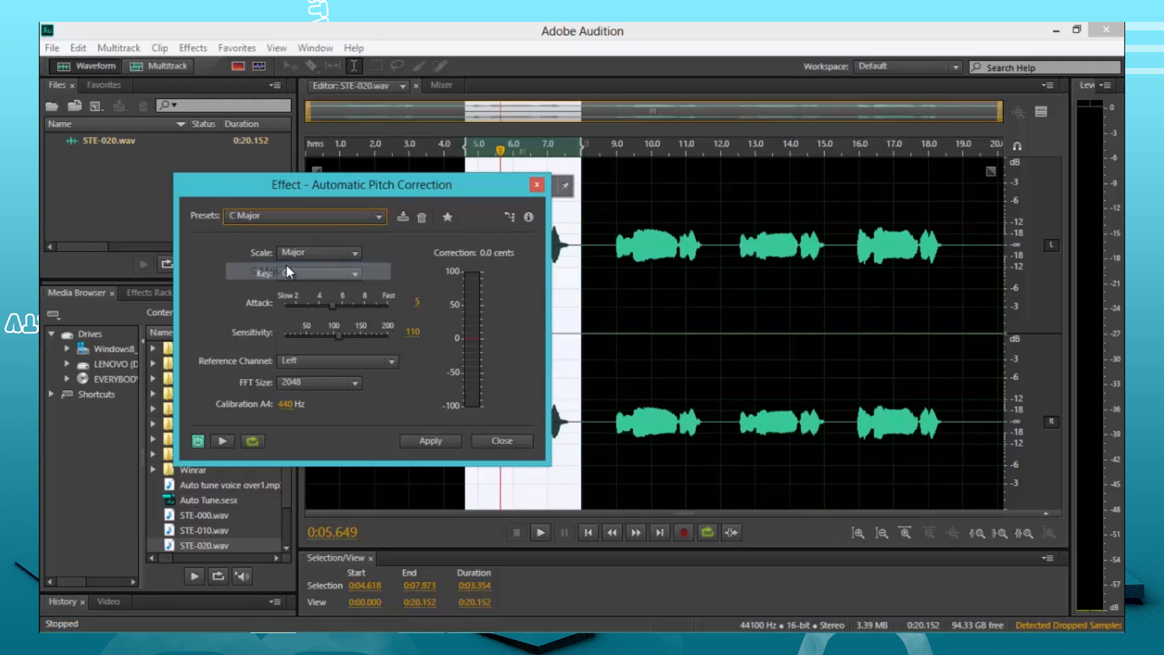
{"action": "left_click", "coordinate": [319, 273]}
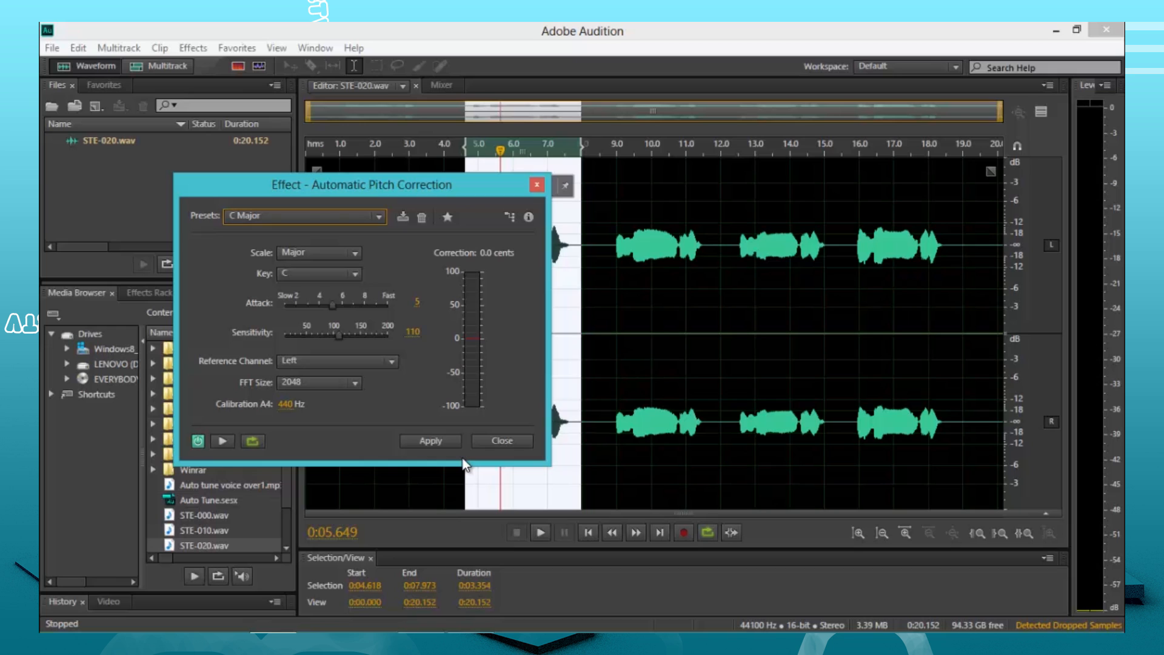
{"action": "mouse_move", "coordinate": [348, 250]}
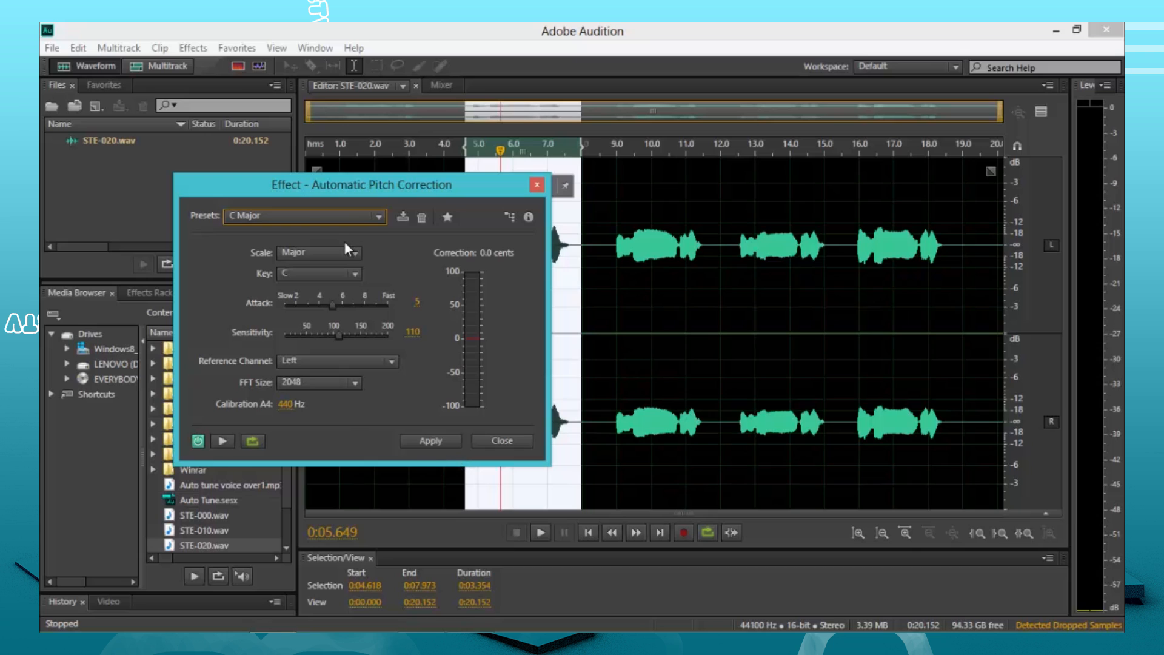
{"action": "left_click", "coordinate": [317, 252]}
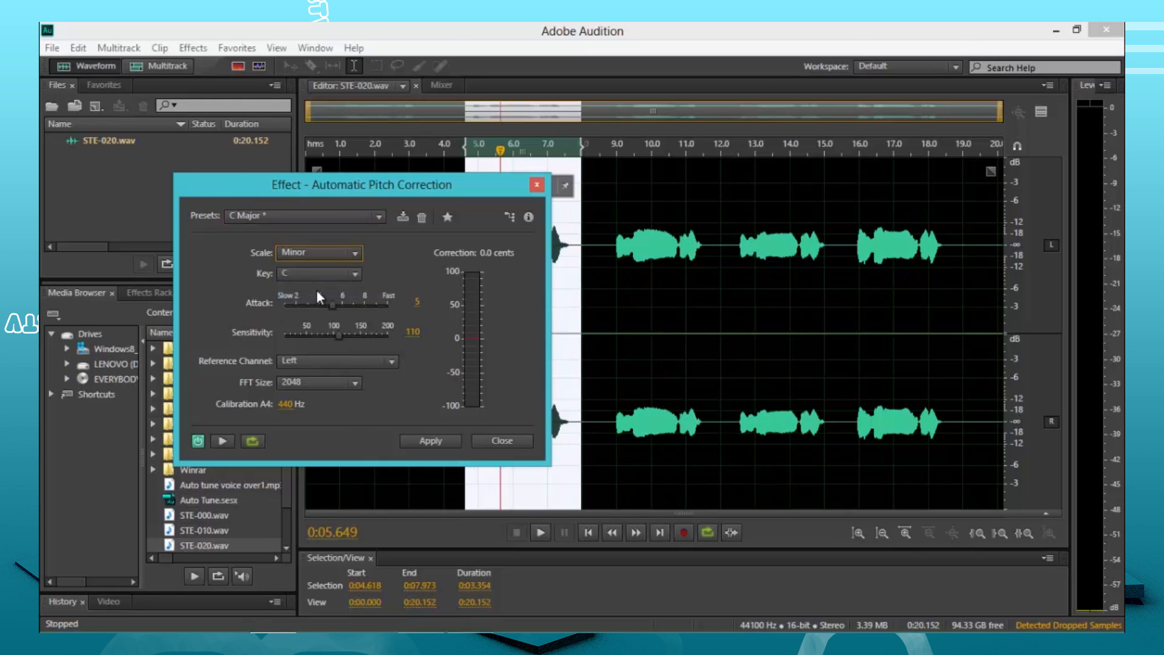
{"action": "left_click", "coordinate": [318, 274]}
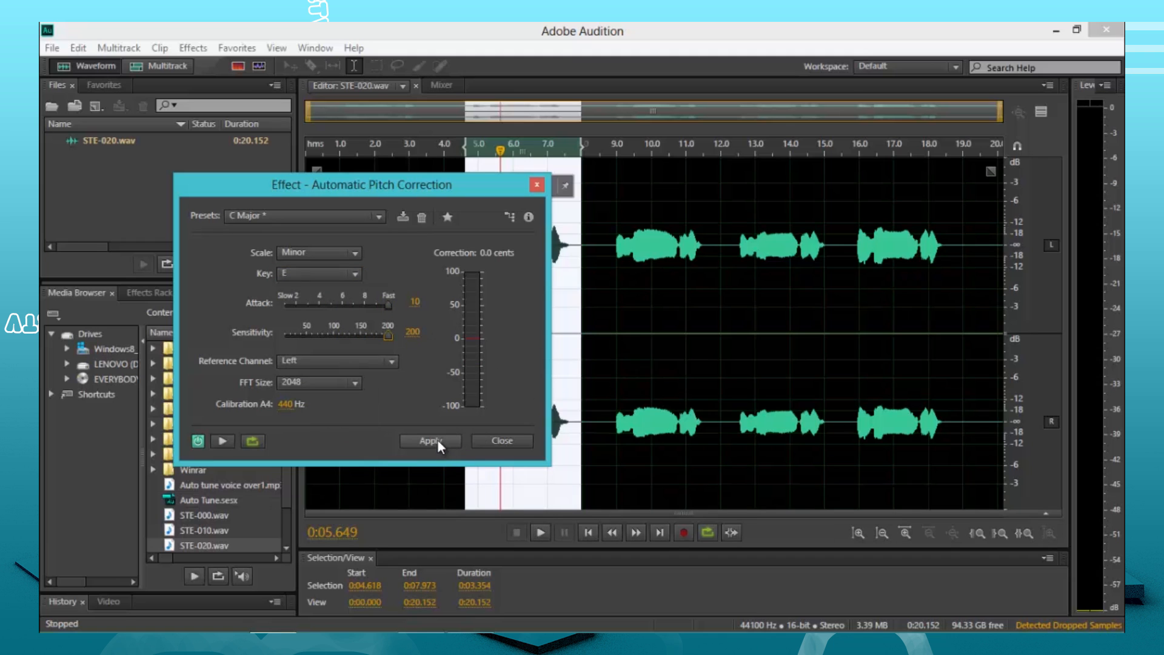
{"action": "left_click", "coordinate": [429, 440]}
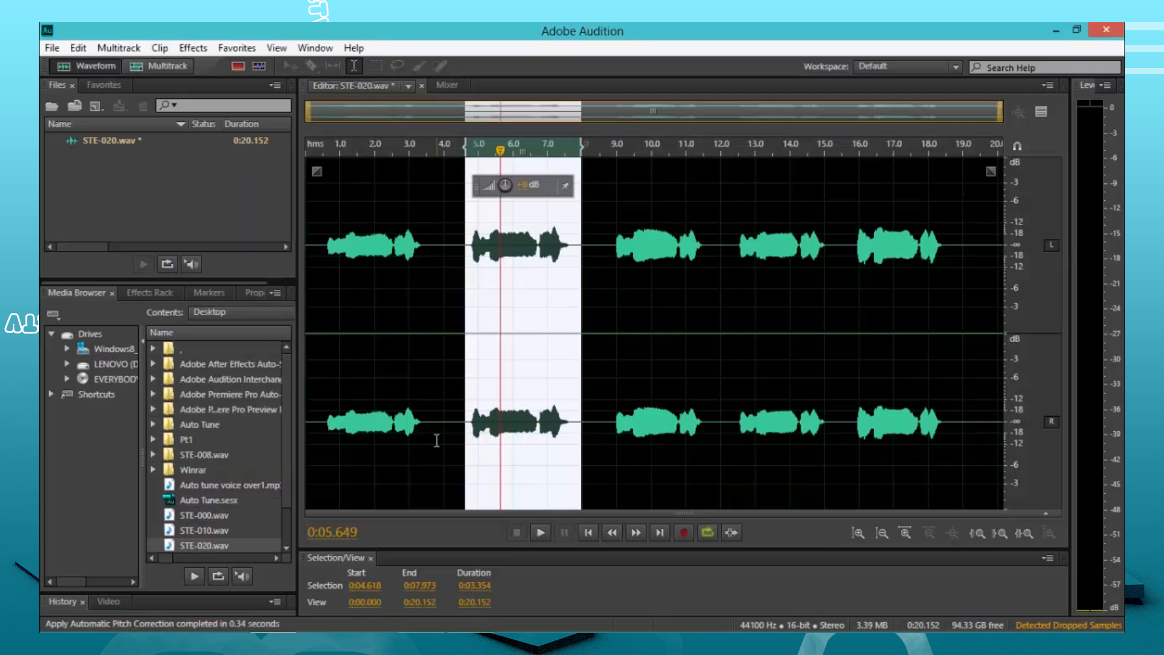
{"action": "left_click", "coordinate": [539, 533]}
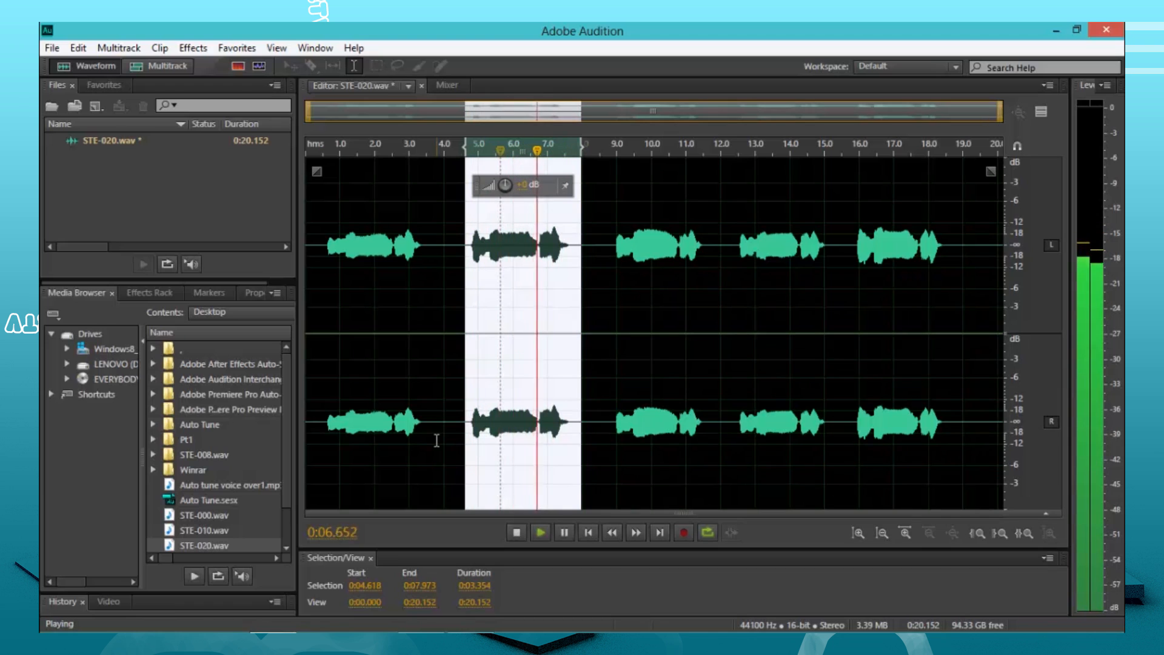
{"action": "left_click", "coordinate": [515, 533]}
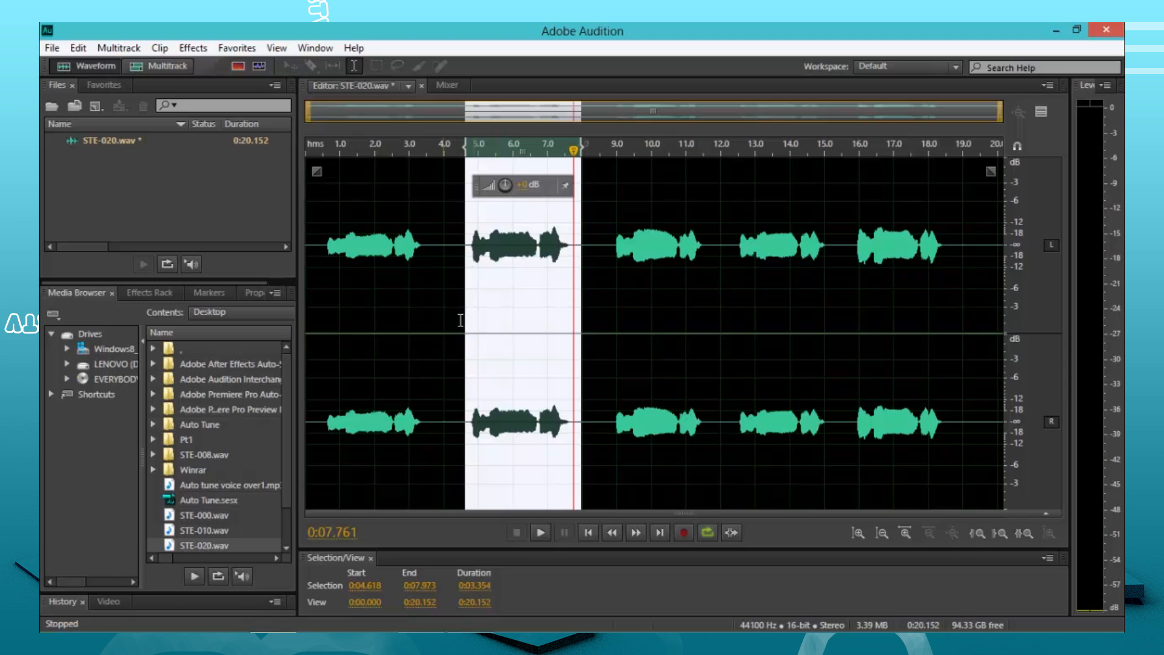
{"action": "mouse_move", "coordinate": [521, 237]}
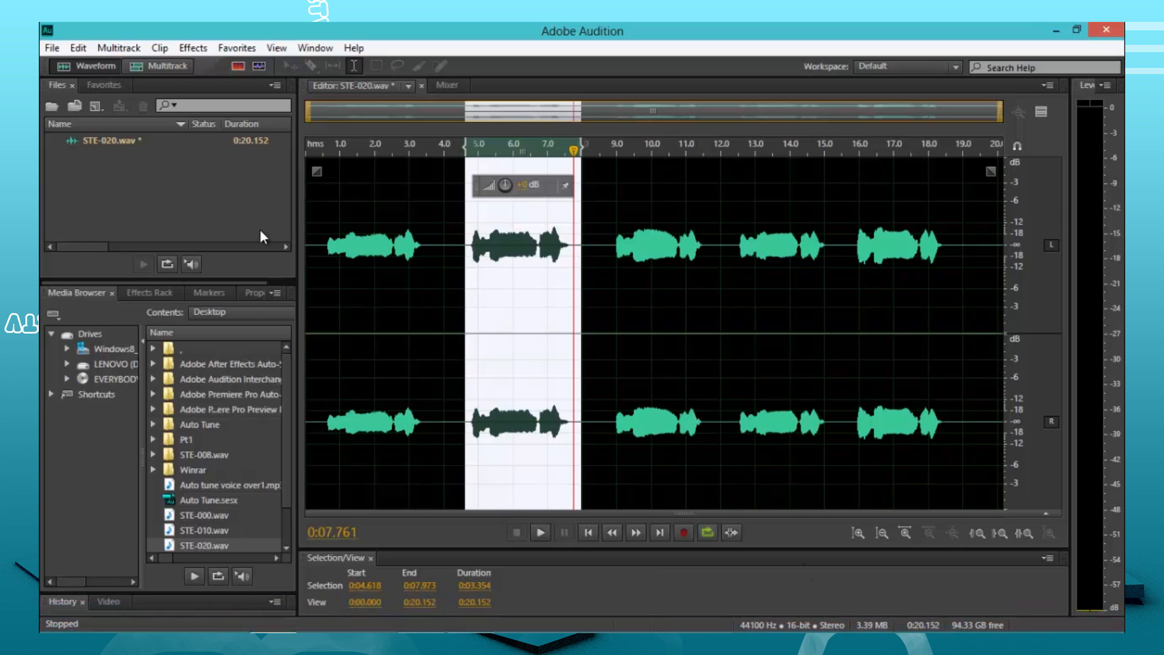
{"action": "mouse_move", "coordinate": [41, 133]}
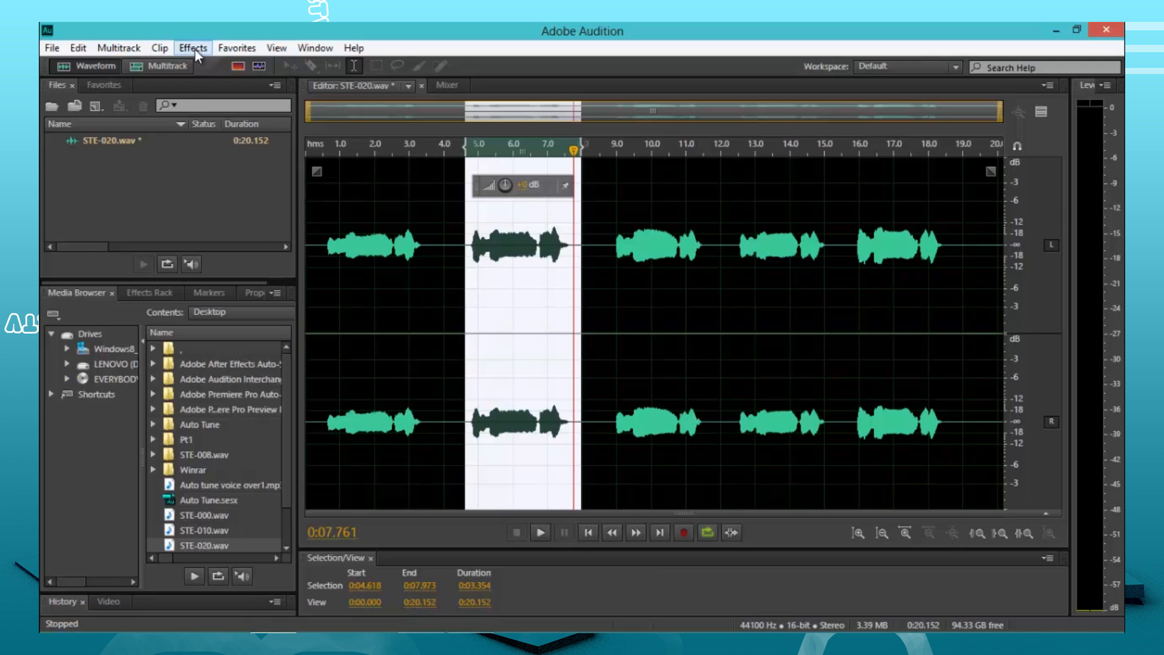
Bring up the Full Reverb effect from the Effects > Reverb menu
{"action": "left_click", "coordinate": [193, 47]}
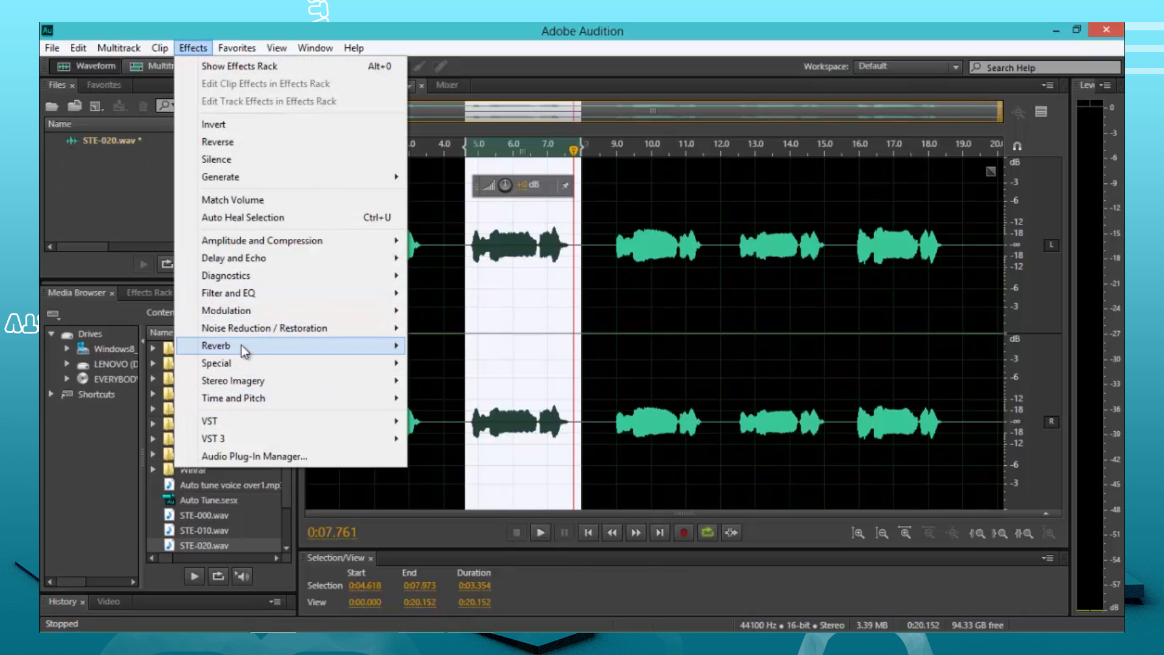
{"action": "mouse_move", "coordinate": [158, 118]}
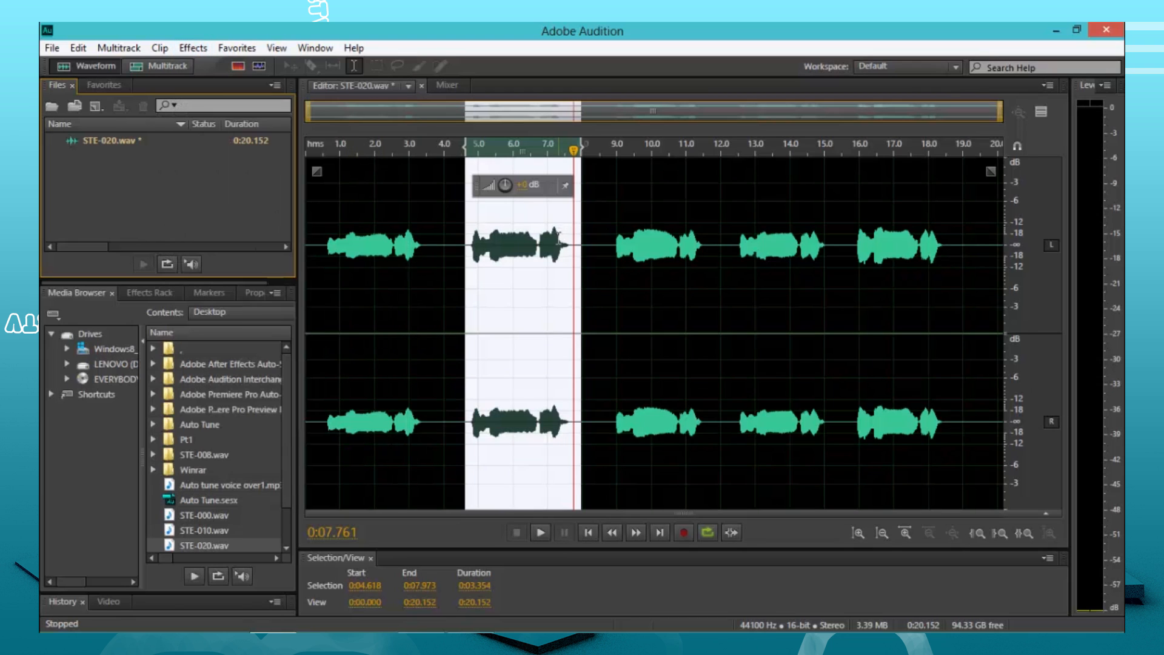
{"action": "mouse_move", "coordinate": [193, 48]}
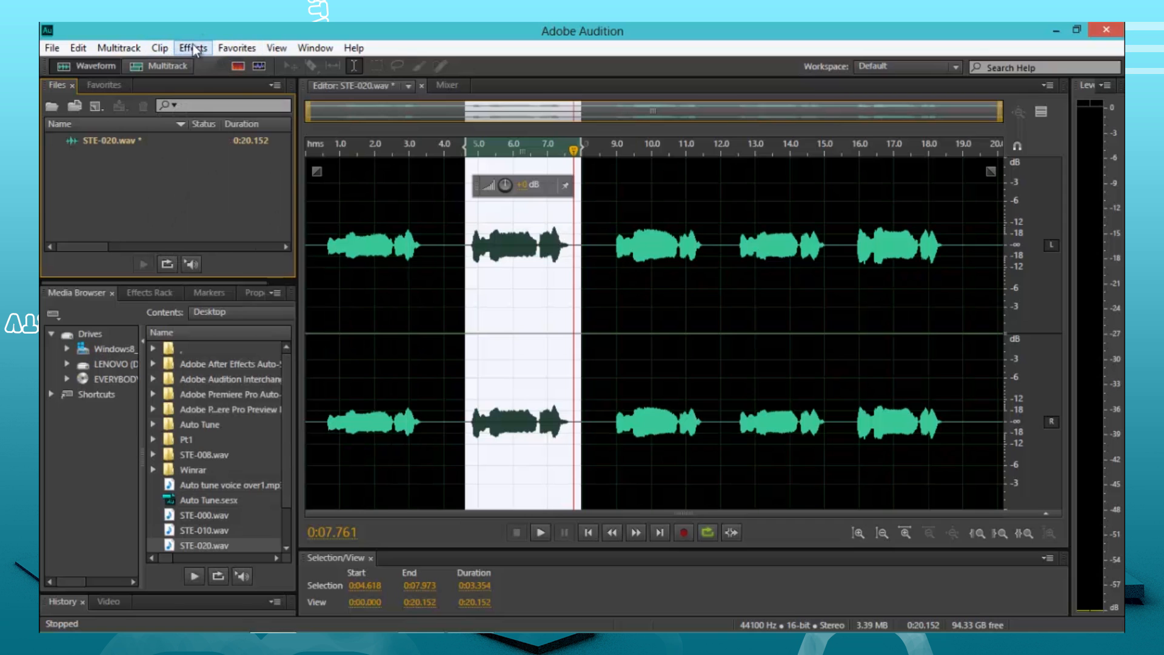
{"action": "left_click", "coordinate": [277, 47]}
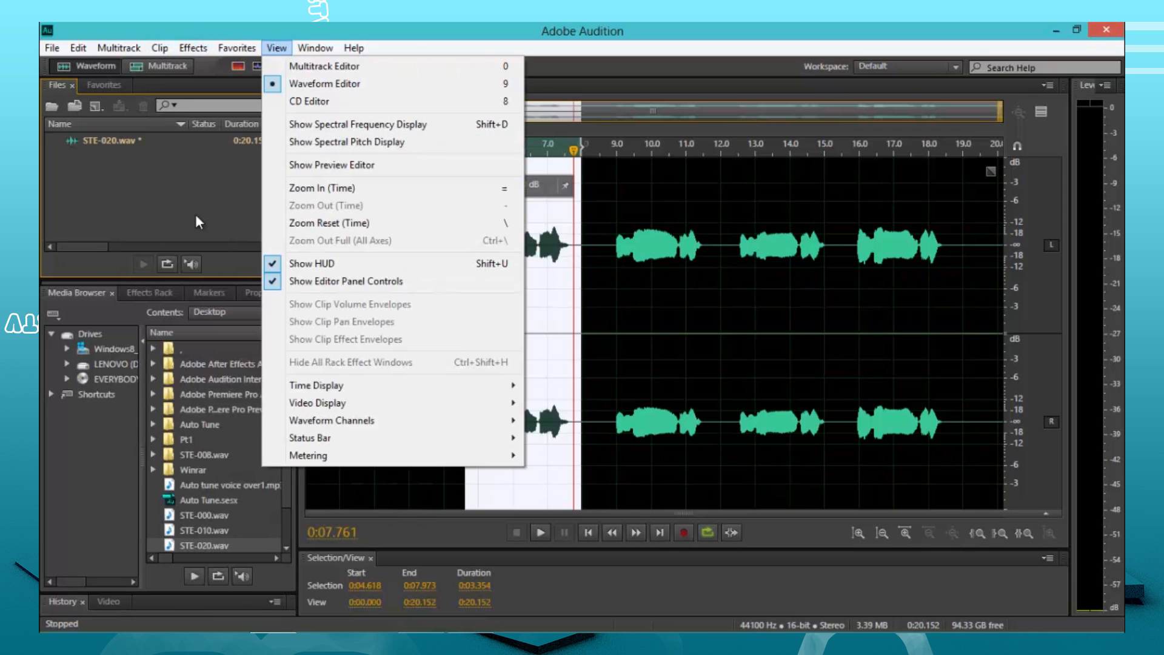
{"action": "left_click", "coordinate": [193, 48]}
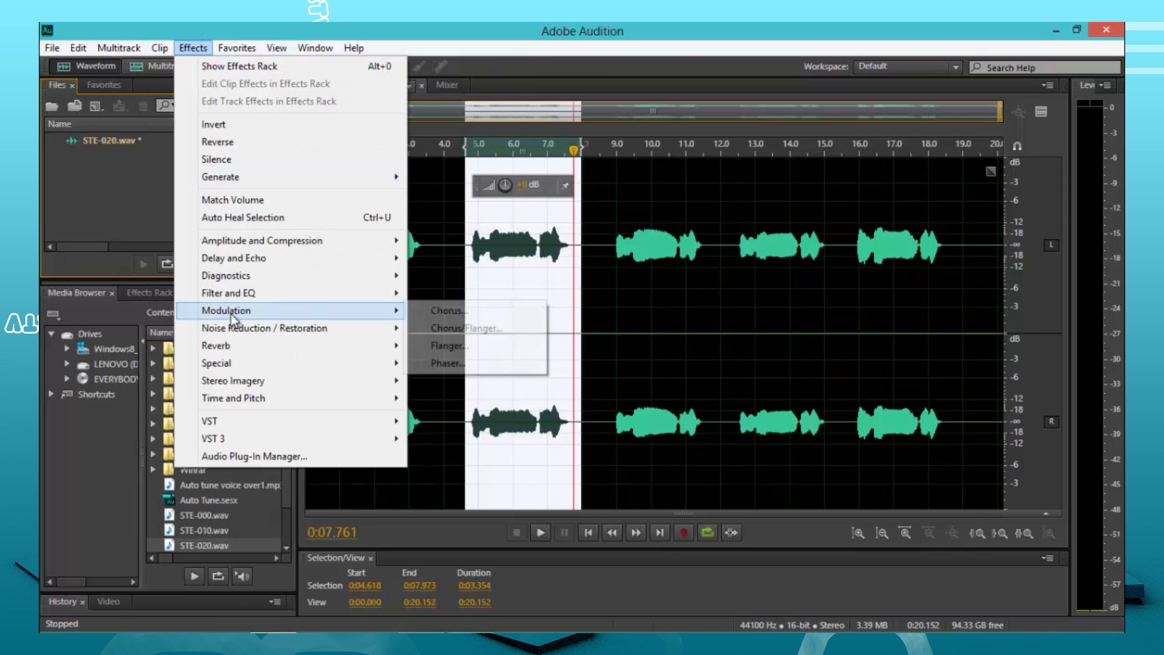
{"action": "mouse_move", "coordinate": [237, 346]}
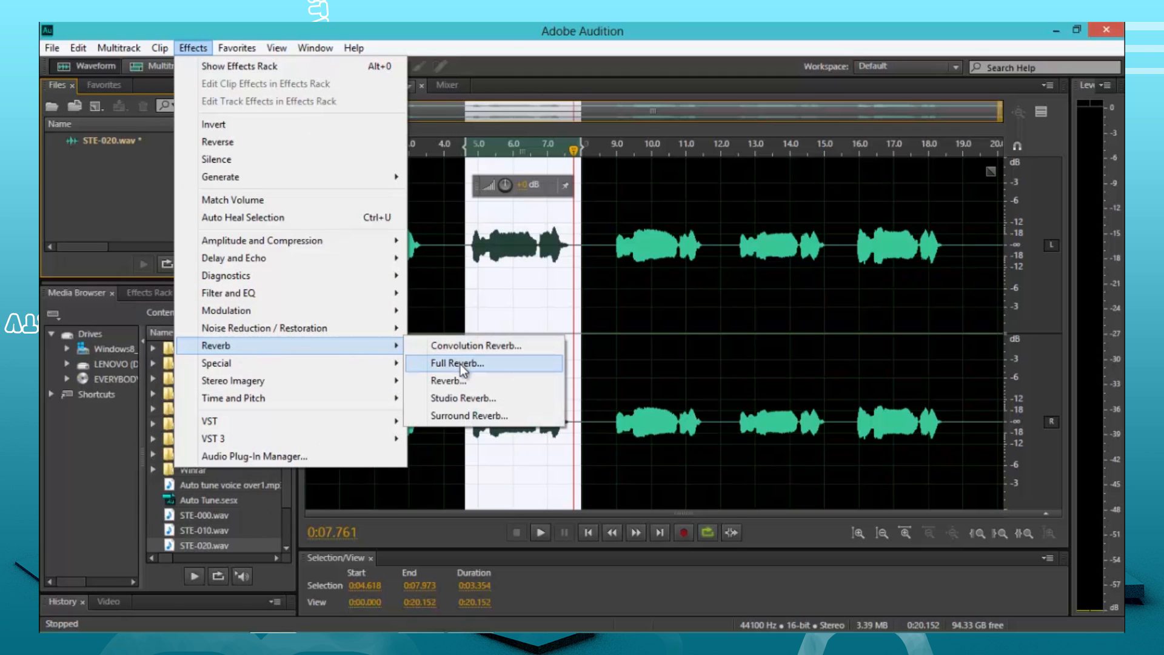
{"action": "left_click", "coordinate": [456, 362]}
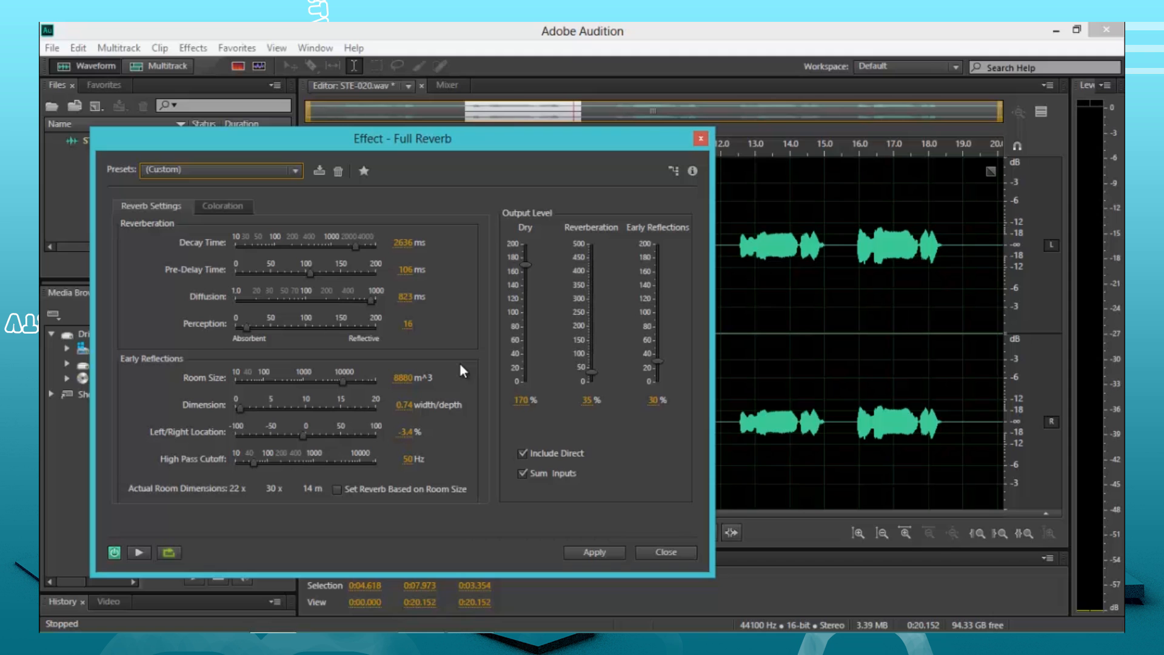
{"action": "mouse_move", "coordinate": [521, 370]}
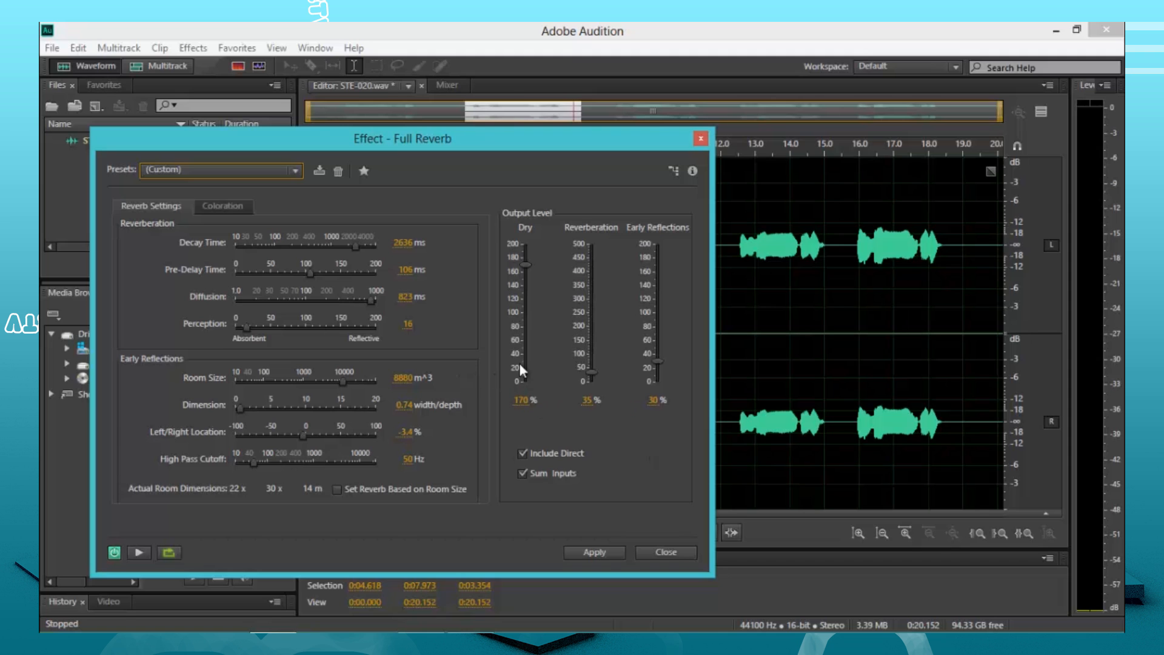
Browse the reverb preset list and close it without changing presets
{"action": "left_click", "coordinate": [296, 170]}
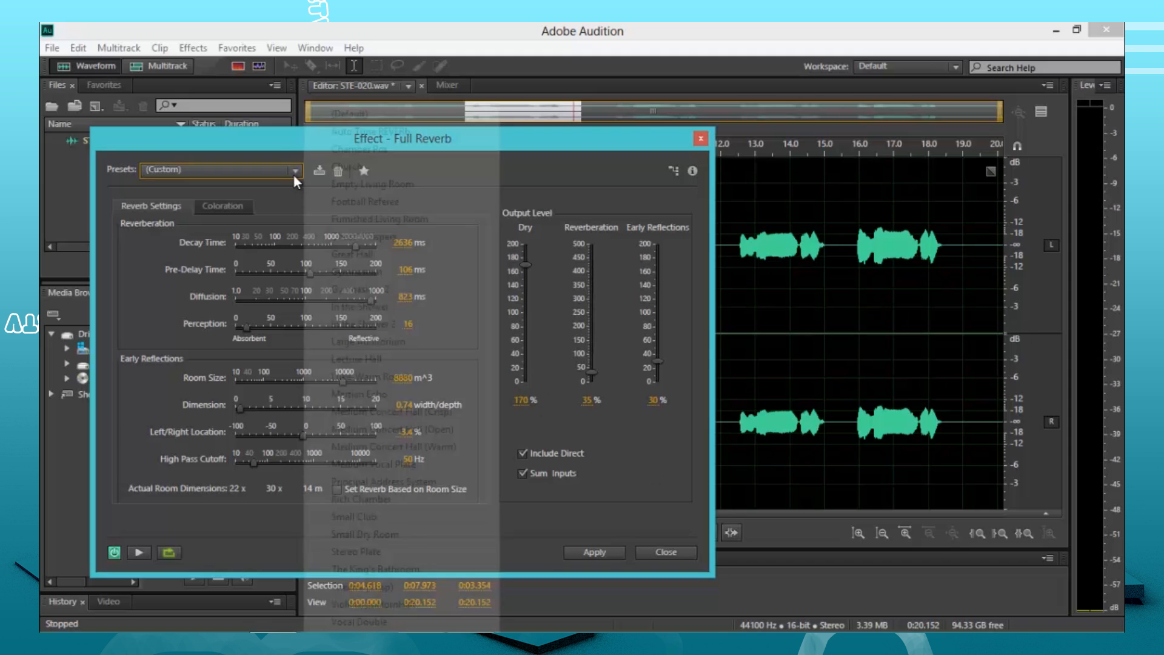
{"action": "left_click", "coordinate": [296, 169]}
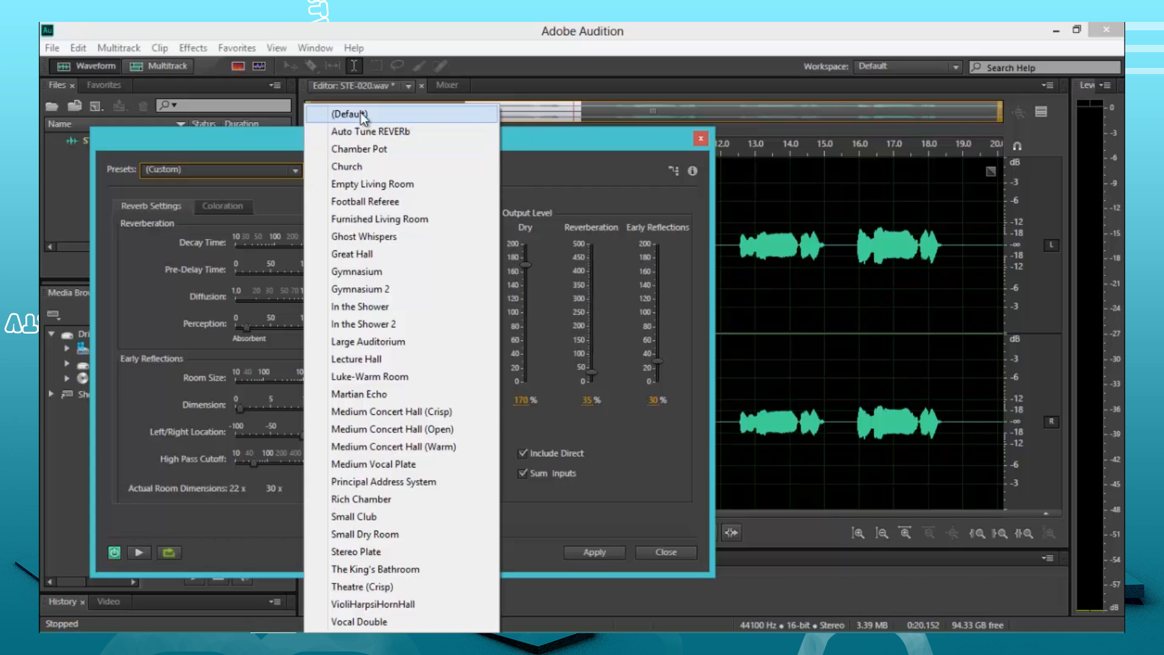
{"action": "left_click", "coordinate": [349, 114]}
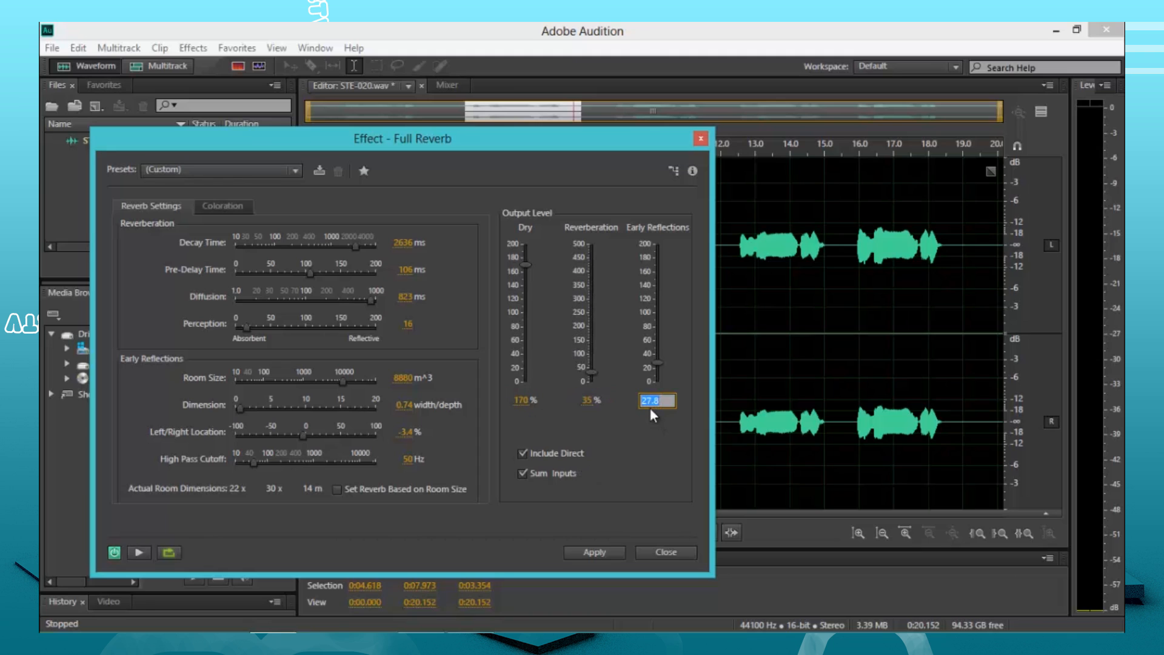
Set Early Reflections to 30%, preview the reverb on the phrase, and reopen the preset list
{"action": "type", "text": "30"}
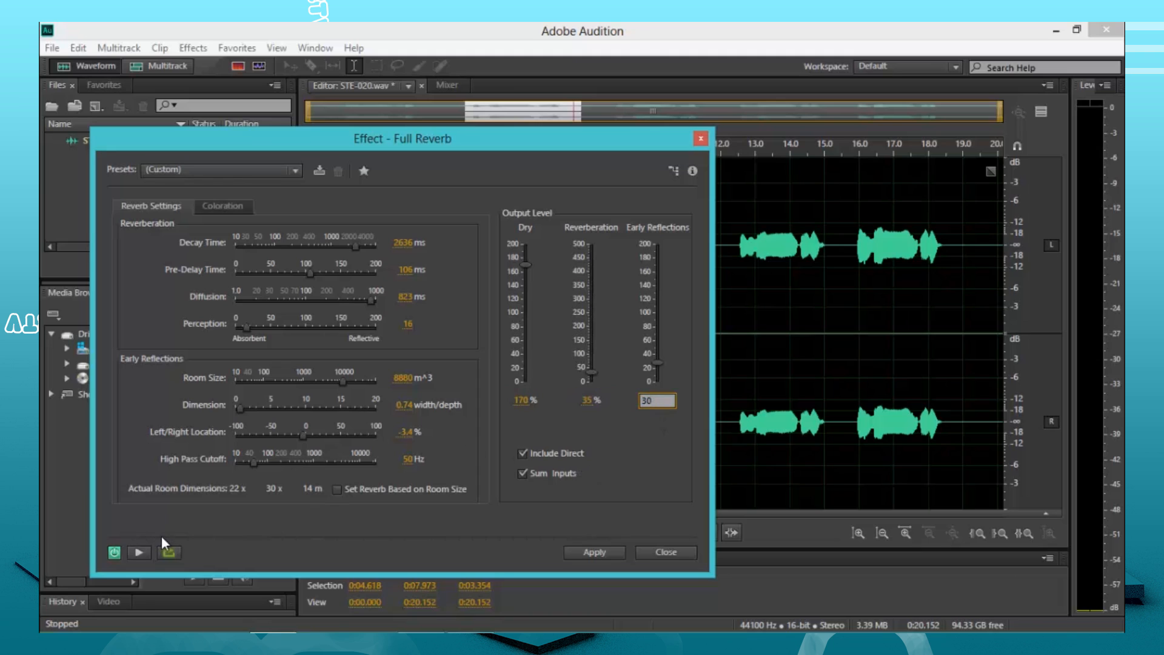
{"action": "left_click", "coordinate": [139, 553]}
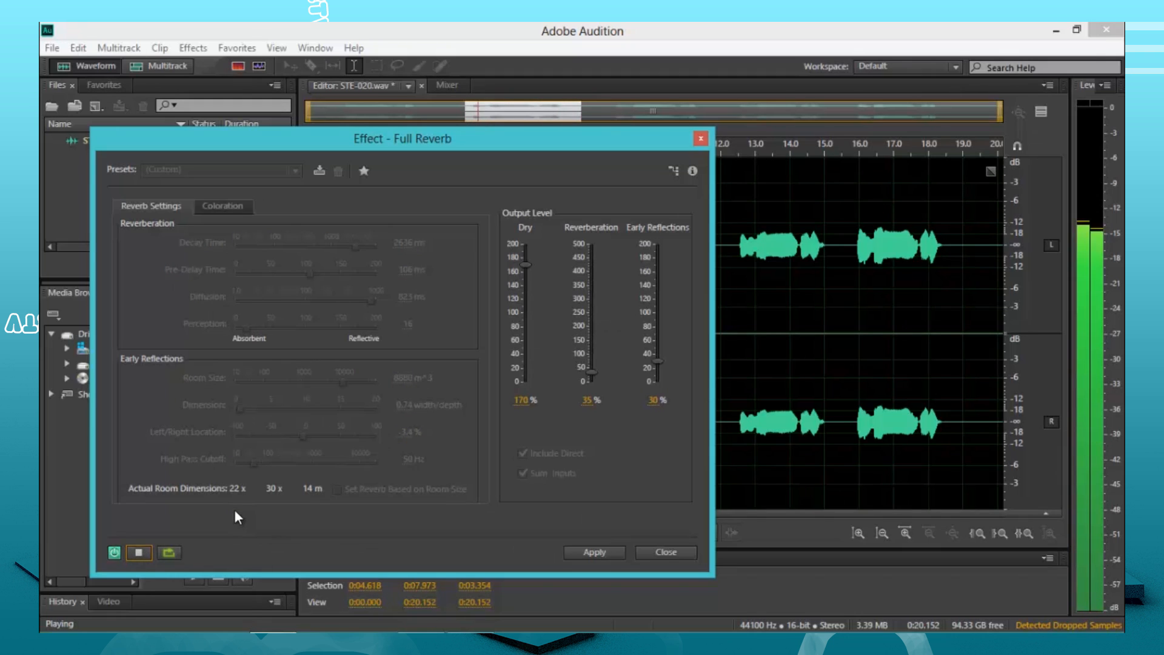
{"action": "left_click", "coordinate": [138, 553]}
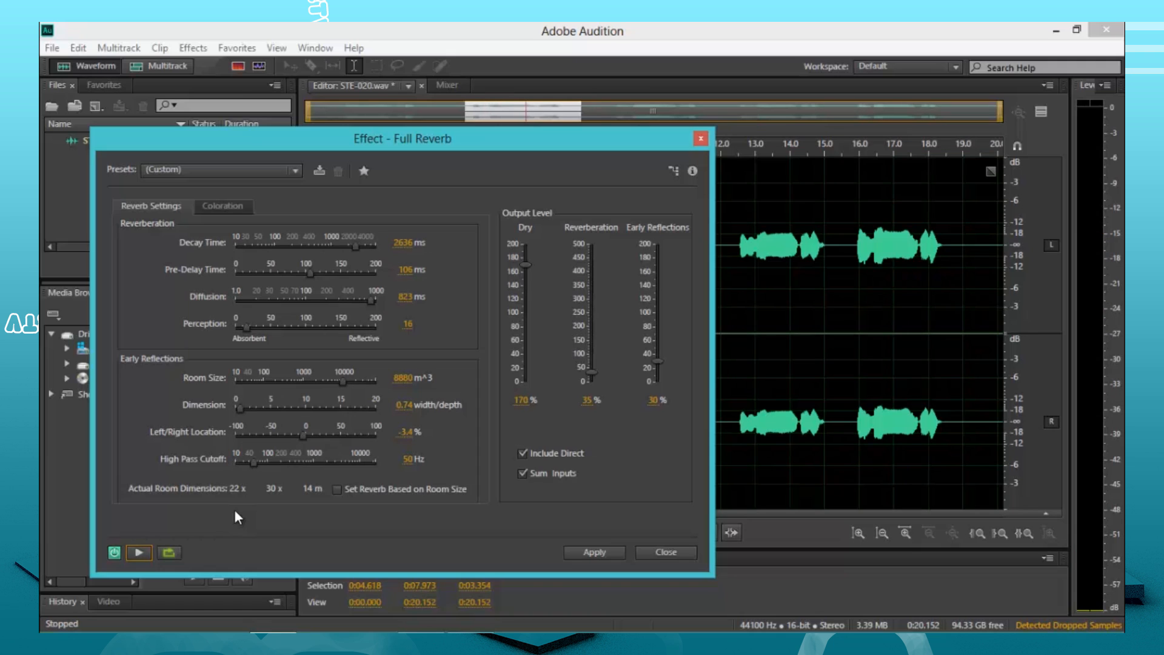
{"action": "mouse_move", "coordinate": [426, 150]}
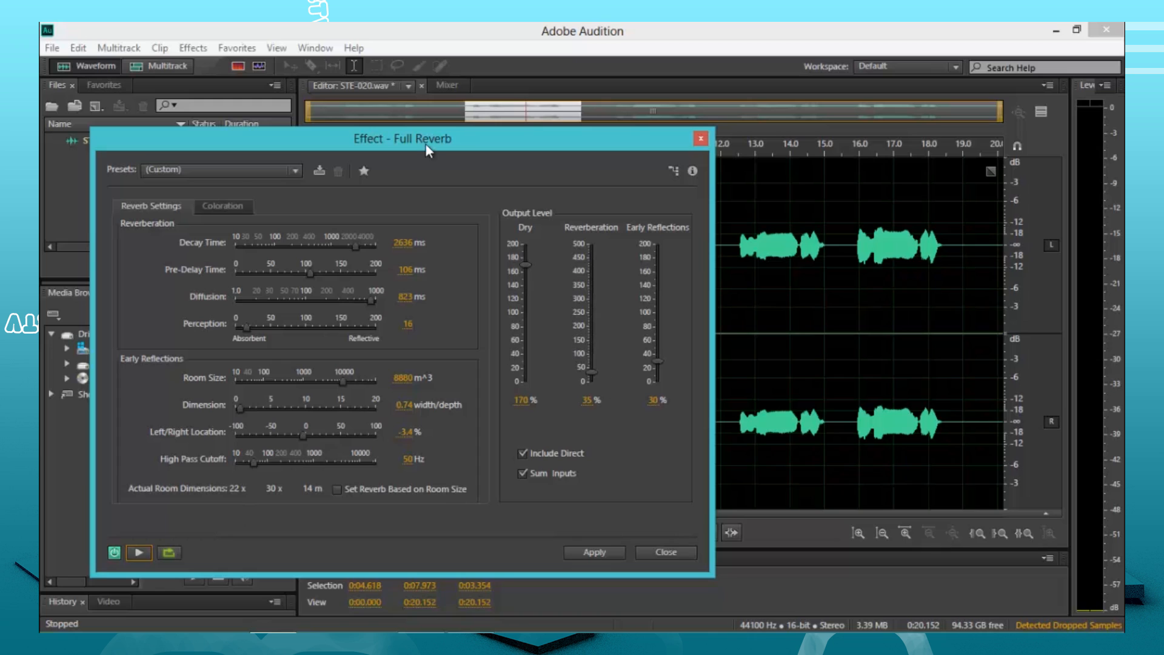
{"action": "mouse_move", "coordinate": [499, 353]}
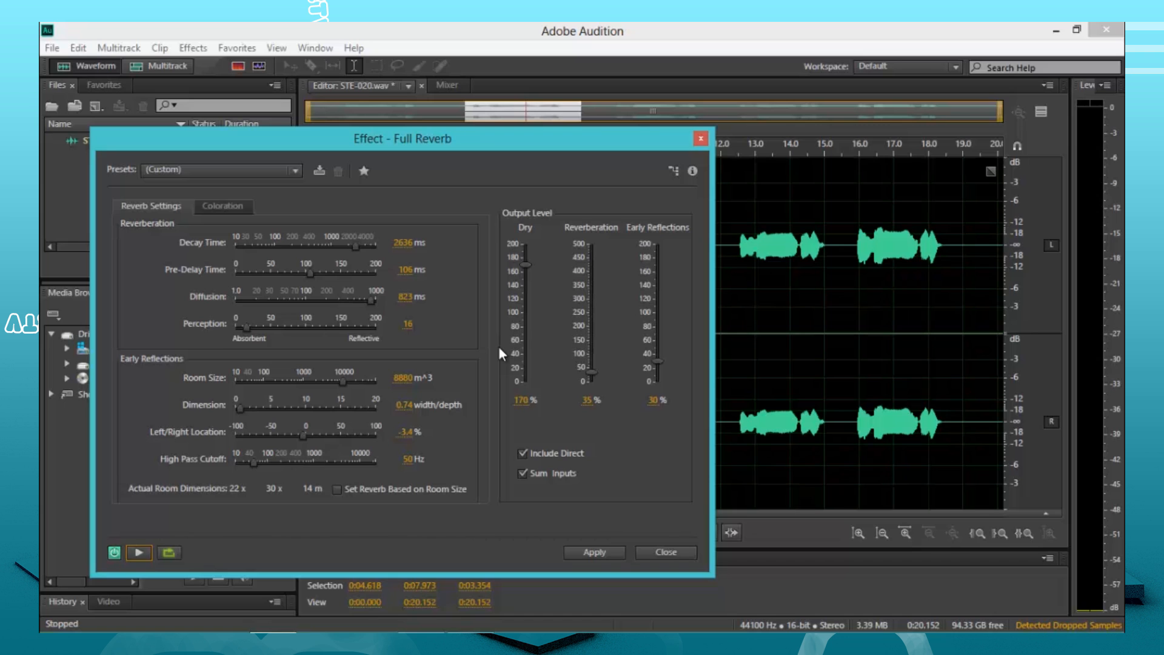
{"action": "left_click", "coordinate": [296, 170]}
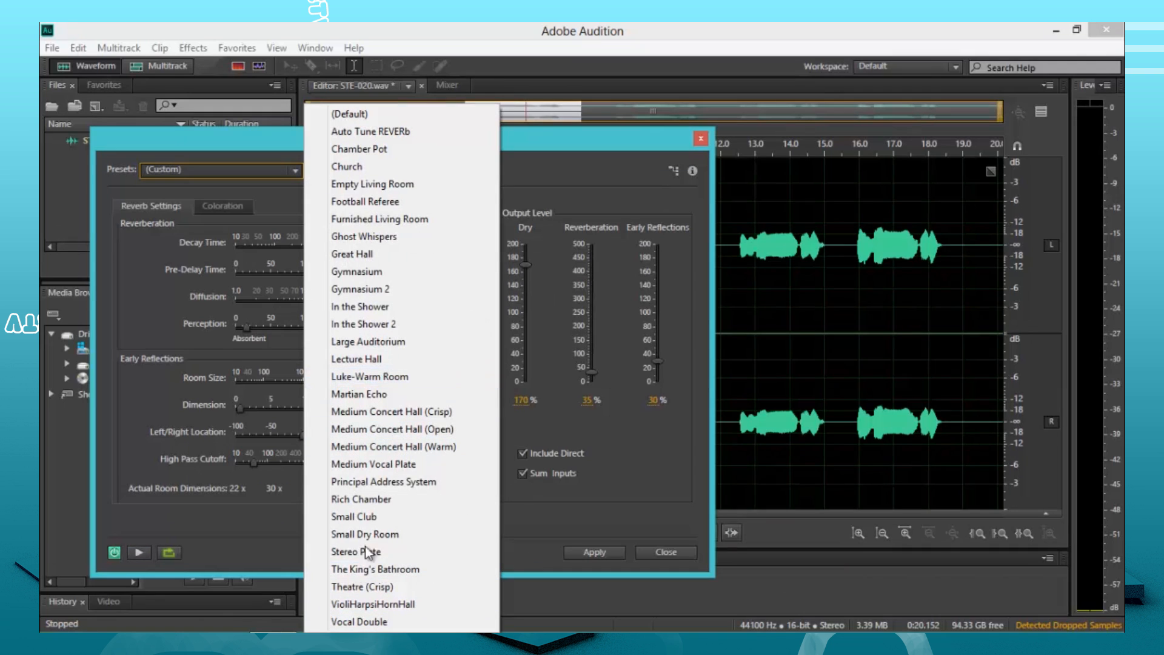
Try Gymnasium 2, load the Auto Tune REVERb preset and apply the reverb to the phrase
{"action": "left_click", "coordinate": [360, 289]}
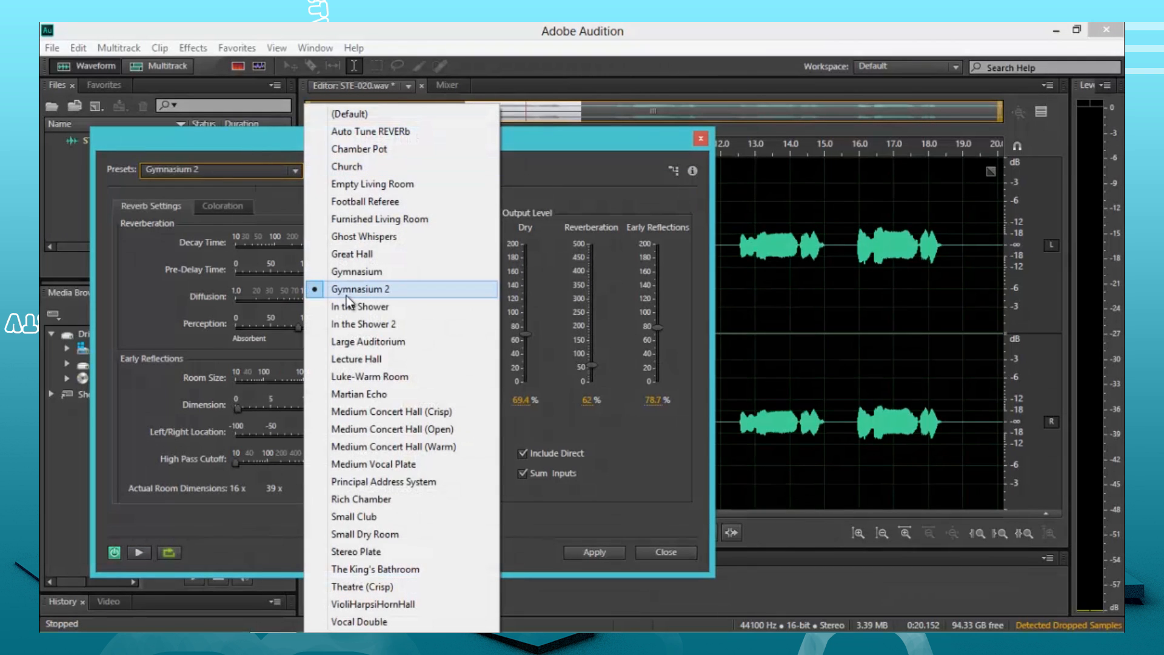
{"action": "mouse_move", "coordinate": [127, 94]}
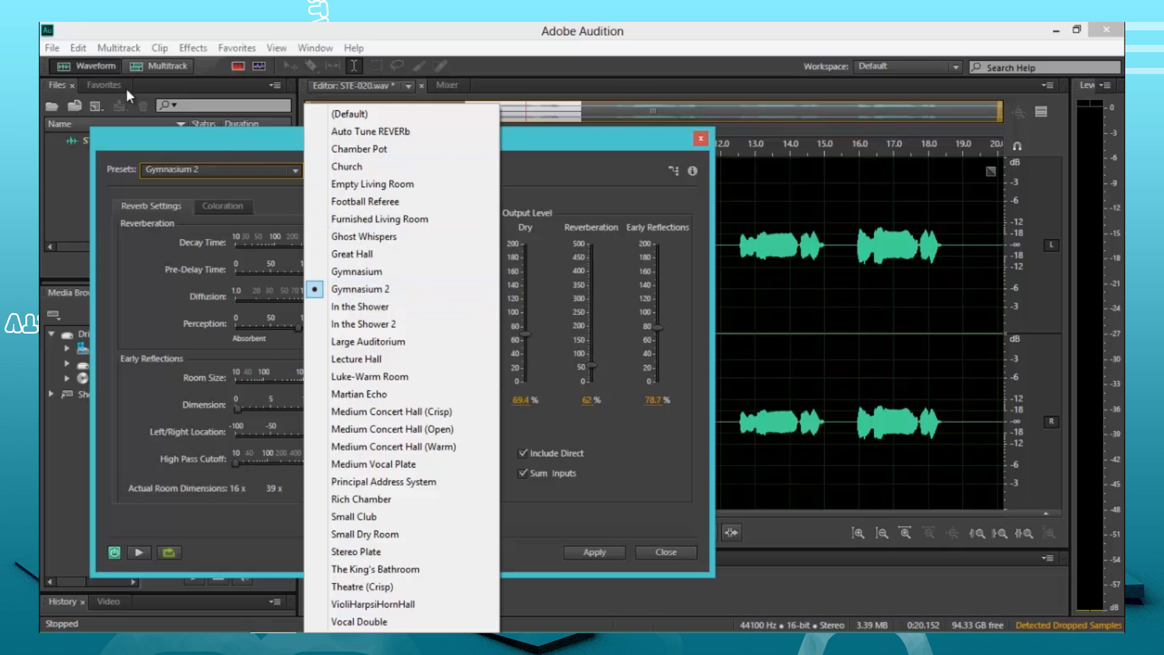
{"action": "mouse_move", "coordinate": [353, 462]}
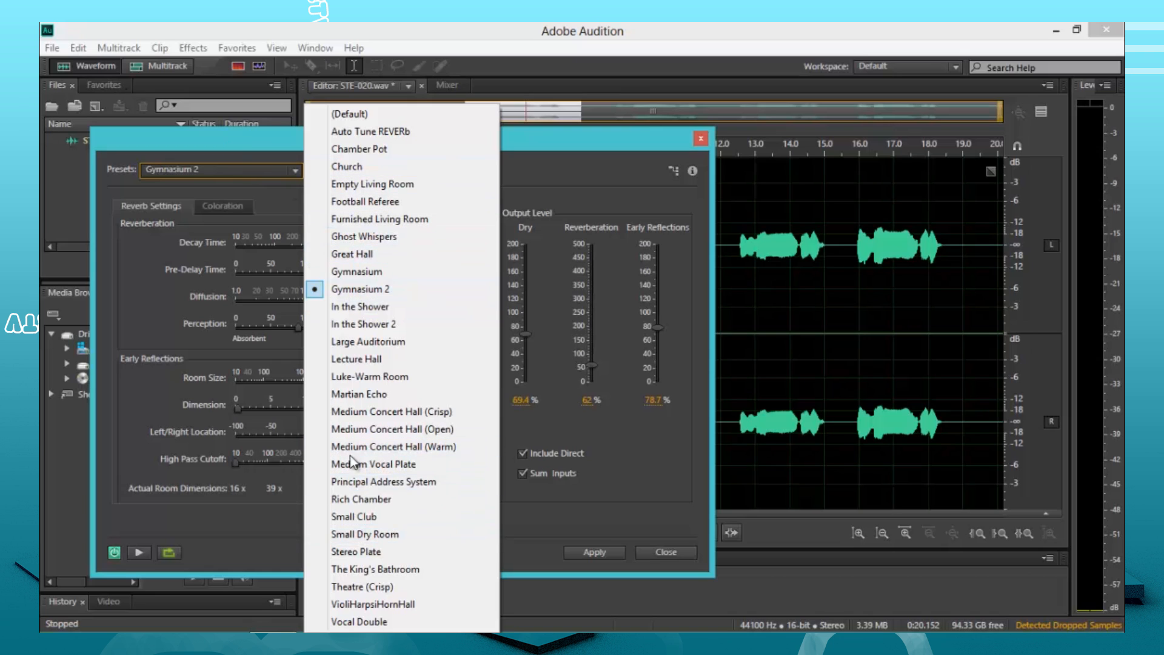
{"action": "mouse_move", "coordinate": [384, 149]}
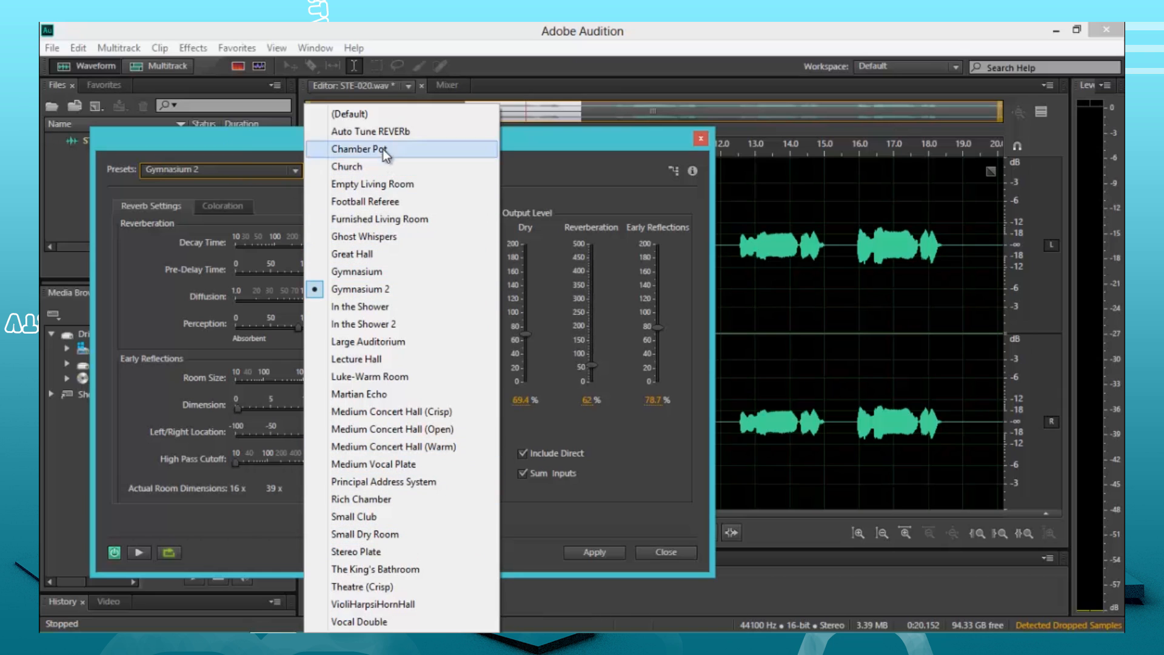
{"action": "mouse_move", "coordinate": [371, 131]}
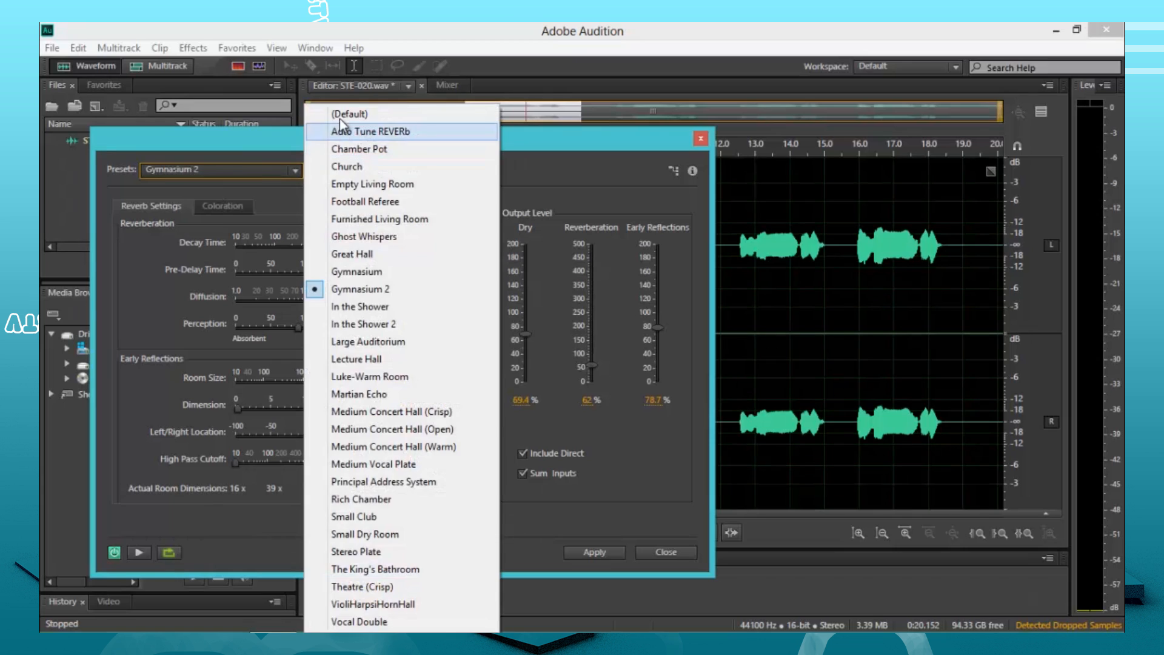
{"action": "left_click", "coordinate": [350, 114]}
{"action": "type", "text": "30"}
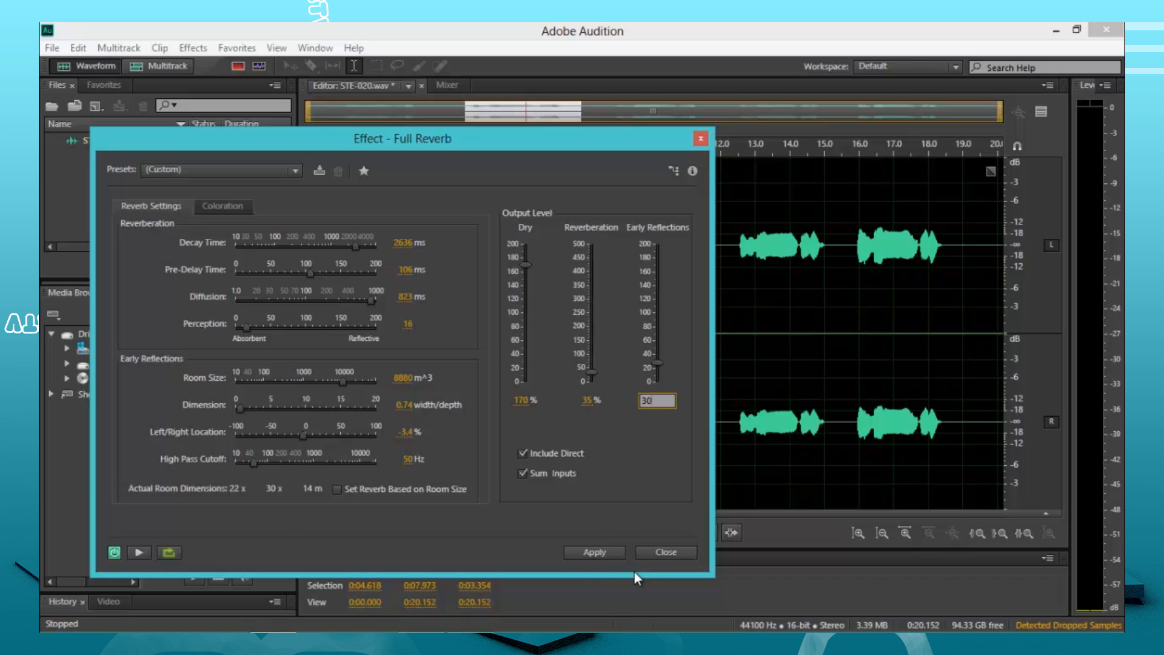
{"action": "left_click", "coordinate": [593, 552]}
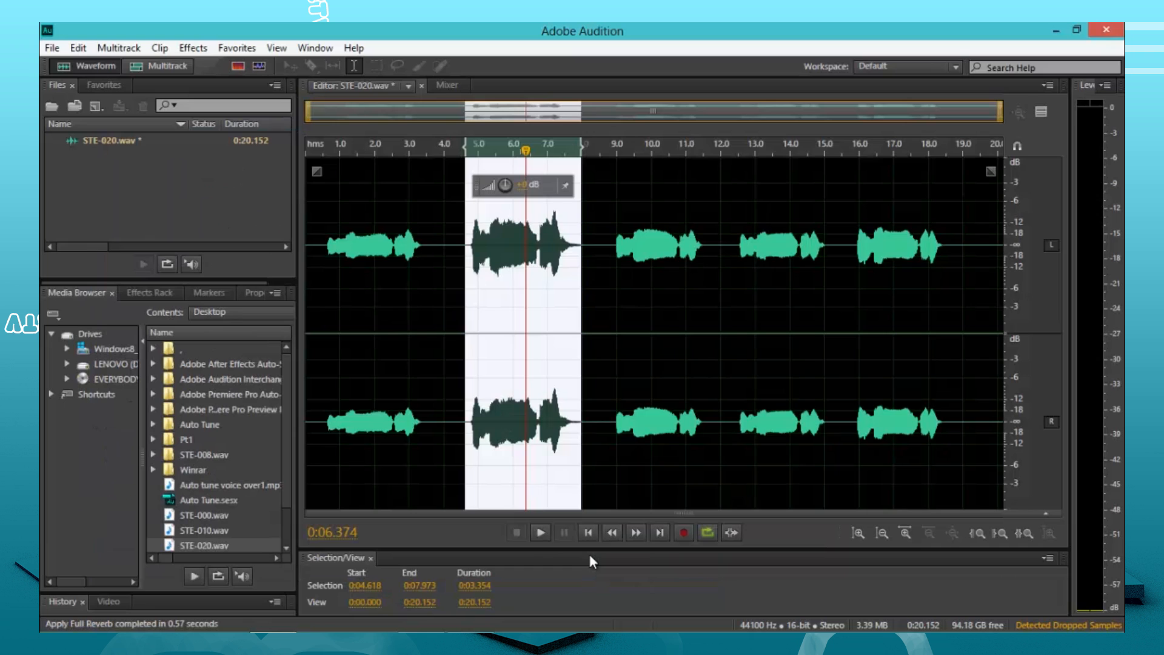
{"action": "left_click", "coordinate": [539, 532]}
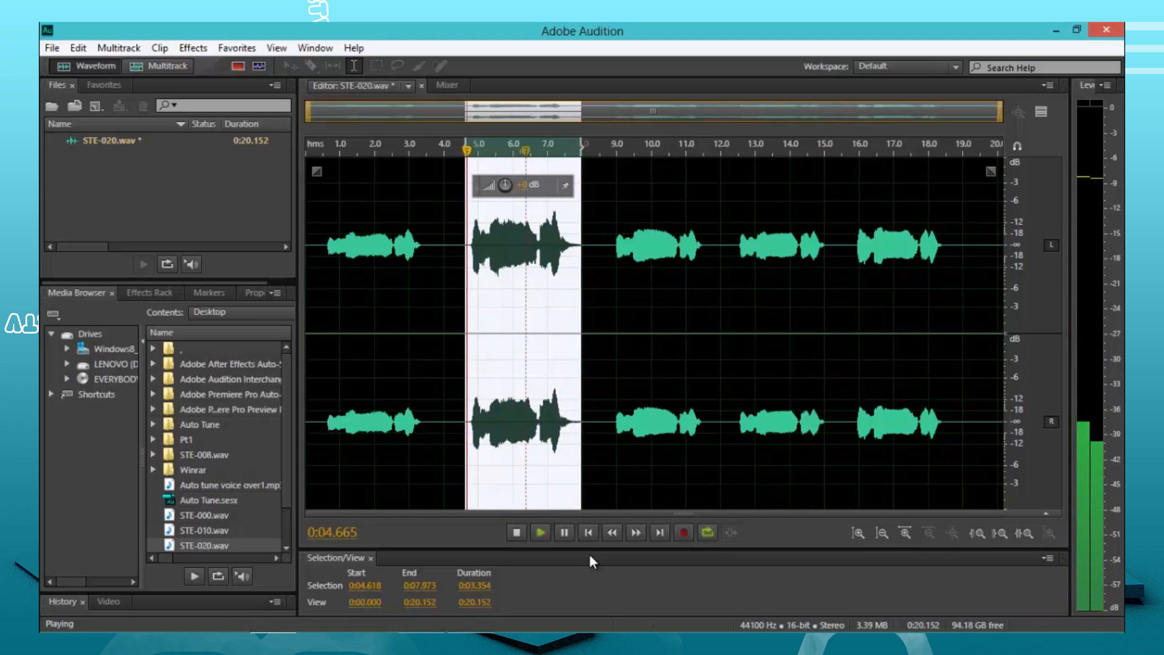
{"action": "left_click", "coordinate": [515, 532]}
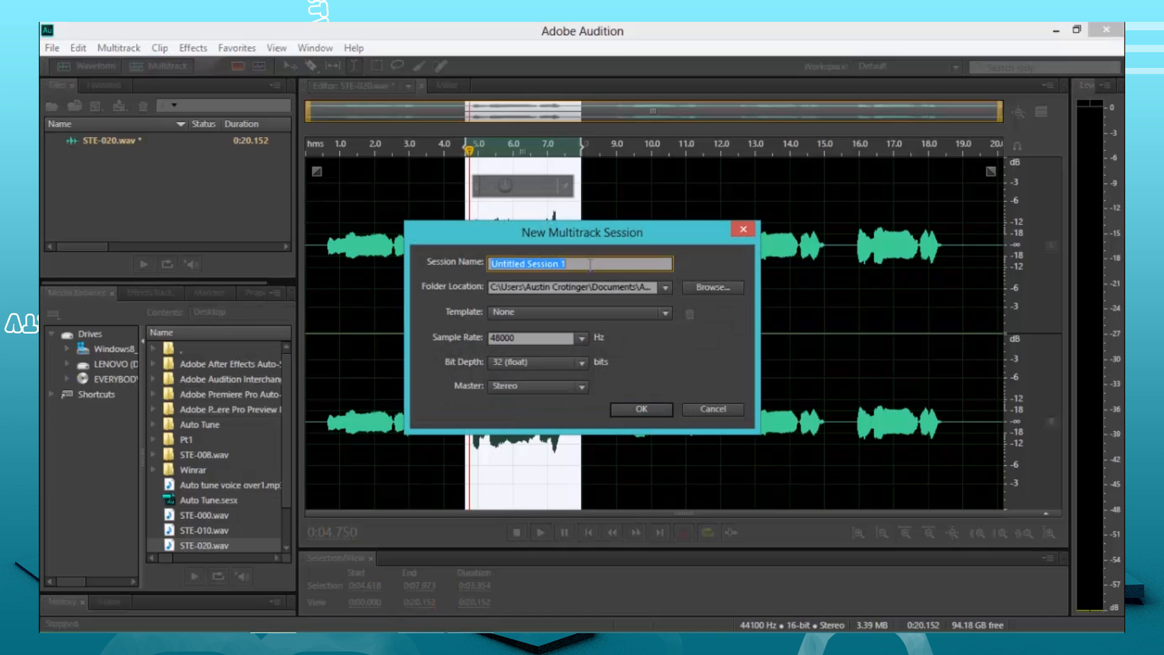
Try naming the new multitrack session 'Tutorial' and decline overwriting the existing one
{"action": "type", "text": "Tutorial"}
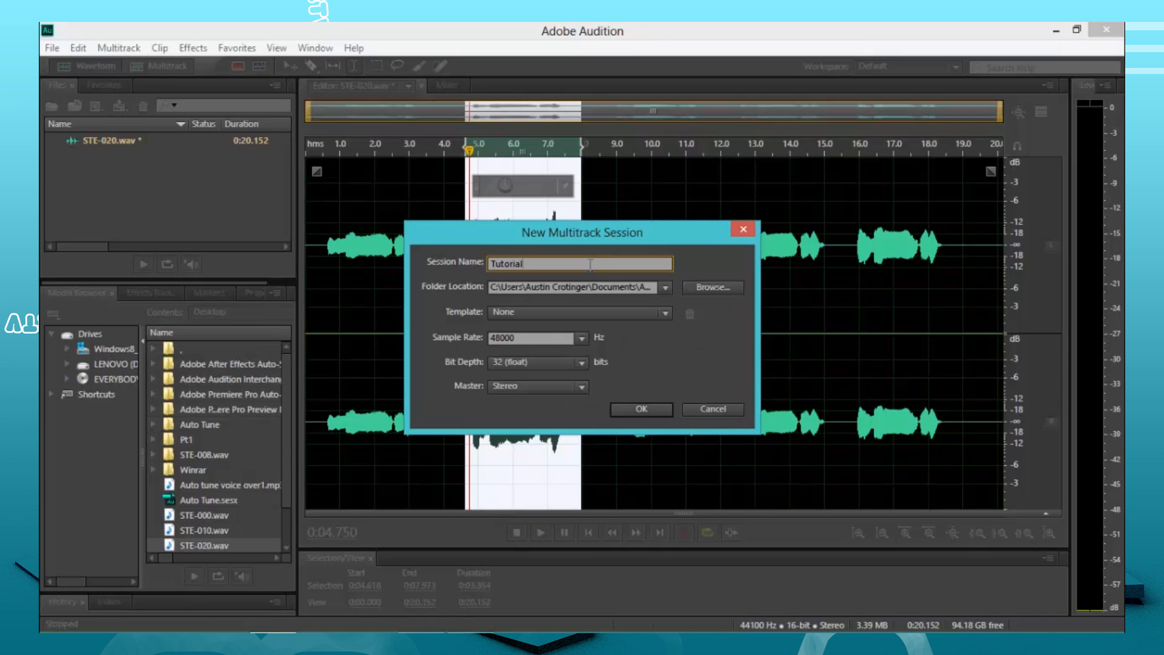
{"action": "mouse_move", "coordinate": [664, 438]}
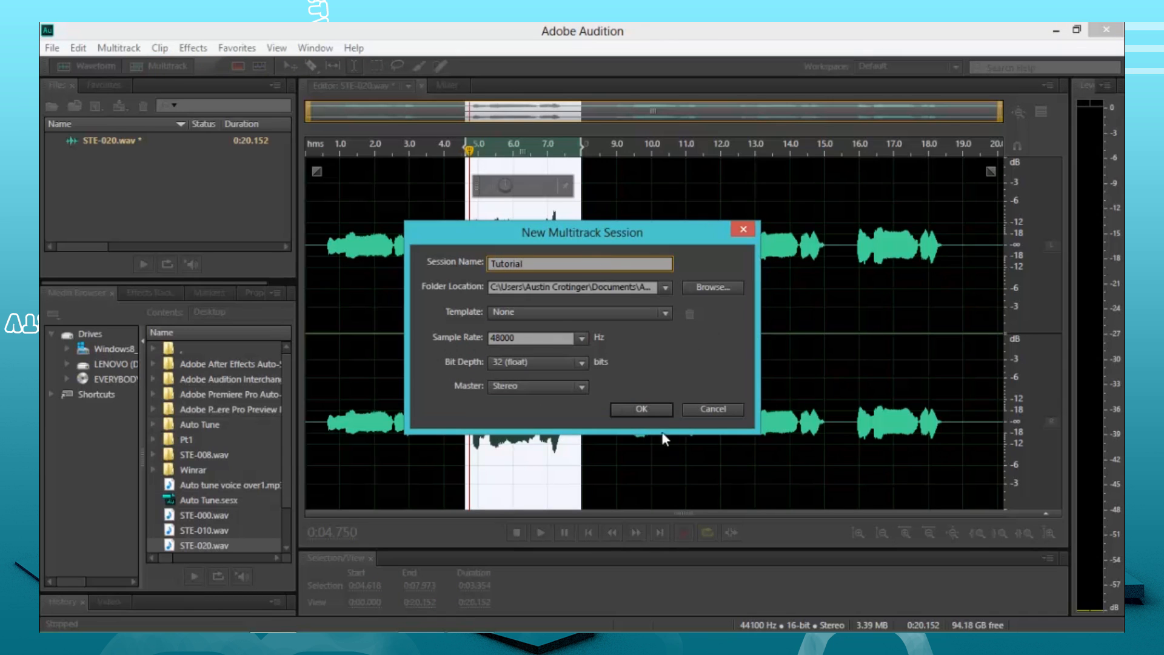
{"action": "left_click", "coordinate": [640, 409]}
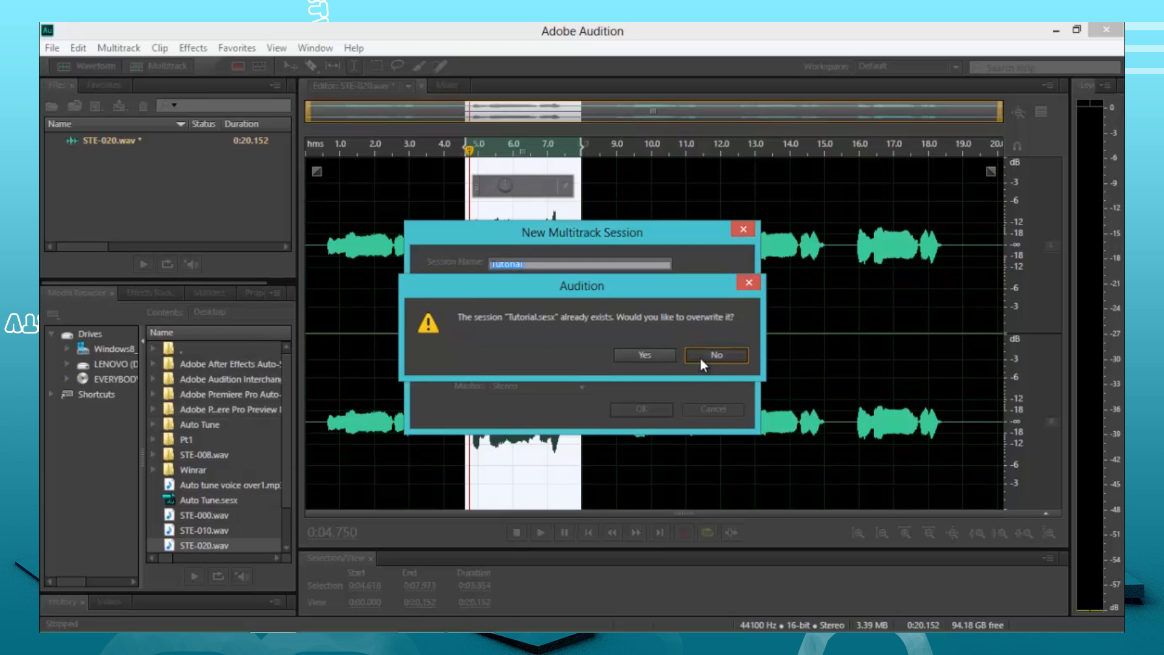
{"action": "left_click", "coordinate": [715, 354]}
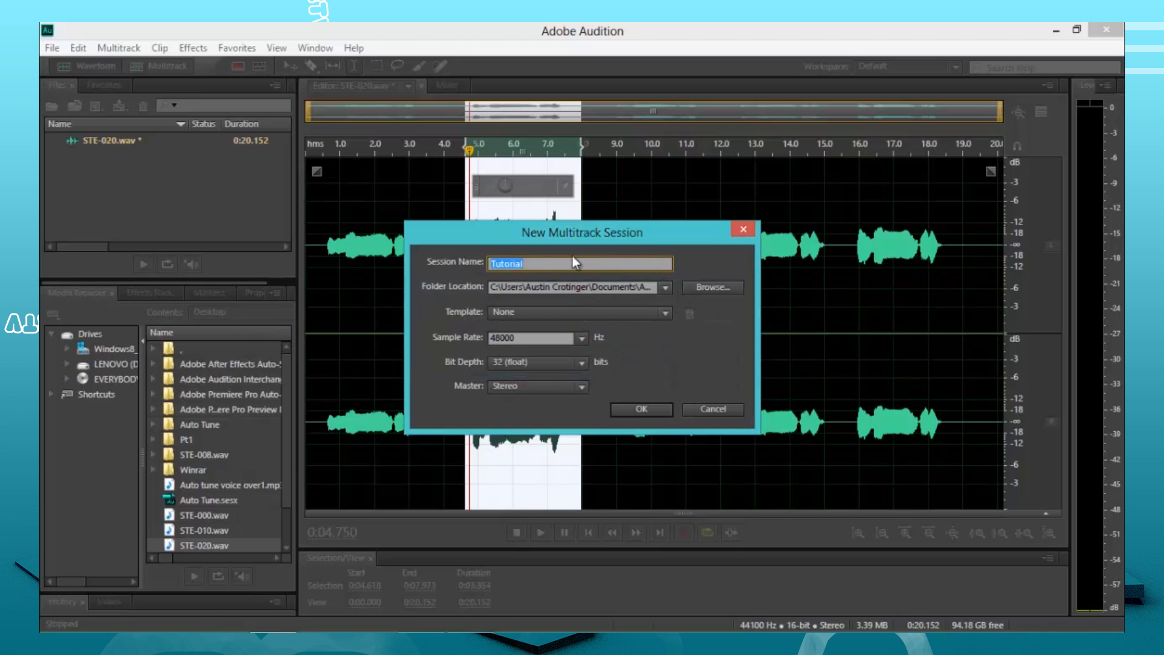
{"action": "mouse_move", "coordinate": [338, 266]}
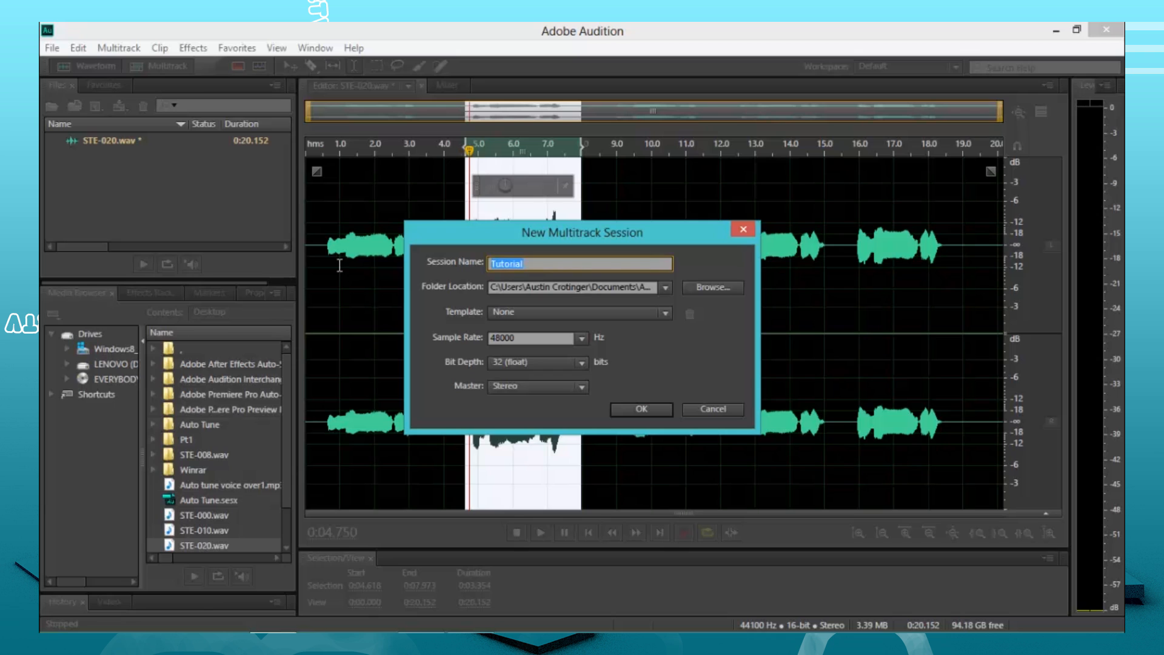
Name the multitrack session 'Auto tune tut' and create it
{"action": "type", "text": "Auto tune"}
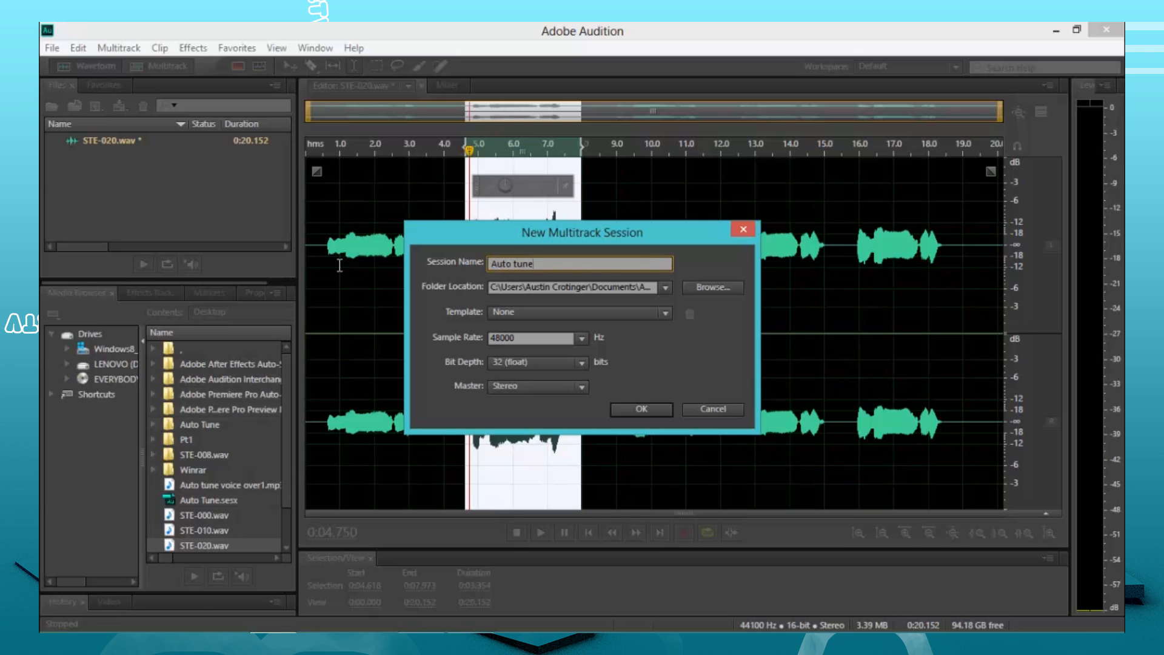
{"action": "type", "text": "tut"}
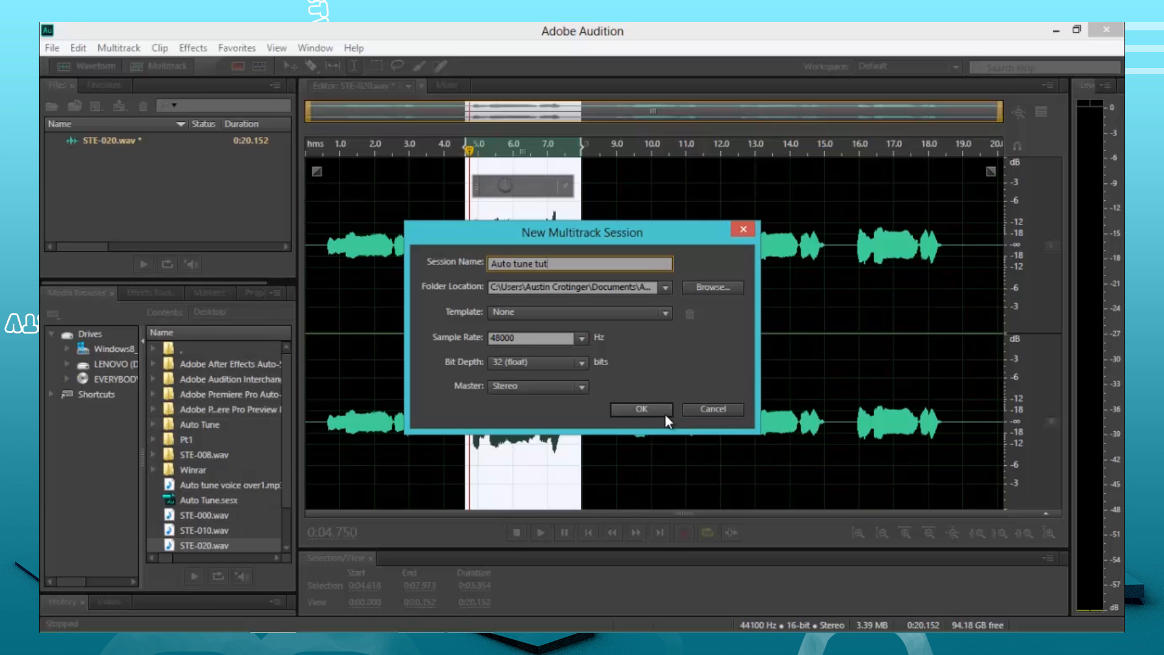
{"action": "left_click", "coordinate": [640, 409]}
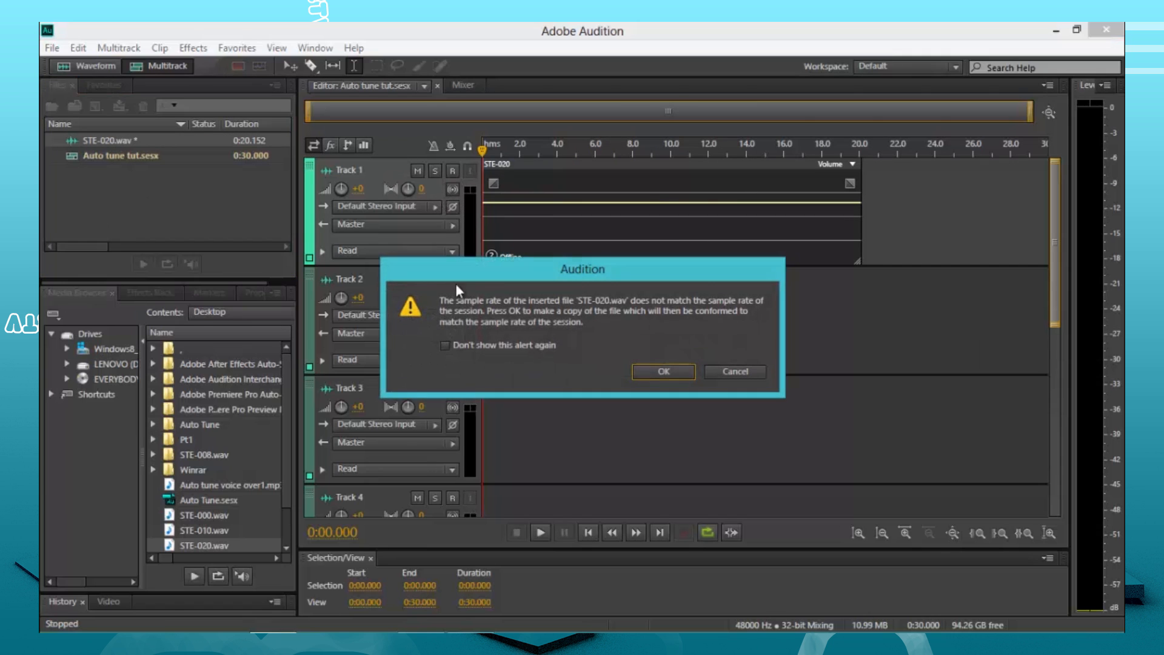
Accept sample-rate conversion for the vocal on Track 1 and the OMG karaoke track on Track 2
{"action": "left_click", "coordinate": [662, 371]}
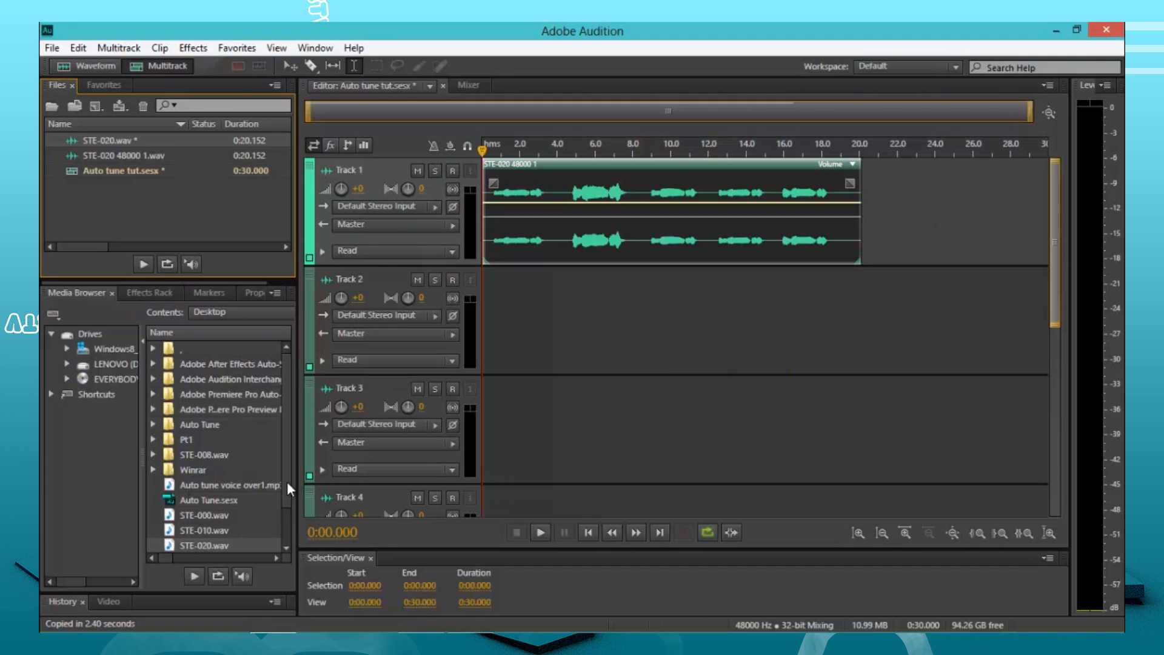
{"action": "scroll", "scroll_direction": "down", "scroll_amount": 3}
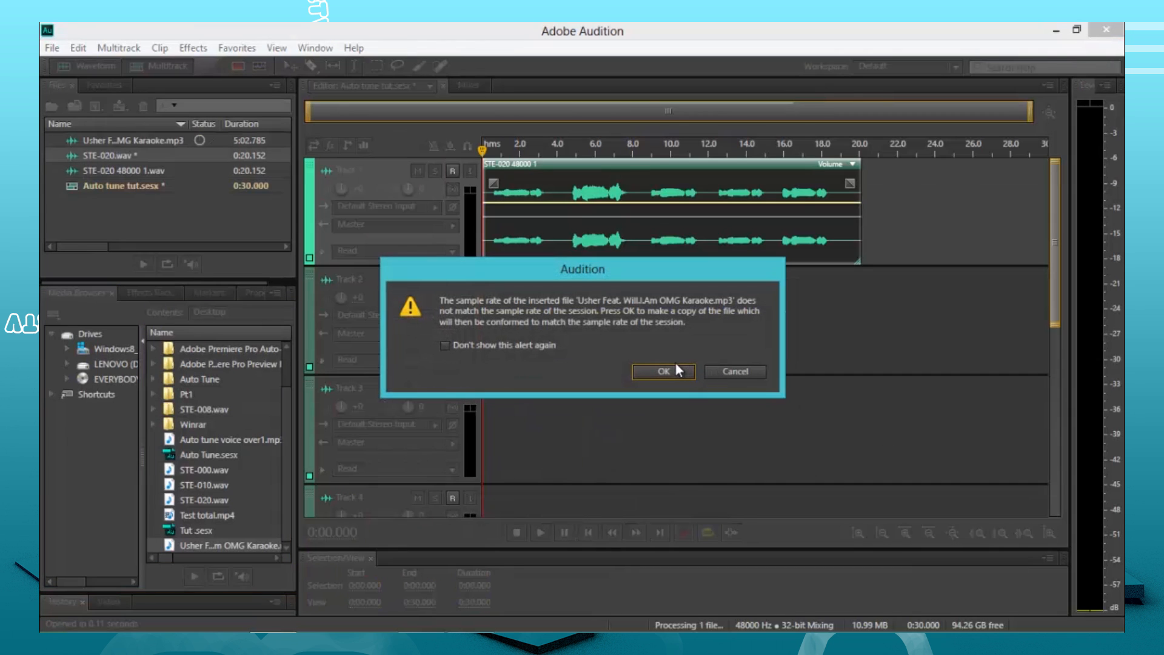
{"action": "left_click", "coordinate": [662, 371]}
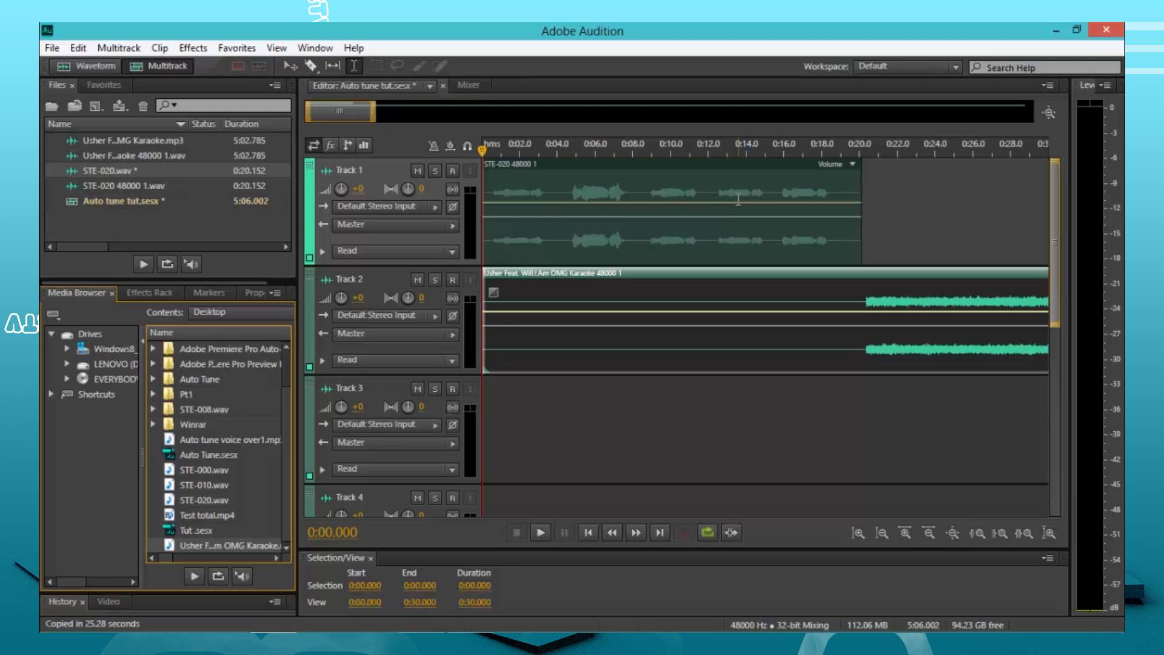
{"action": "mouse_move", "coordinate": [881, 167]}
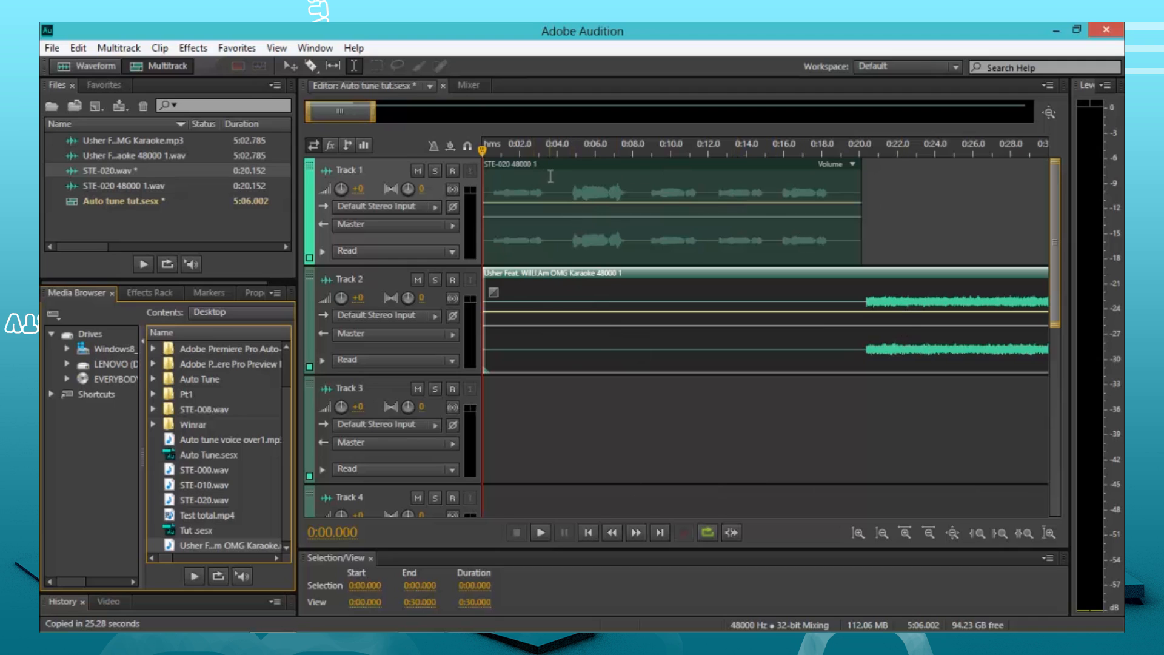
{"action": "mouse_move", "coordinate": [568, 191]}
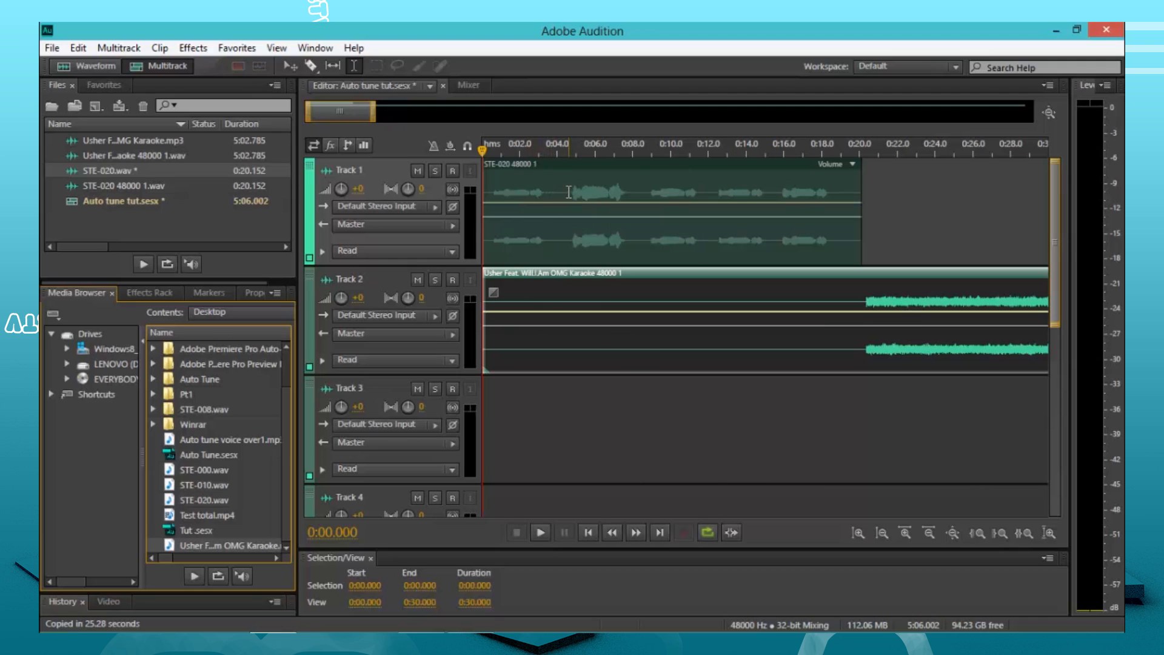
{"action": "mouse_move", "coordinate": [674, 211]}
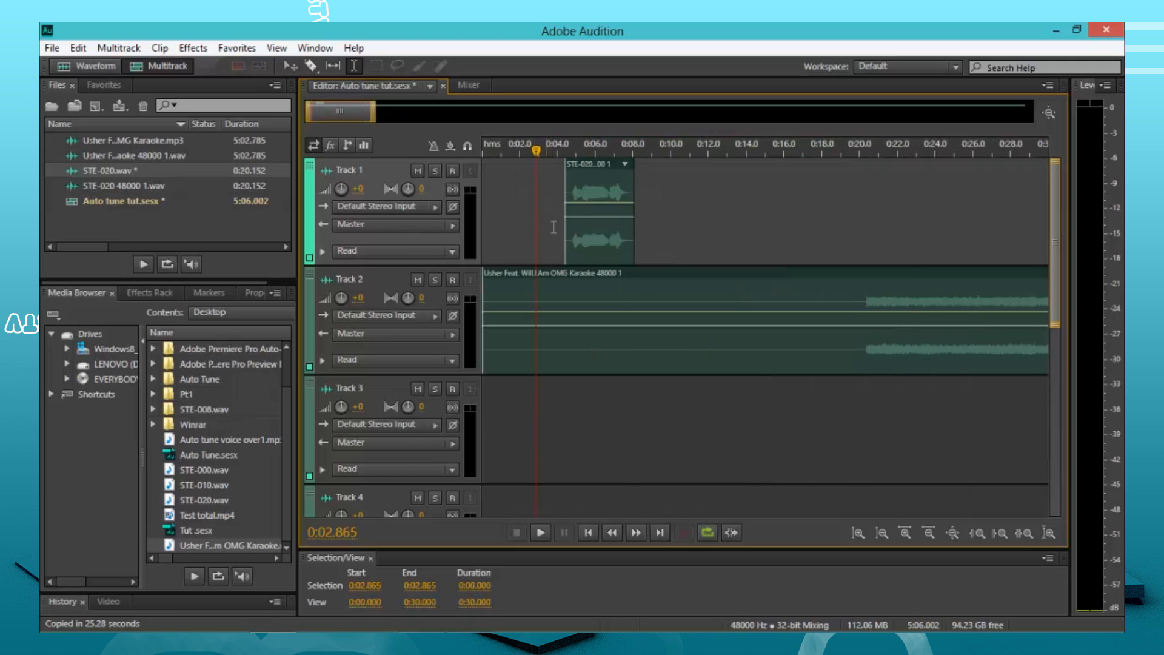
Select the trimmed 3.4-second vocal phrase on Track 1 near the session start
{"action": "left_click", "coordinate": [594, 211]}
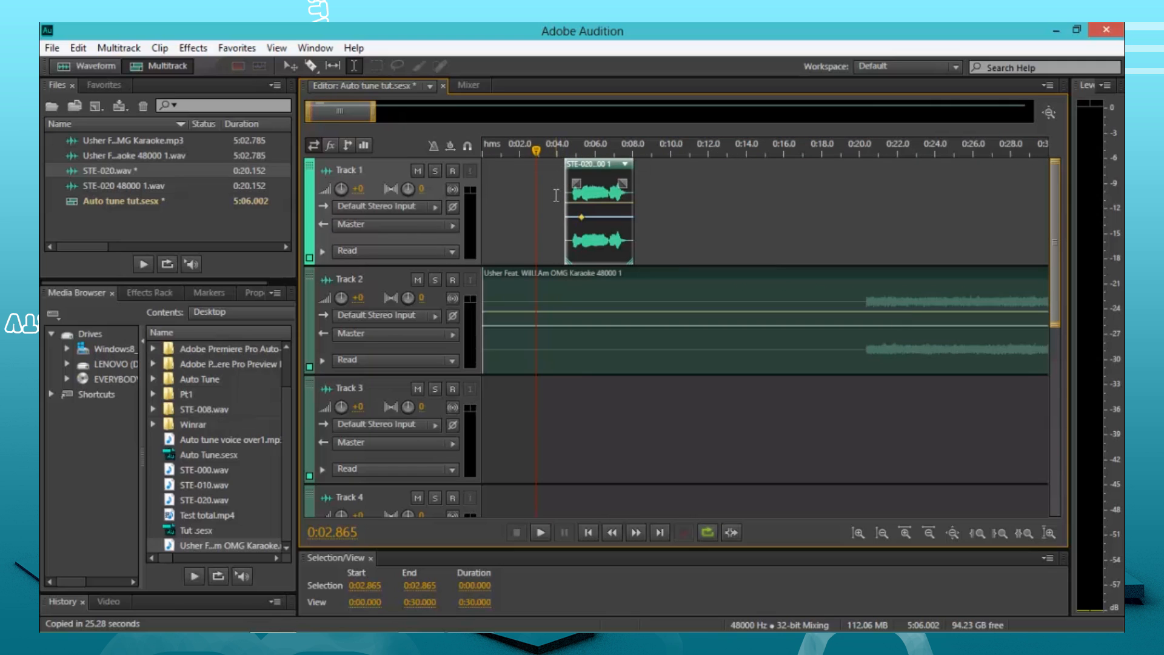
{"action": "left_click", "coordinate": [579, 151]}
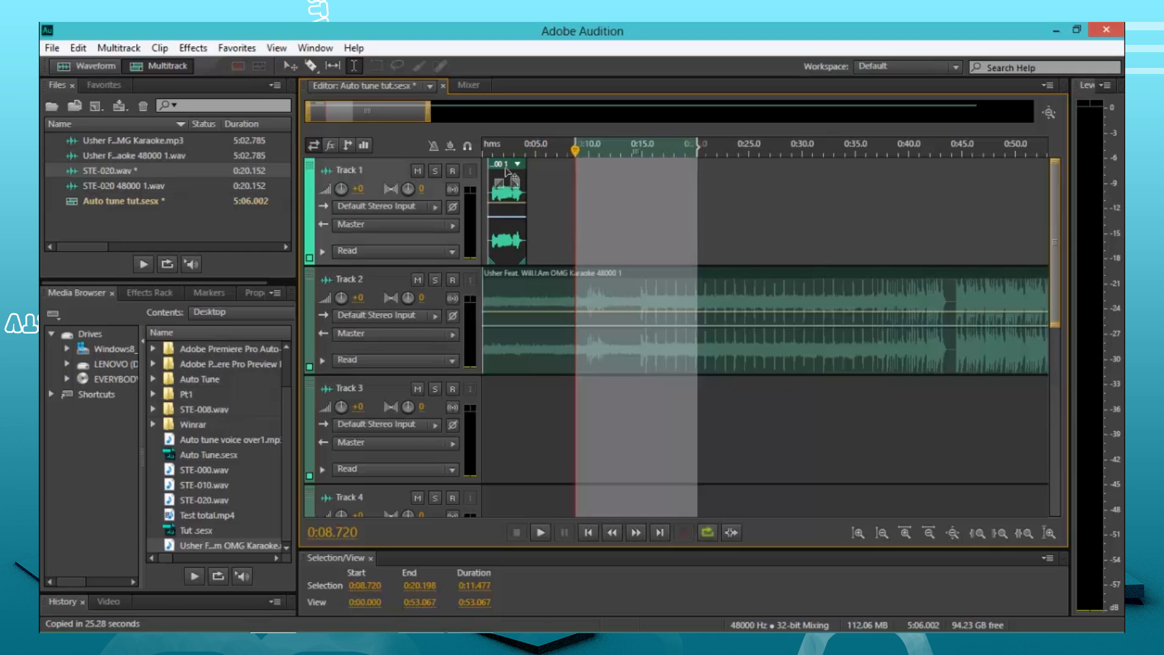
{"action": "mouse_move", "coordinate": [508, 191]}
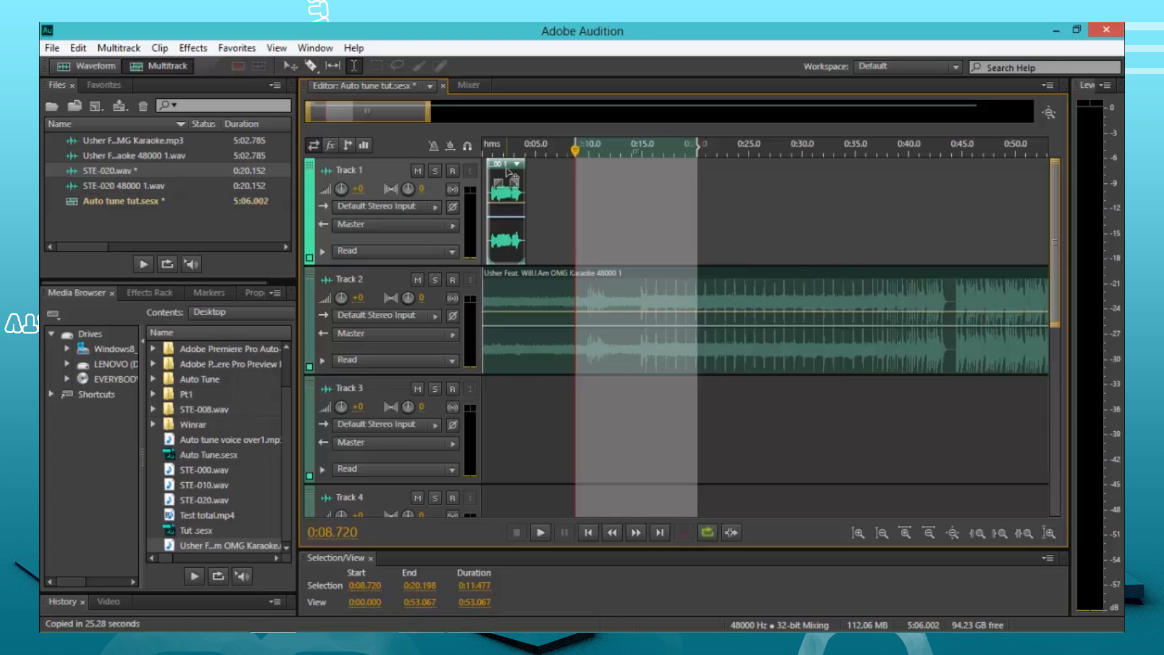
With Track 2 at -3.9 dB, play the mix from the session start and stop playback
{"action": "left_click", "coordinate": [491, 149]}
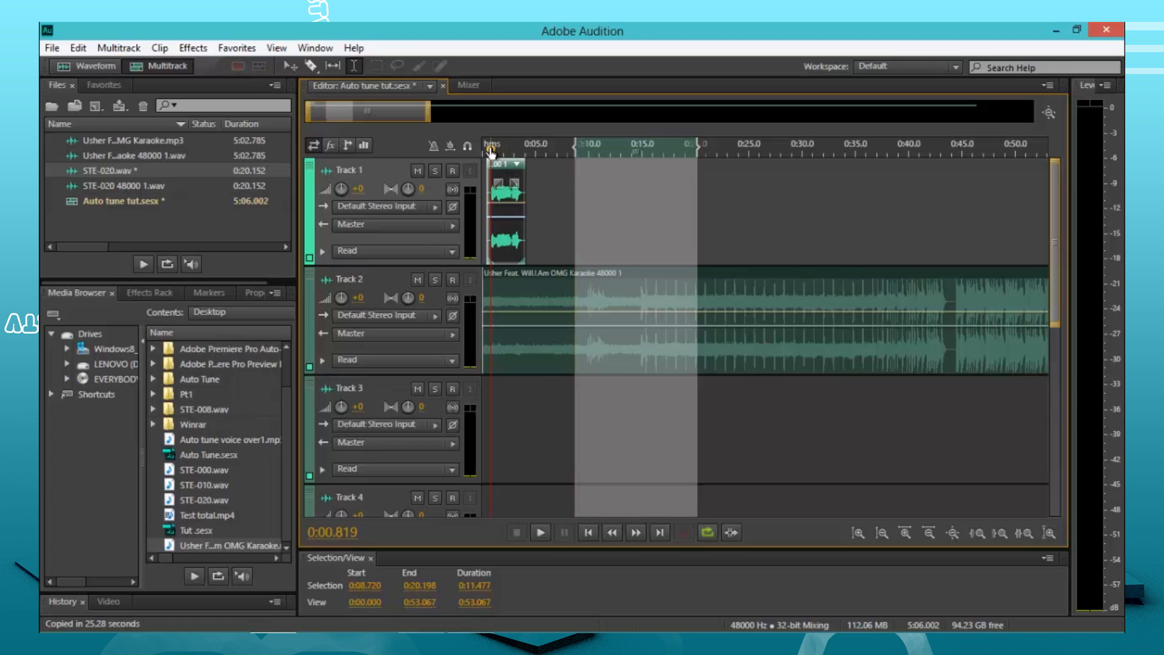
{"action": "left_click", "coordinate": [507, 165]}
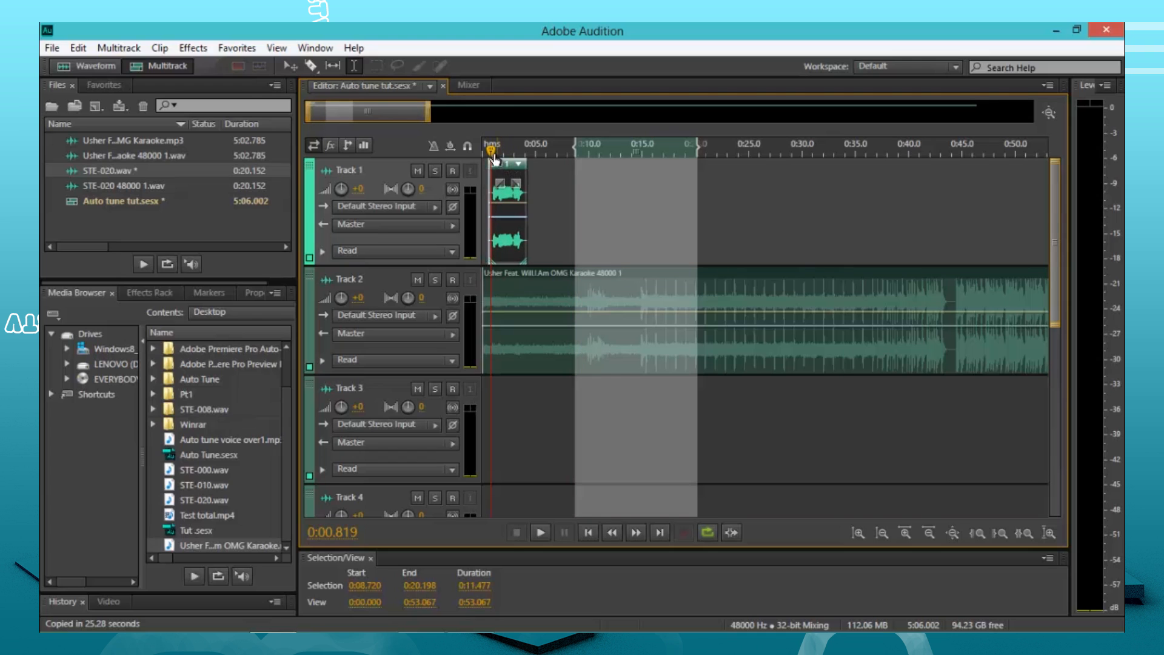
{"action": "left_click", "coordinate": [539, 532]}
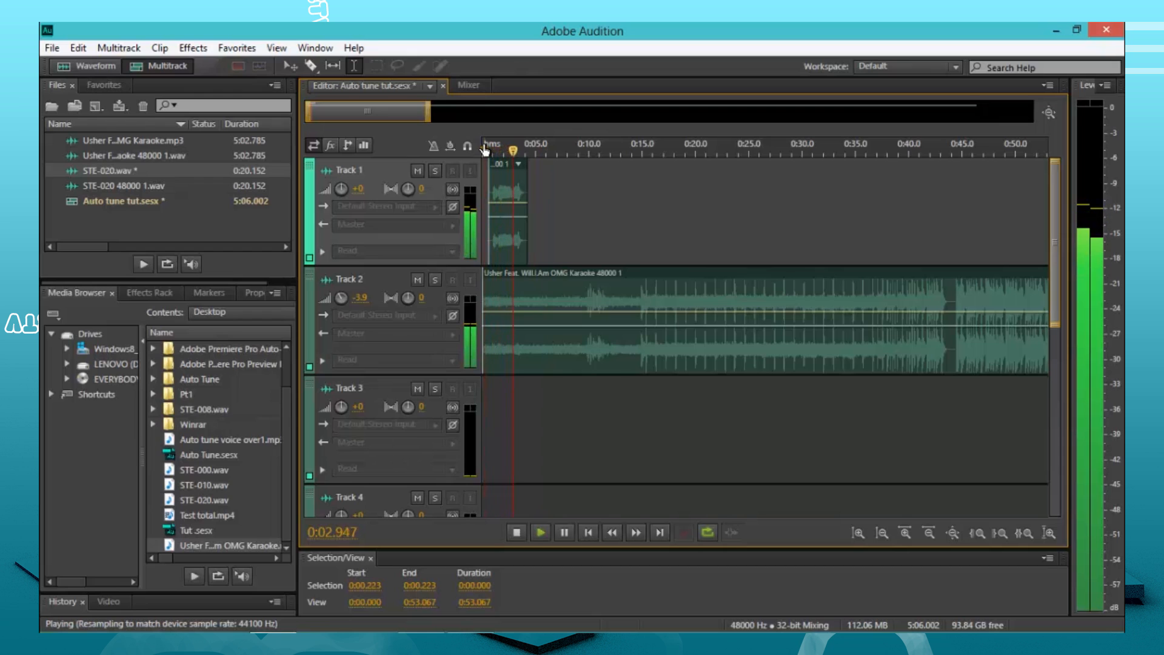
{"action": "left_click", "coordinate": [514, 534]}
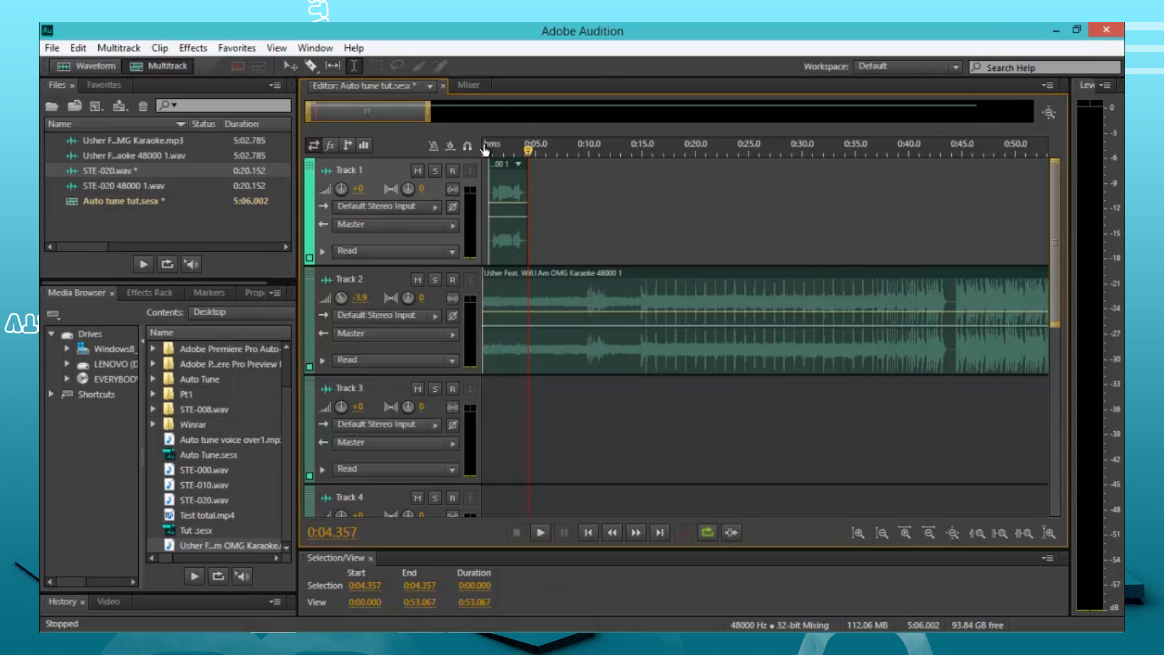